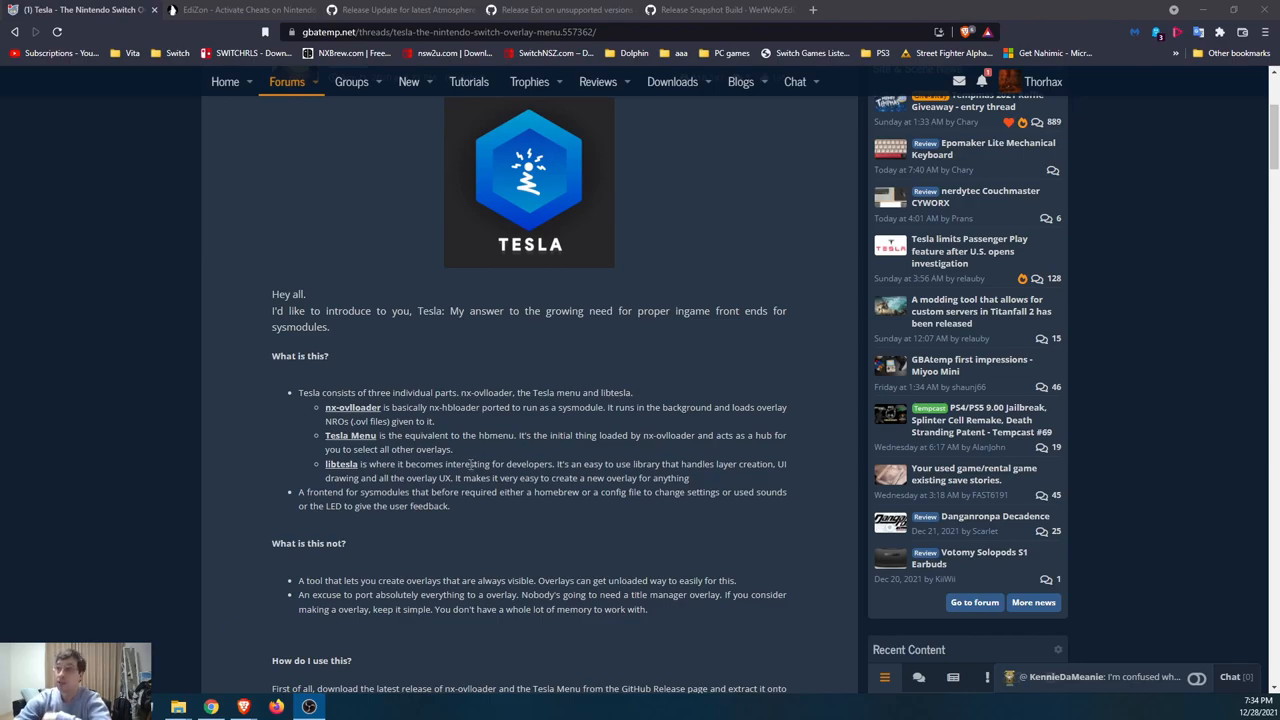
{"action": "mouse_move", "coordinate": [356, 204]}
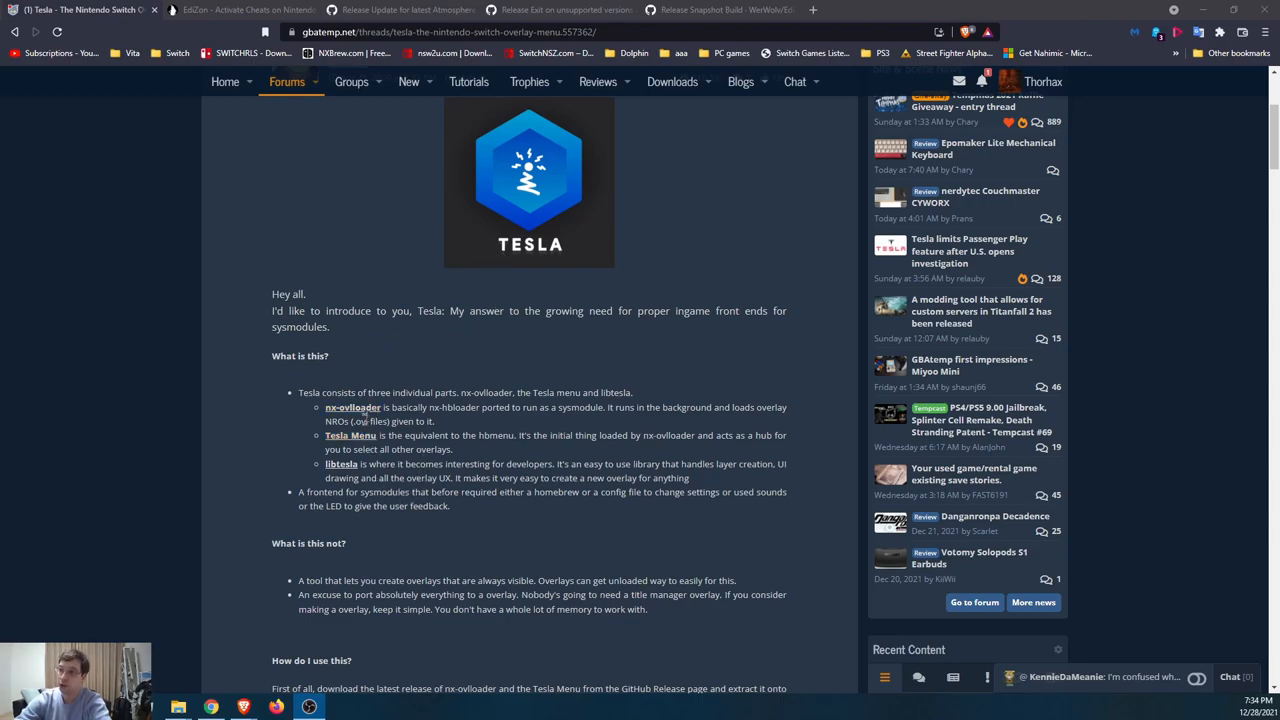
Switch to the cheatsfu EdiZon guide tab listing the required downloads.
{"action": "left_click", "coordinate": [240, 16]}
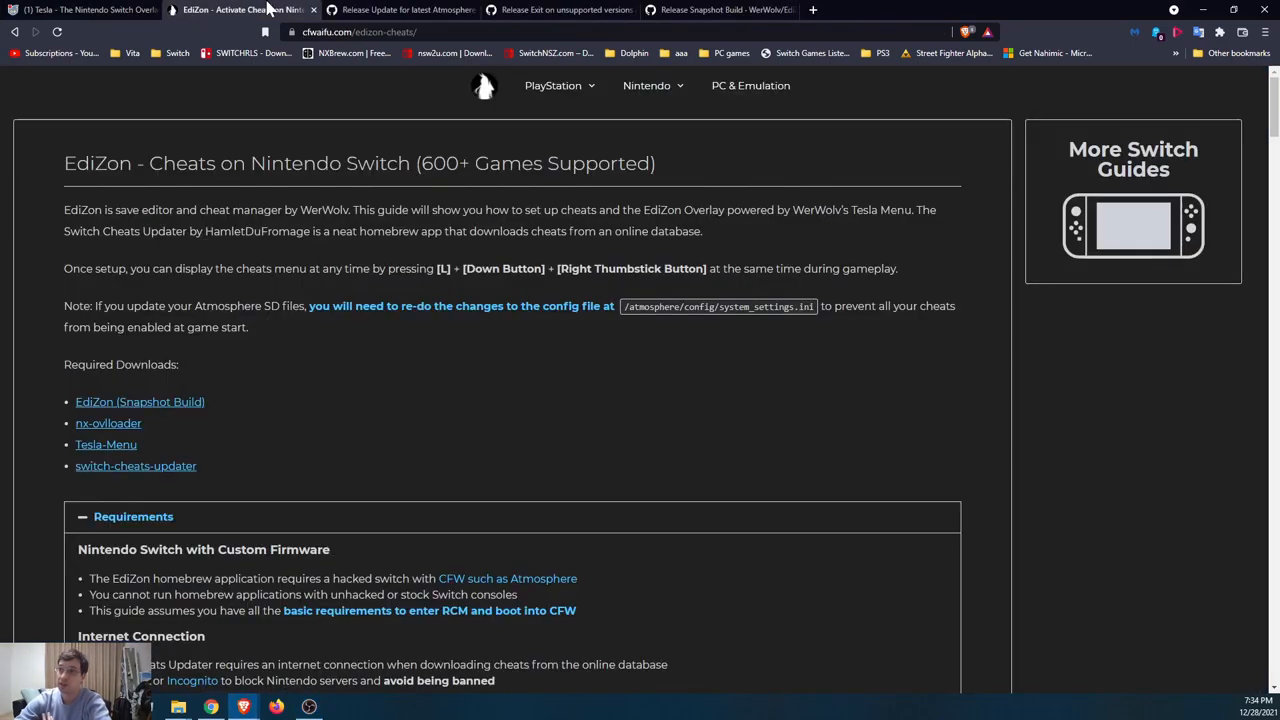
{"action": "mouse_move", "coordinate": [156, 408]}
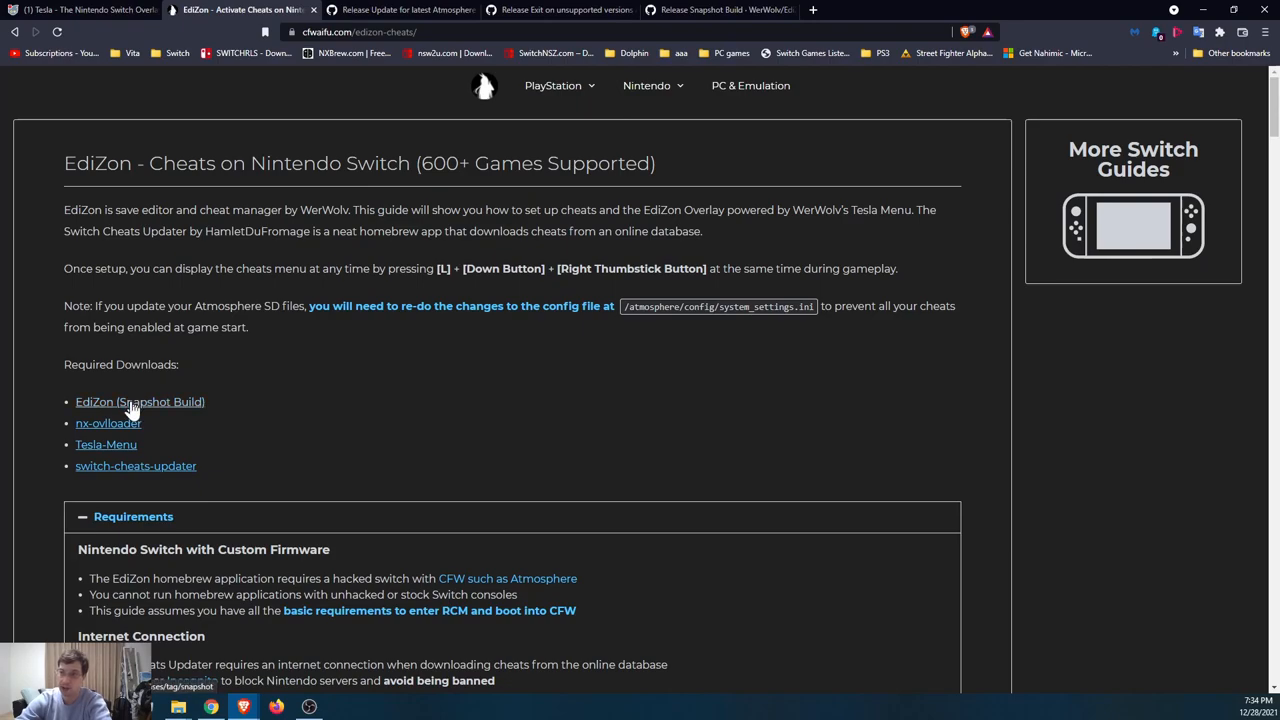
{"action": "mouse_move", "coordinate": [138, 428]}
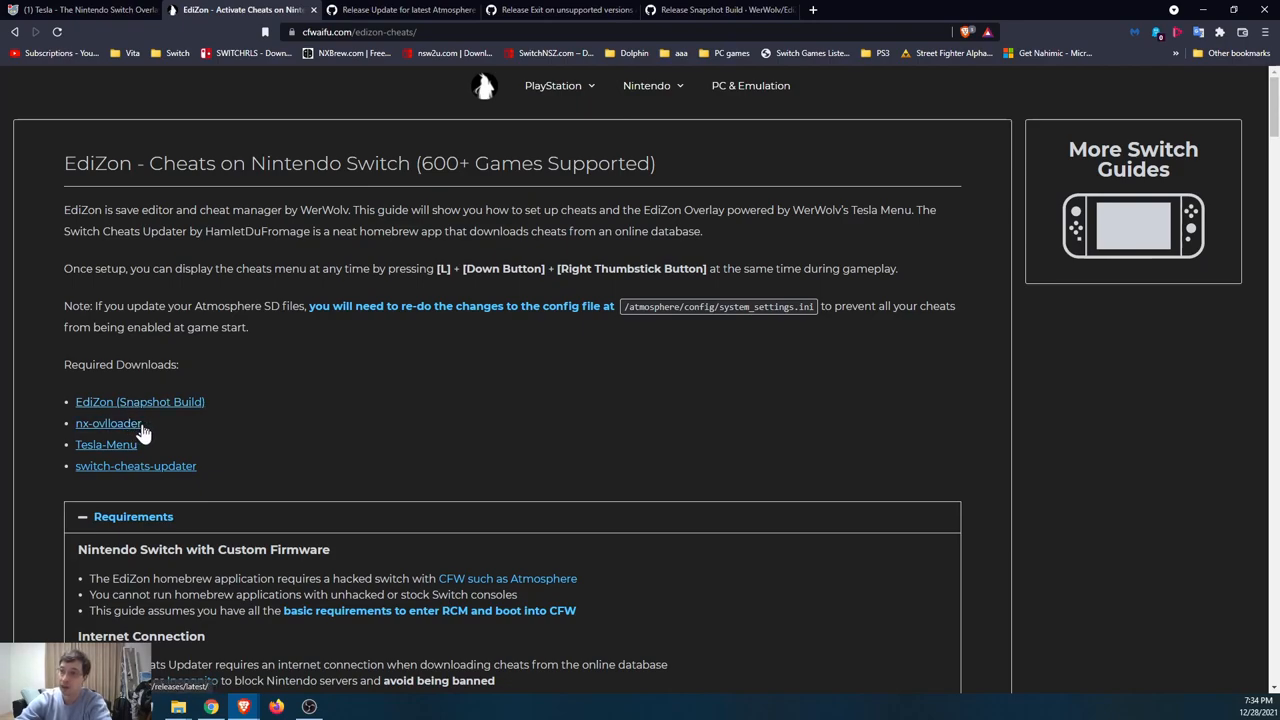
{"action": "mouse_move", "coordinate": [124, 456]}
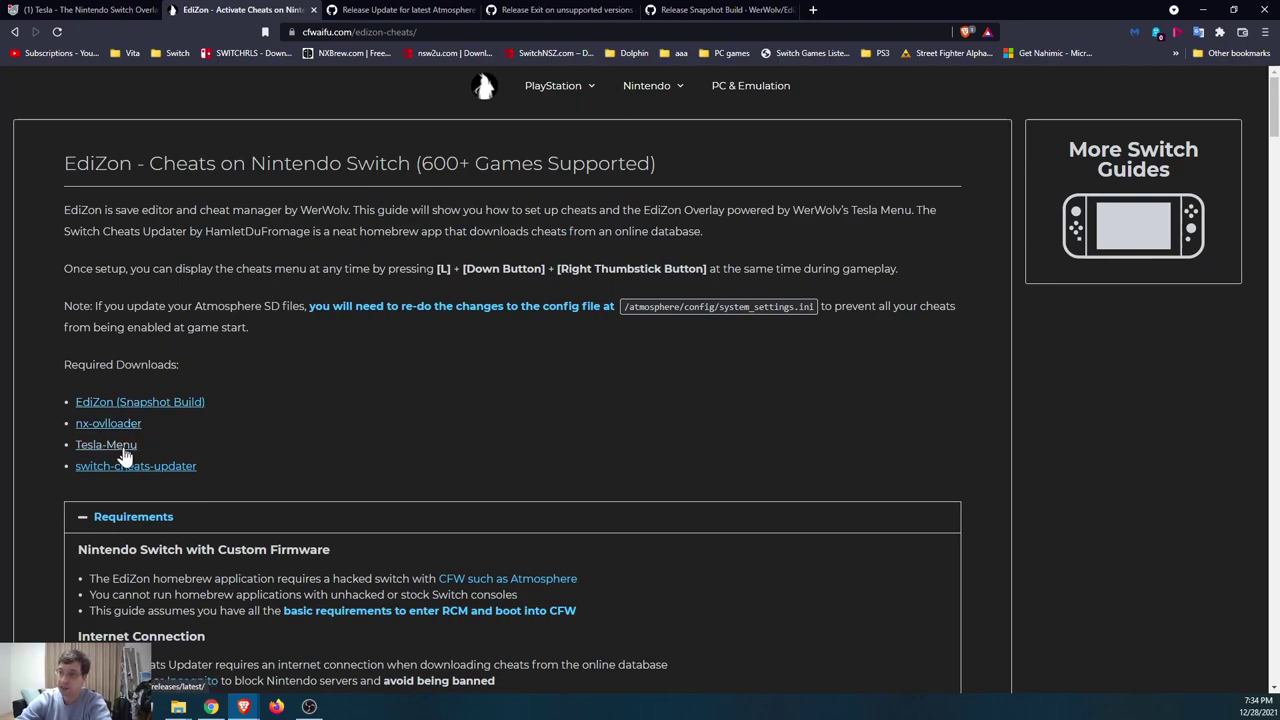
{"action": "mouse_move", "coordinate": [128, 444]}
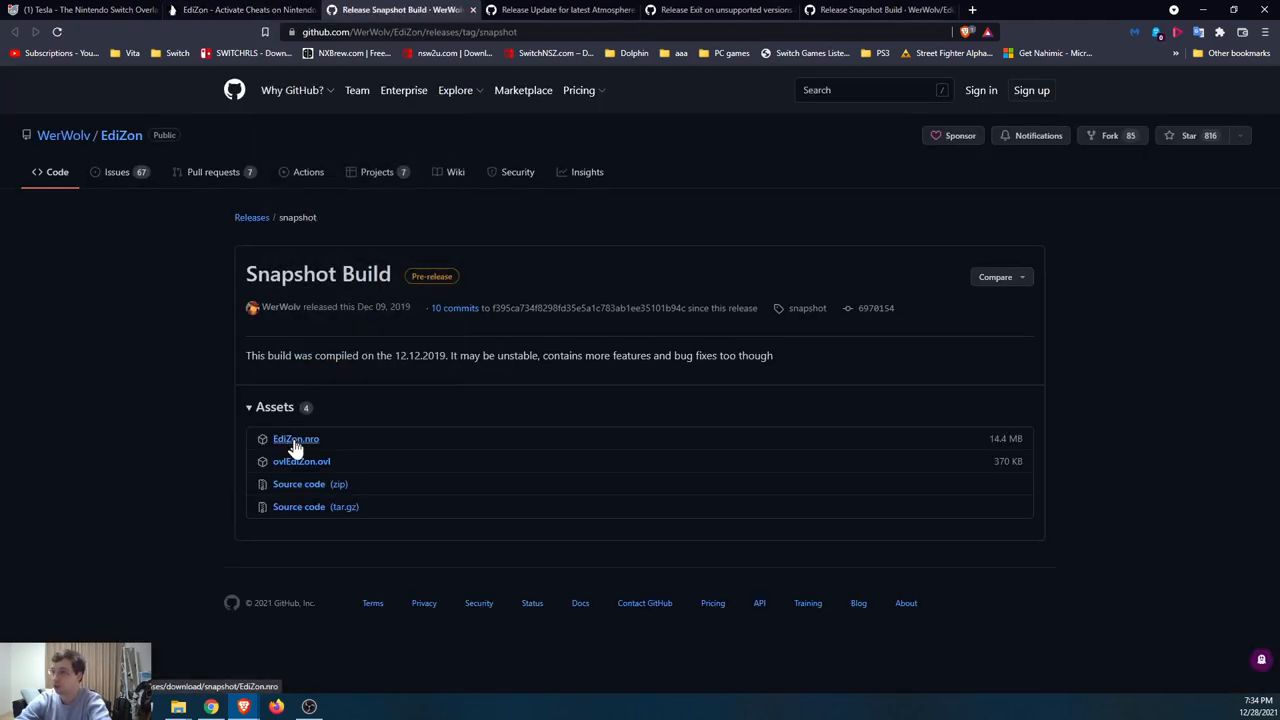
Download EdiZon.nro into a new tesla folder and bring up the nx-ovlloader release page.
{"action": "left_click", "coordinate": [296, 438]}
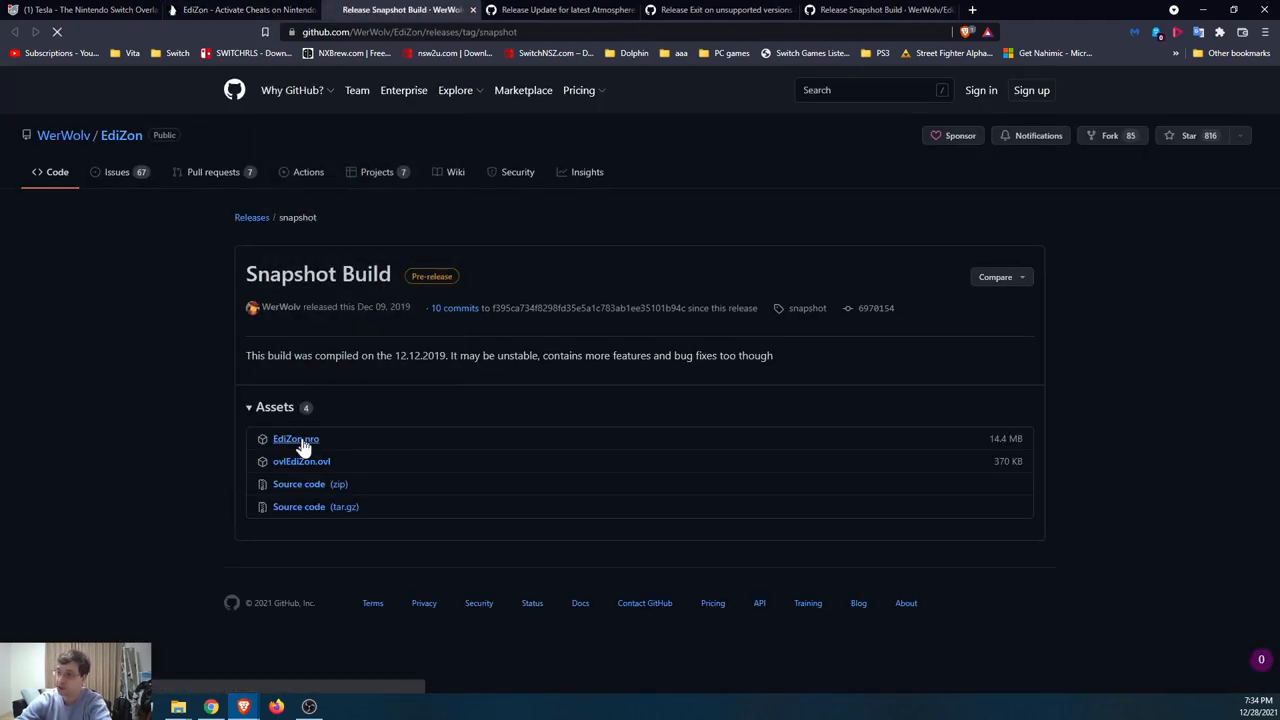
{"action": "left_click", "coordinate": [296, 440]}
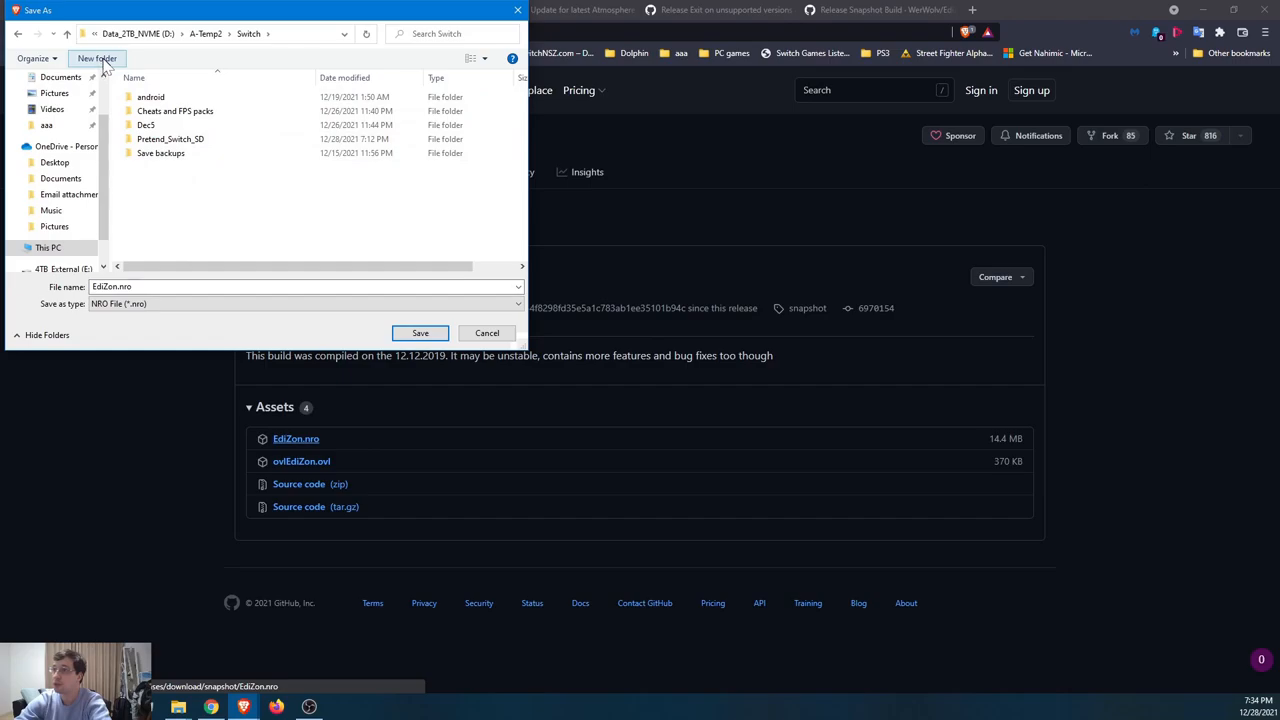
{"action": "left_click", "coordinate": [84, 58]}
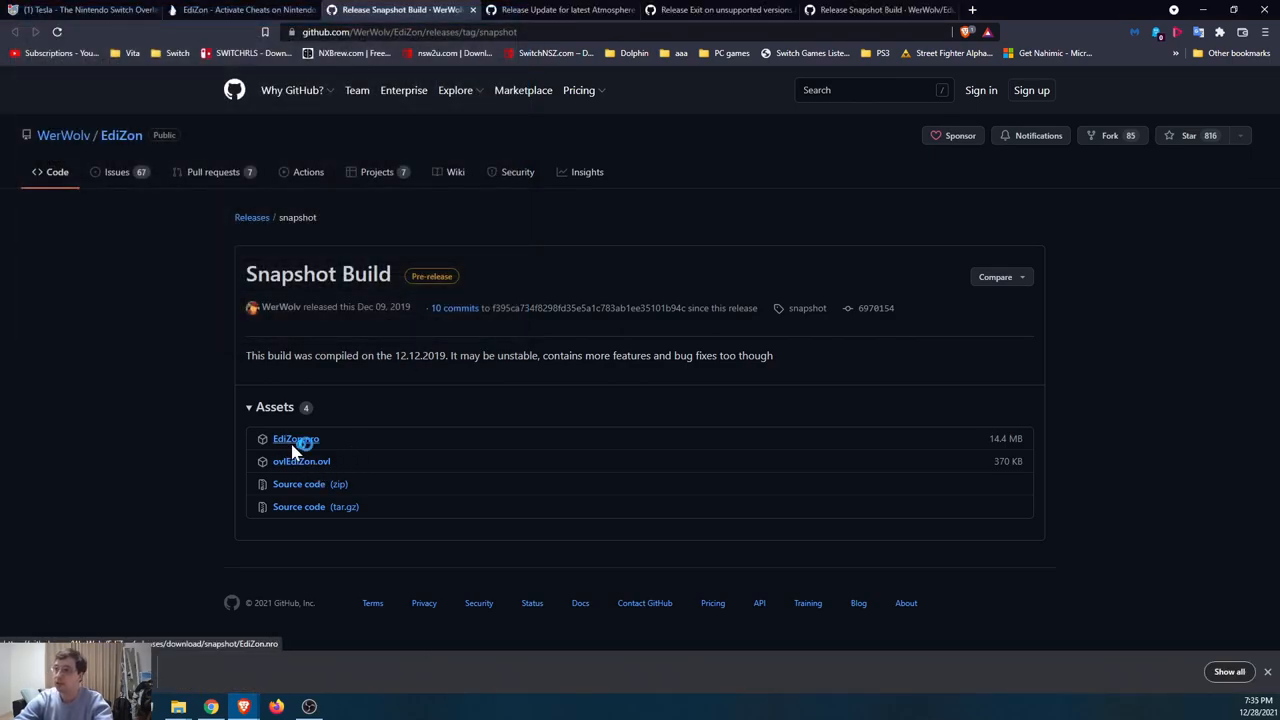
{"action": "left_click", "coordinate": [296, 440]}
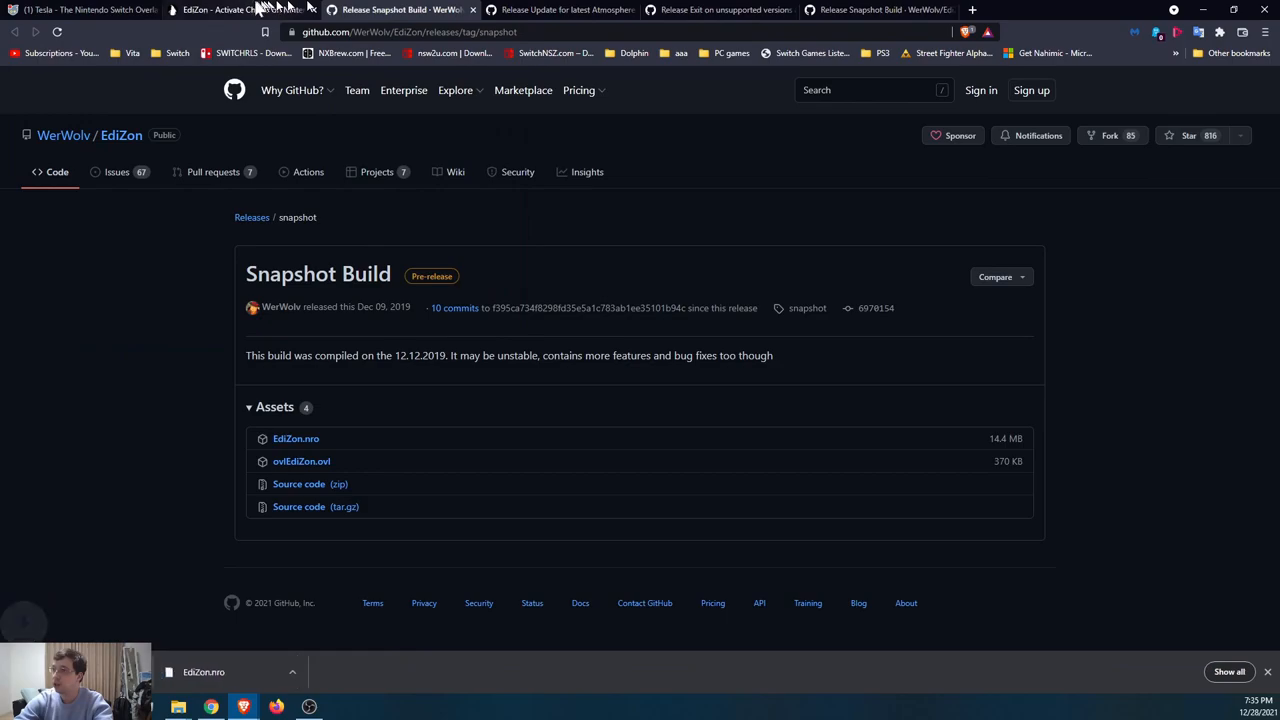
{"action": "left_click", "coordinate": [224, 16]}
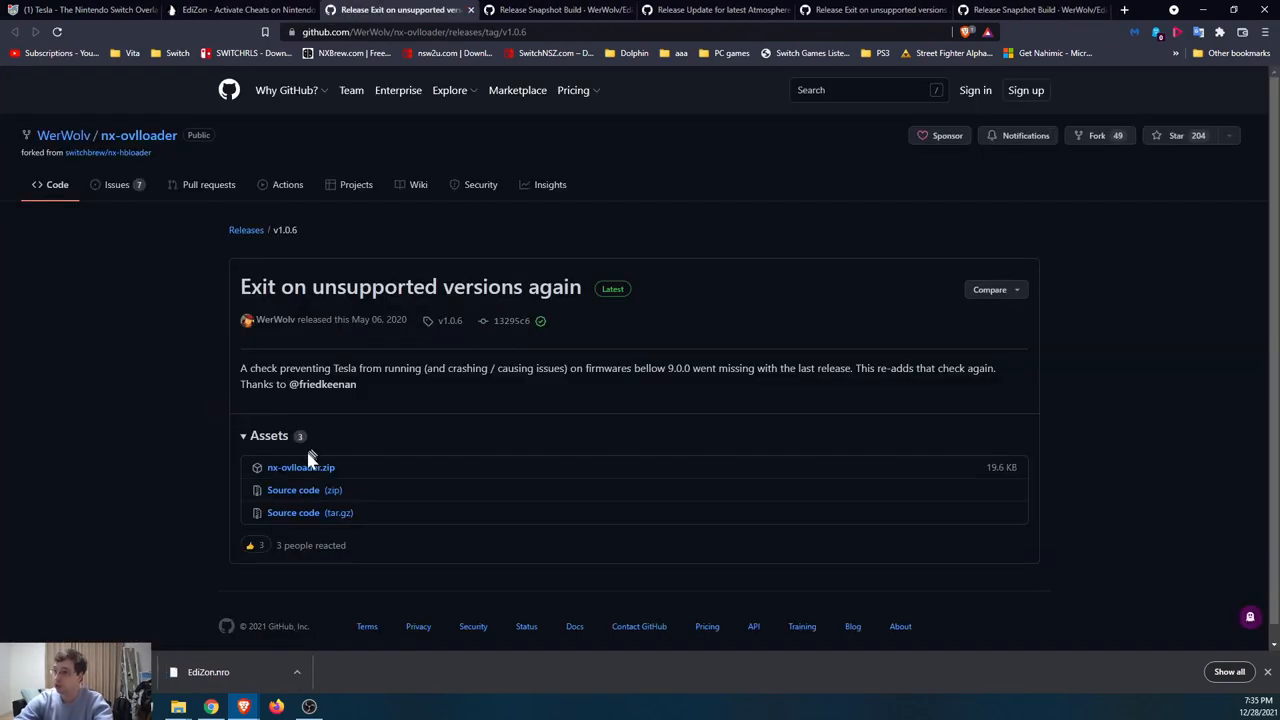
Download nx-ovlloader.zip, then ovlmenu.zip from the Tesla Menu release into the tesla folder.
{"action": "left_click", "coordinate": [300, 468]}
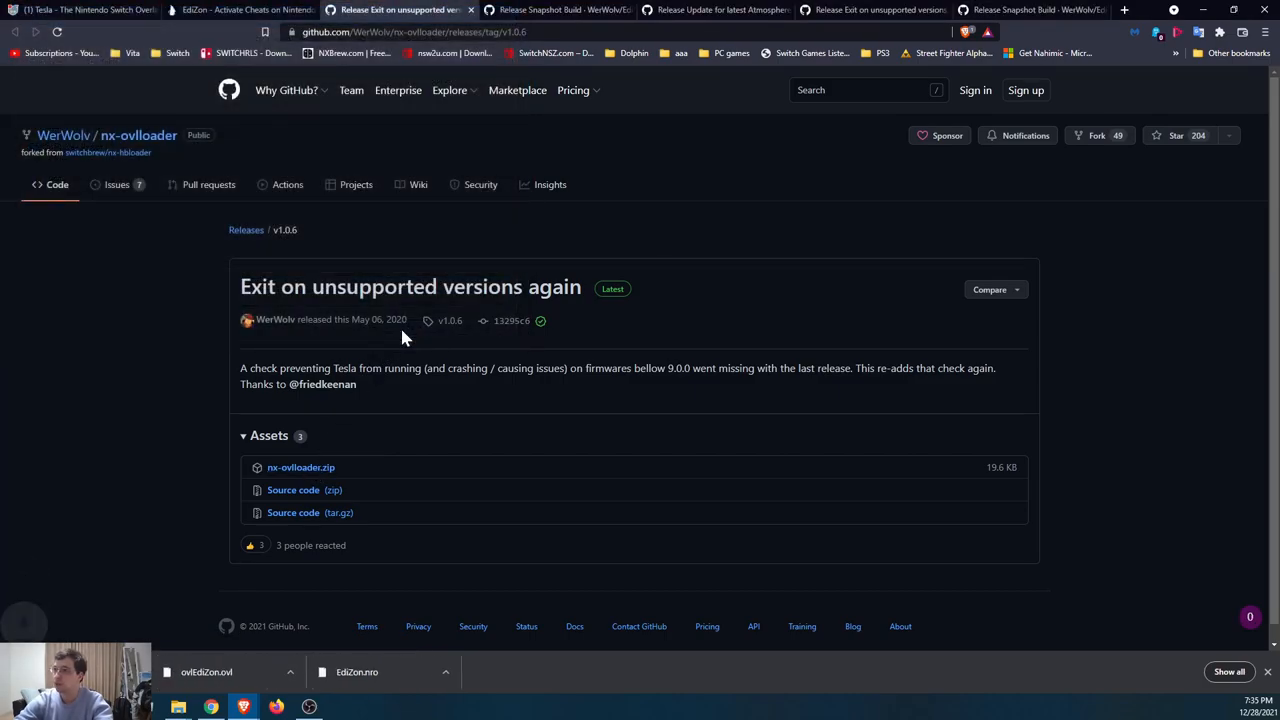
{"action": "left_click", "coordinate": [230, 16]}
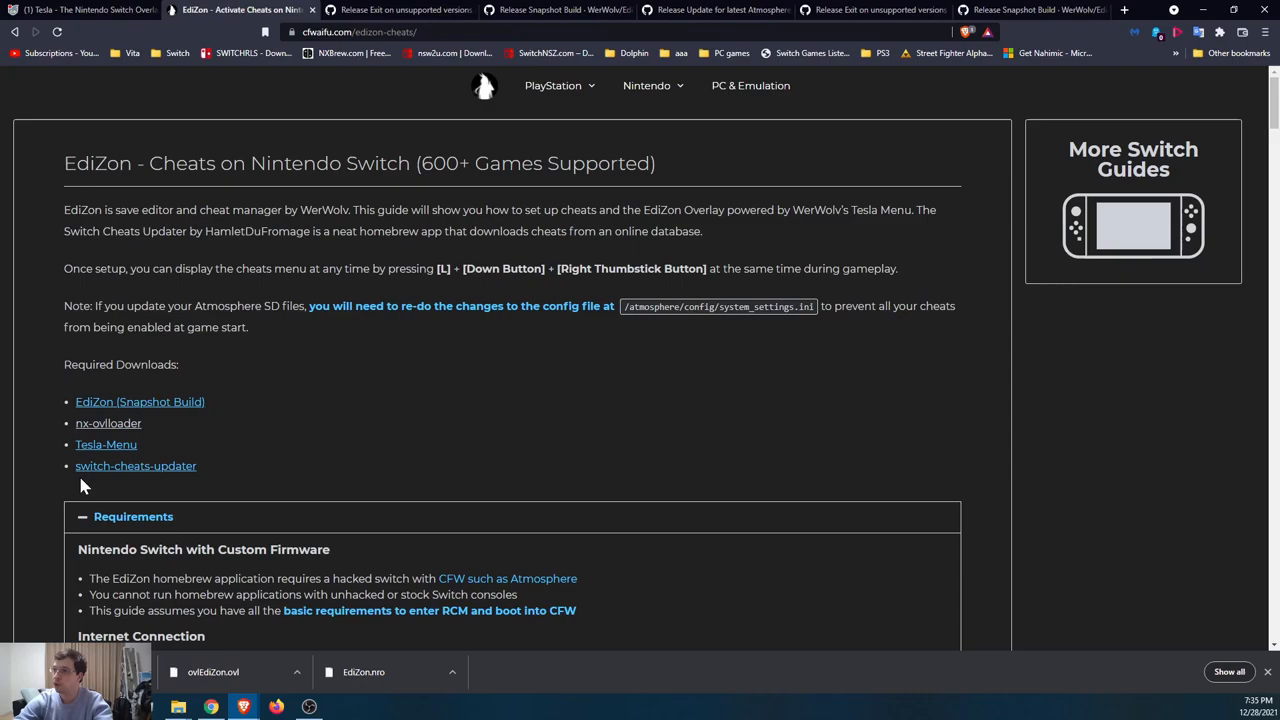
{"action": "mouse_move", "coordinate": [106, 448]}
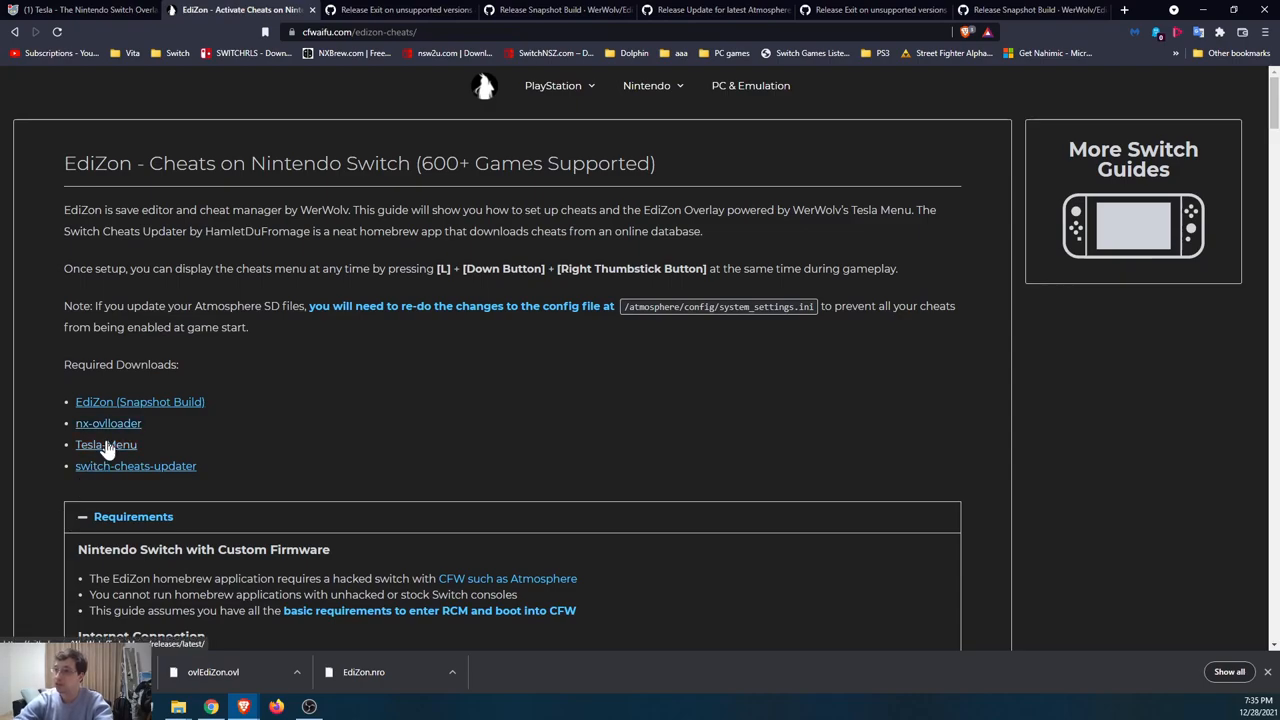
{"action": "left_click", "coordinate": [106, 444]}
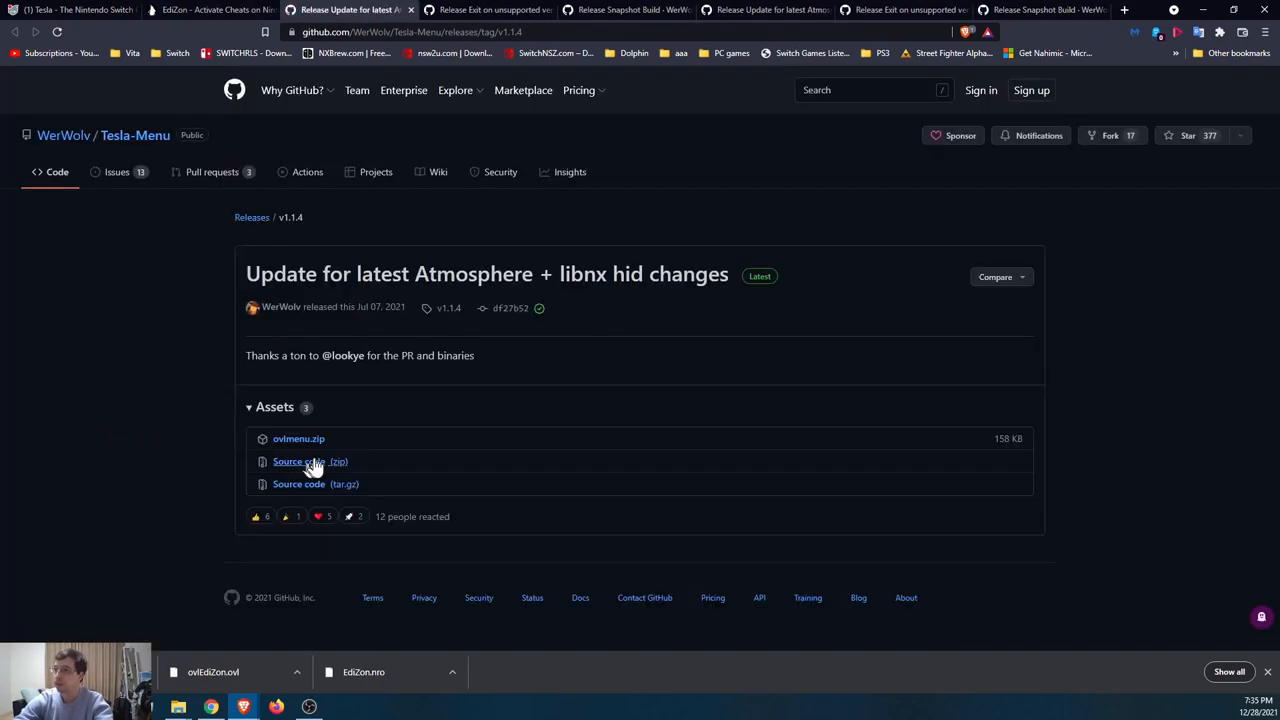
{"action": "left_click", "coordinate": [298, 438]}
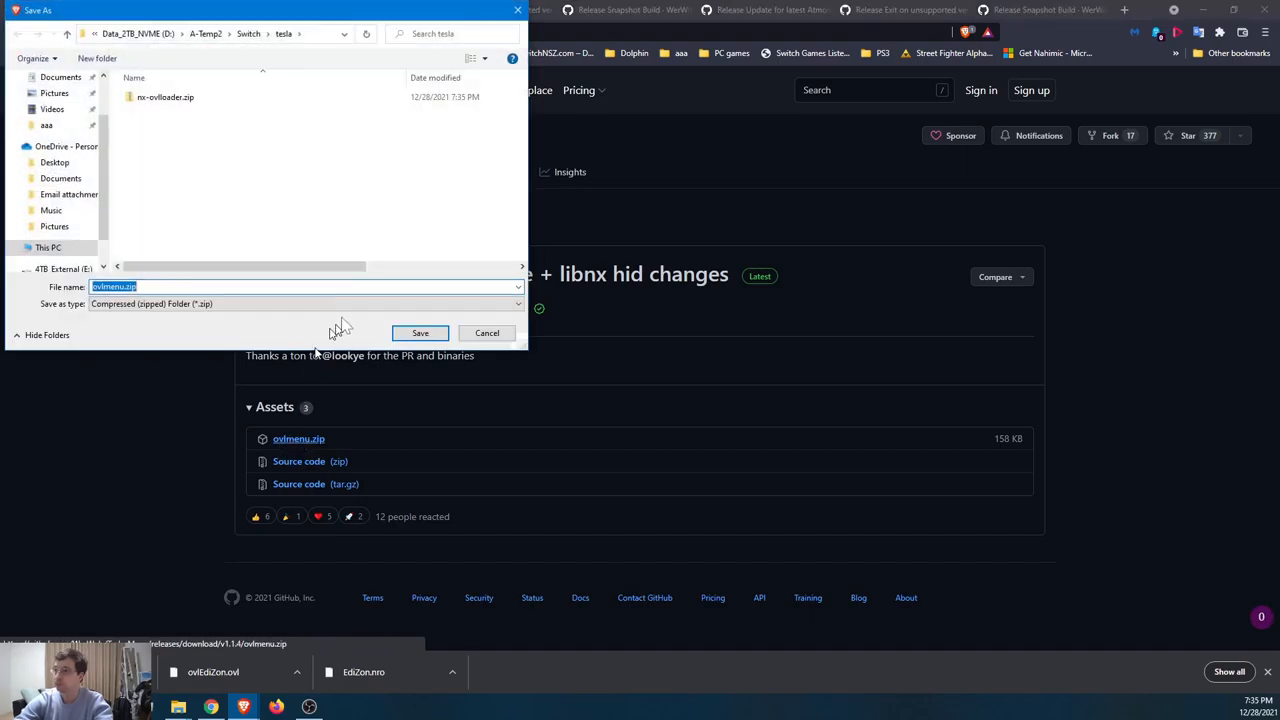
{"action": "left_click", "coordinate": [420, 332]}
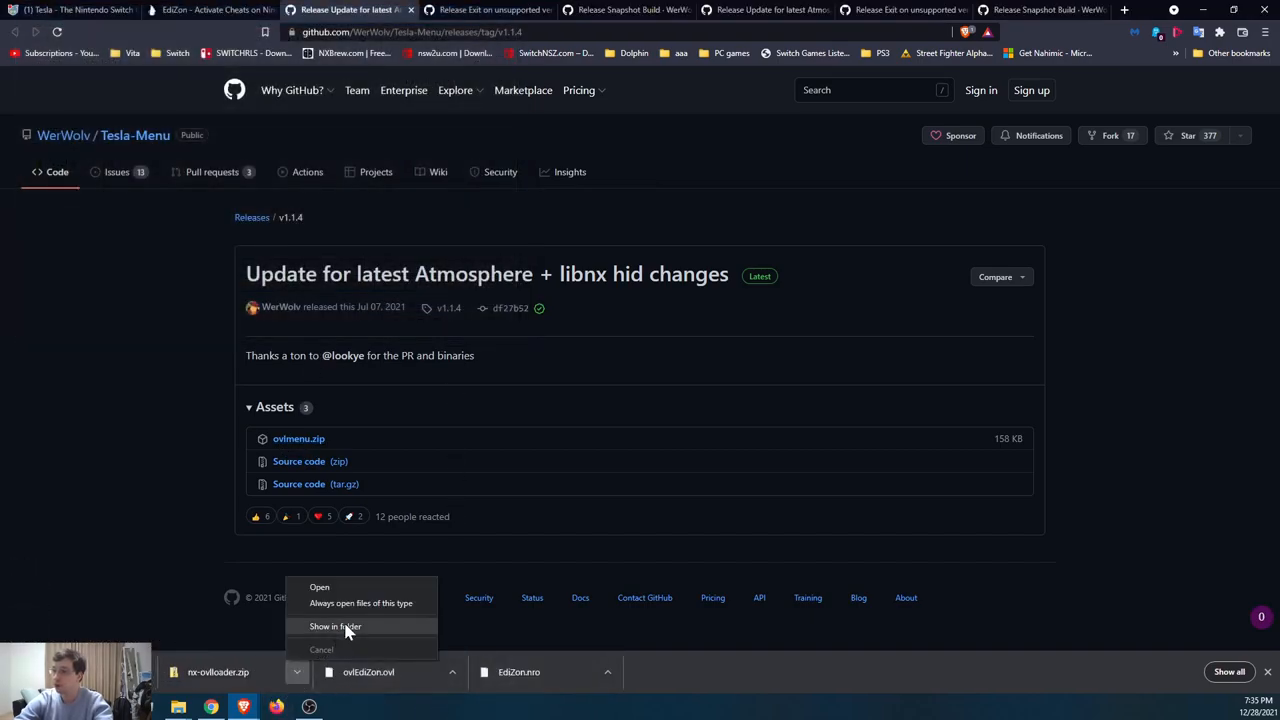
Reveal the downloads and extract nx-ovlloader.zip and ovlmenu.zip here with 7-Zip.
{"action": "left_click", "coordinate": [344, 624]}
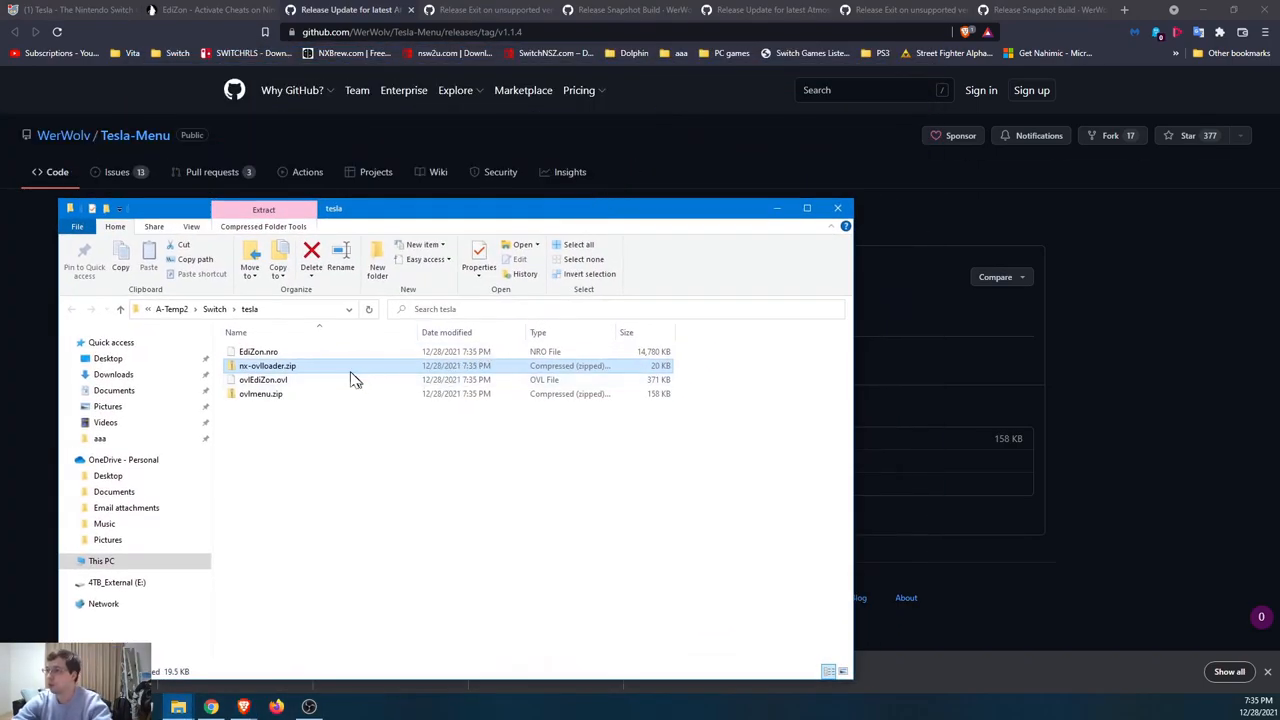
{"action": "right_click", "coordinate": [268, 364]}
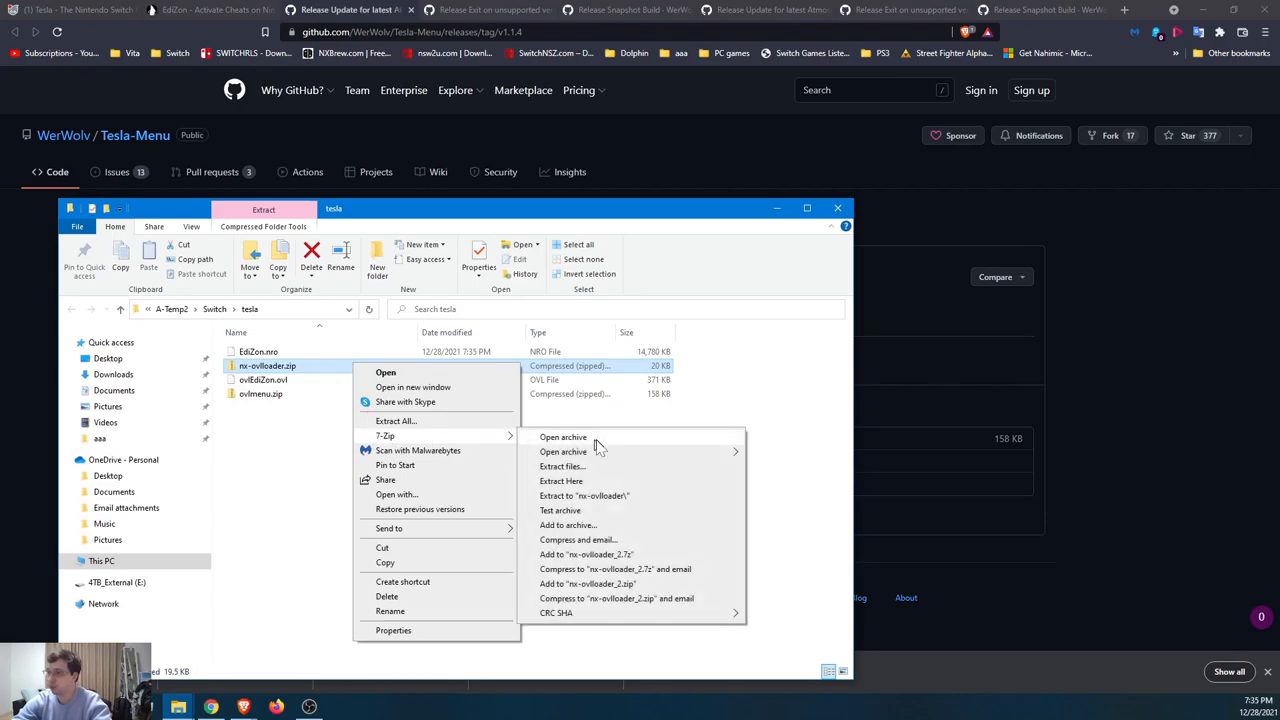
{"action": "left_click", "coordinate": [560, 480]}
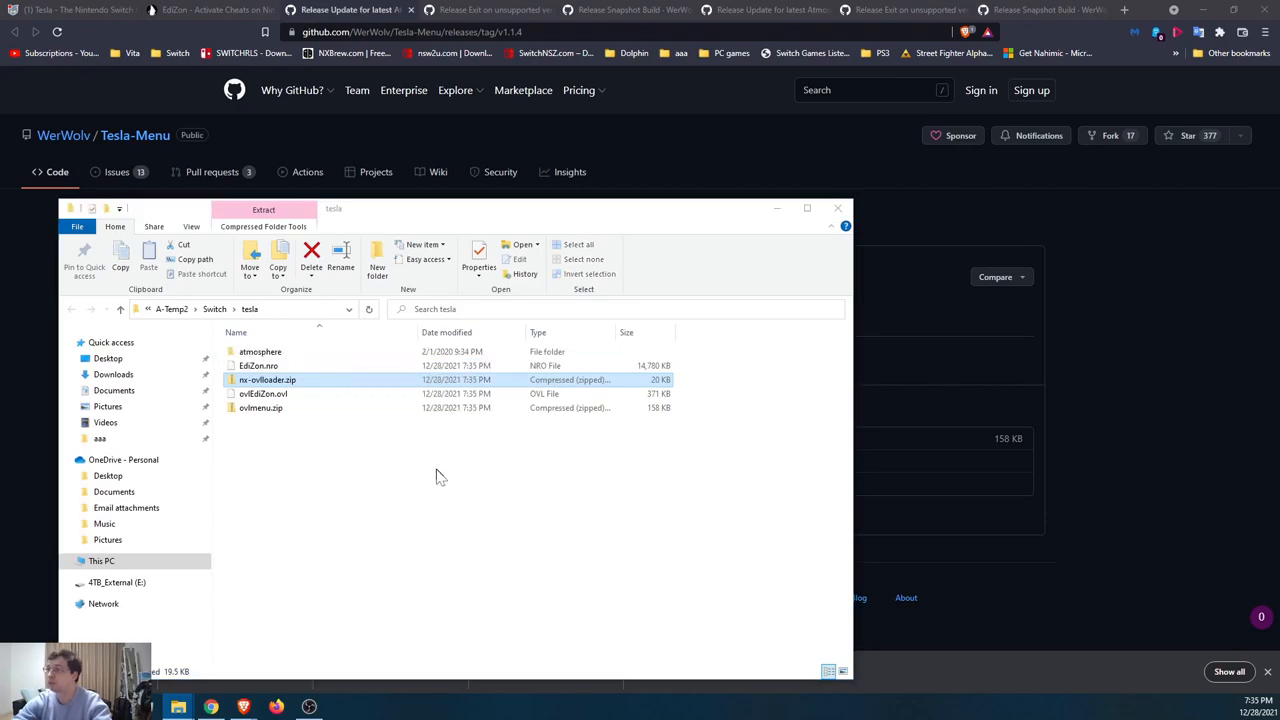
{"action": "left_click", "coordinate": [260, 408]}
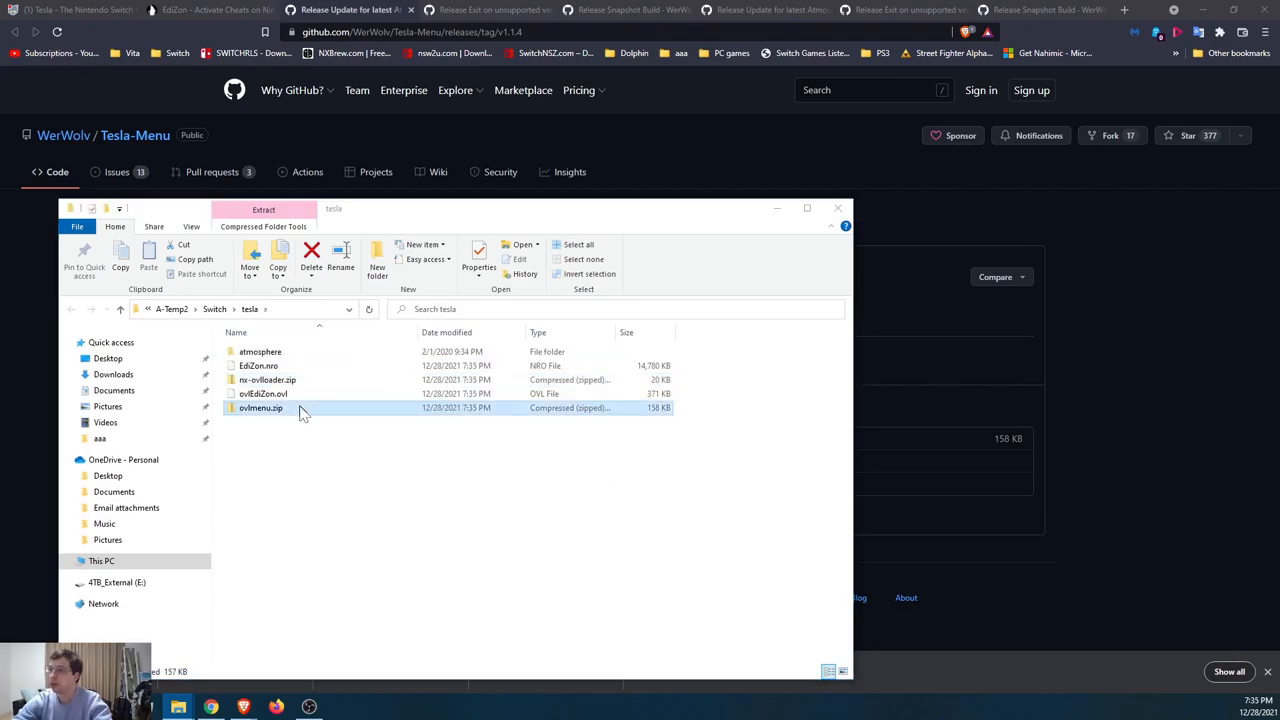
{"action": "right_click", "coordinate": [260, 408]}
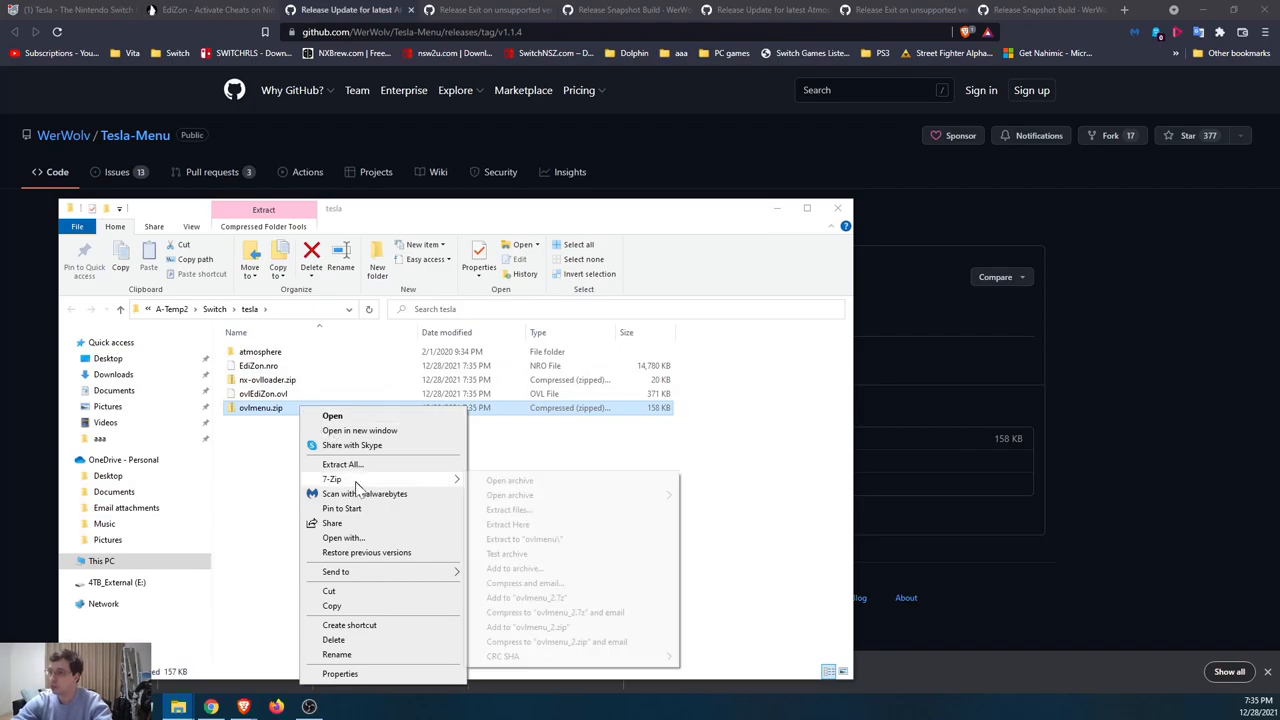
{"action": "left_click", "coordinate": [524, 508]}
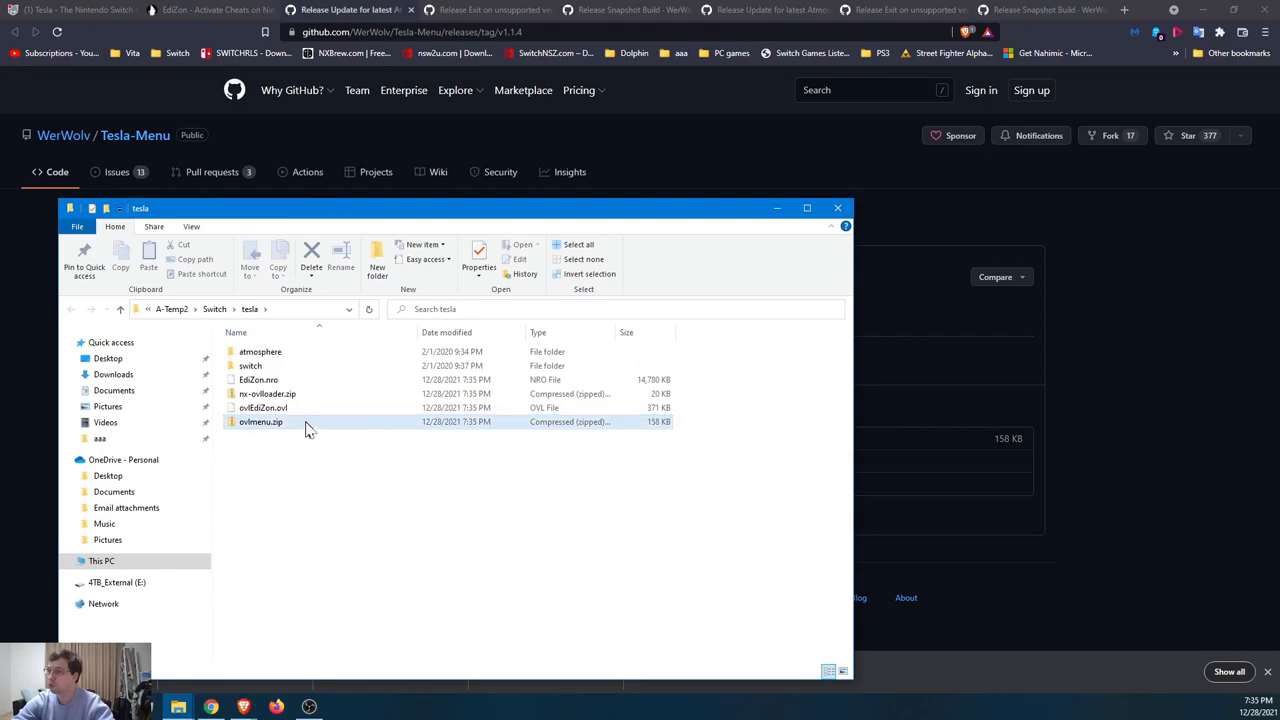
Inspect the extracted folders, then cut ovlEdiZon.ovl for the switch\overlays folder.
{"action": "double_click", "coordinate": [258, 422]}
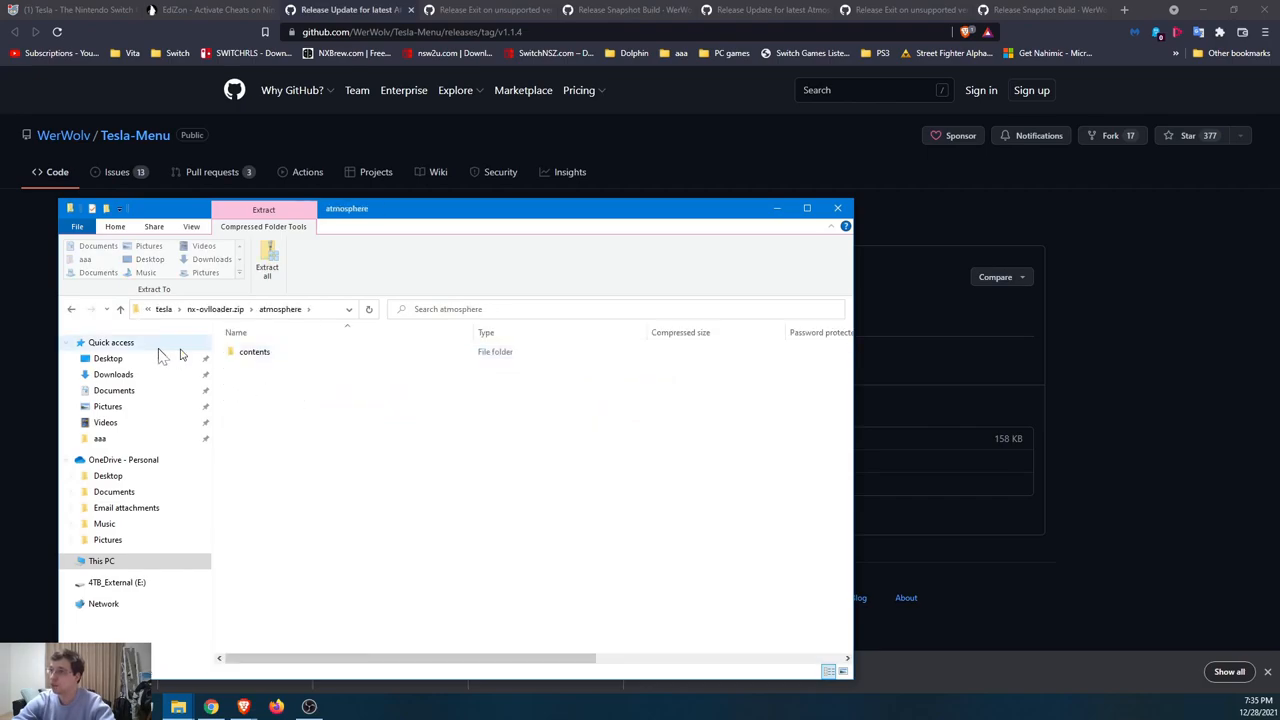
{"action": "double_click", "coordinate": [254, 352]}
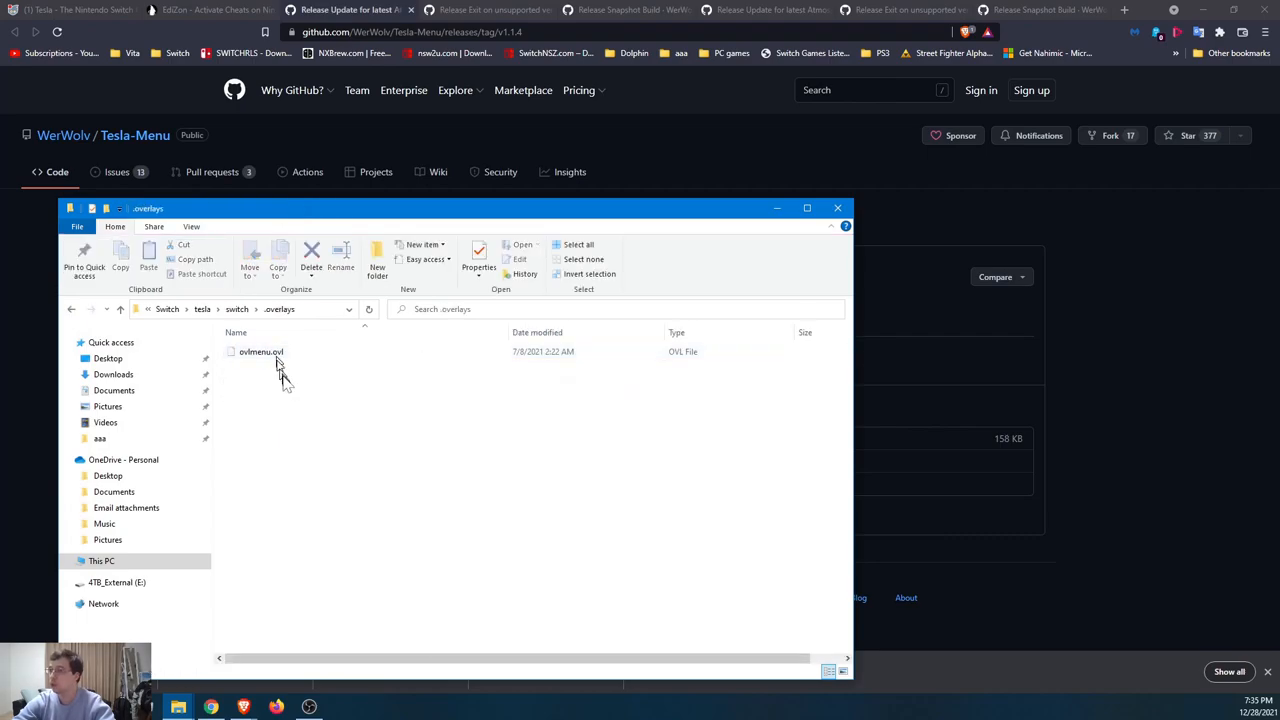
{"action": "mouse_move", "coordinate": [120, 308]}
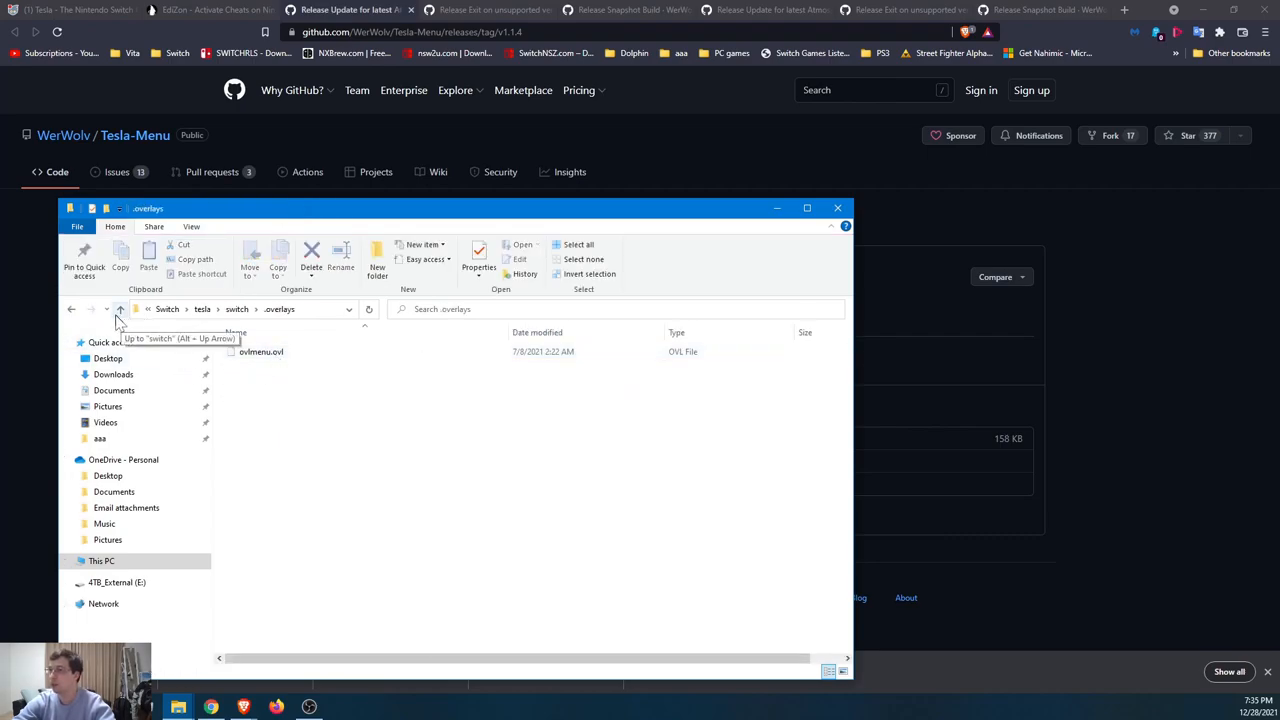
{"action": "left_click", "coordinate": [120, 308]}
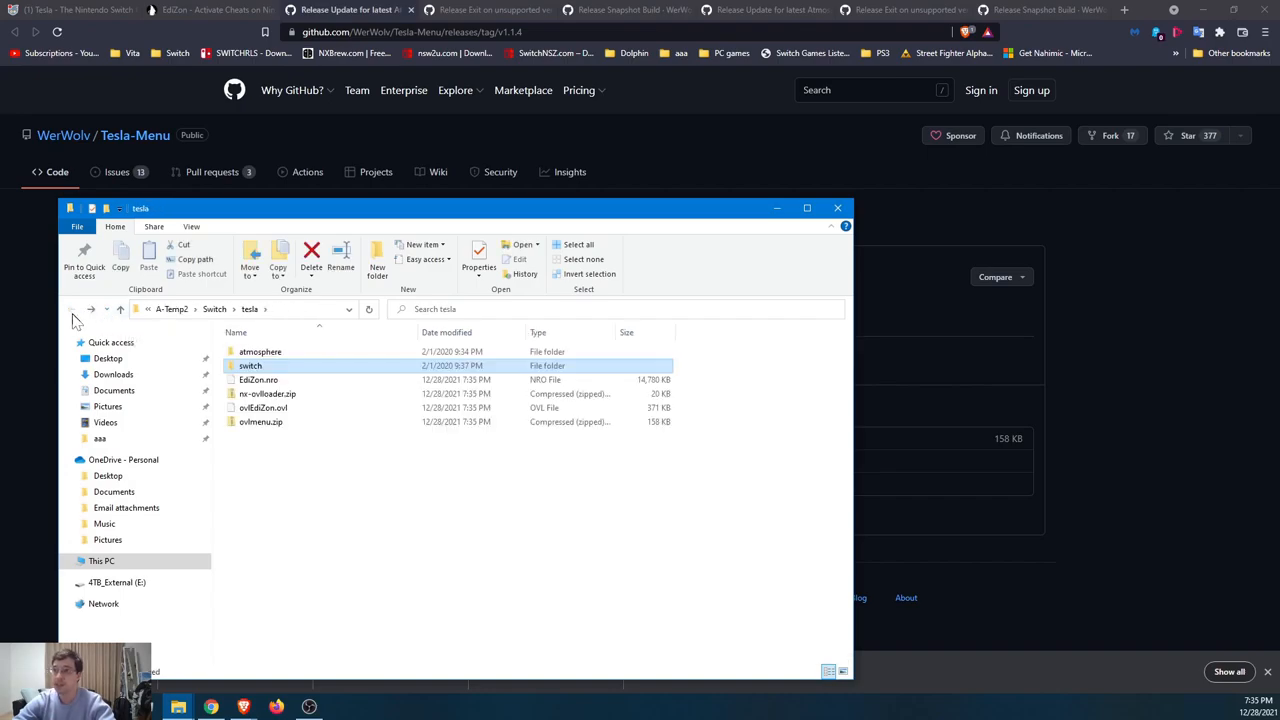
{"action": "left_click", "coordinate": [264, 408]}
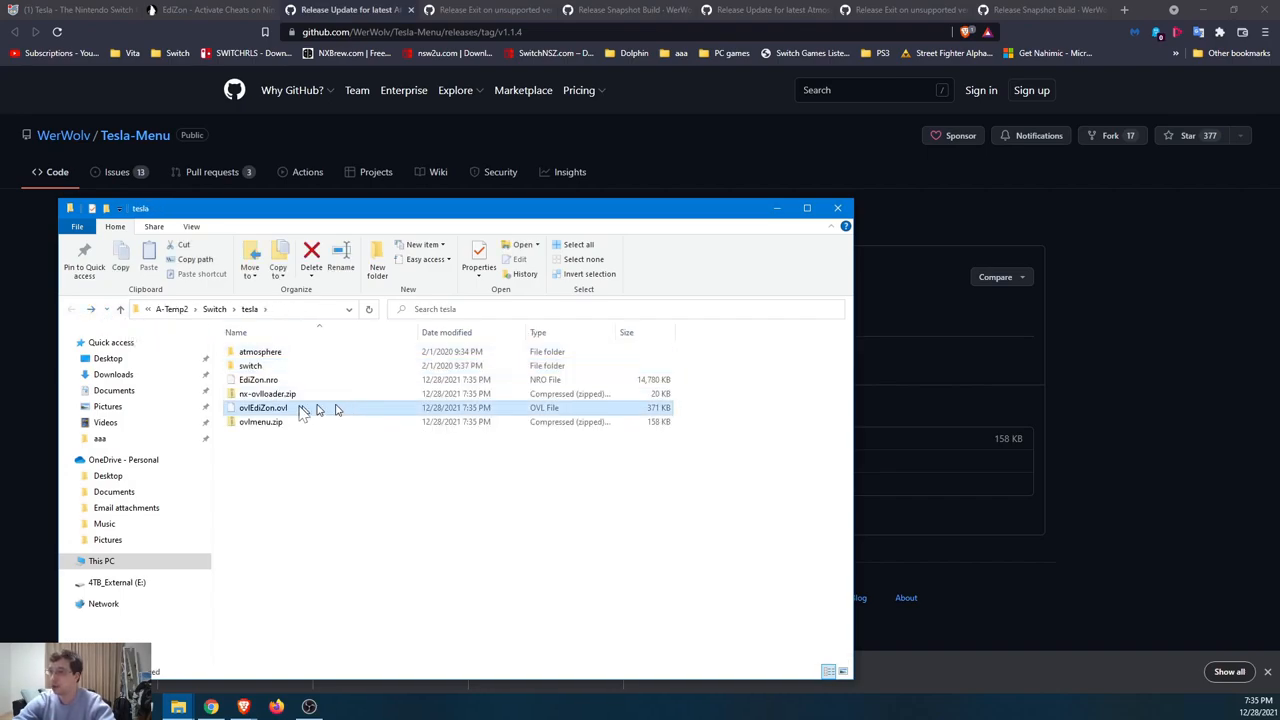
{"action": "right_click", "coordinate": [260, 408]}
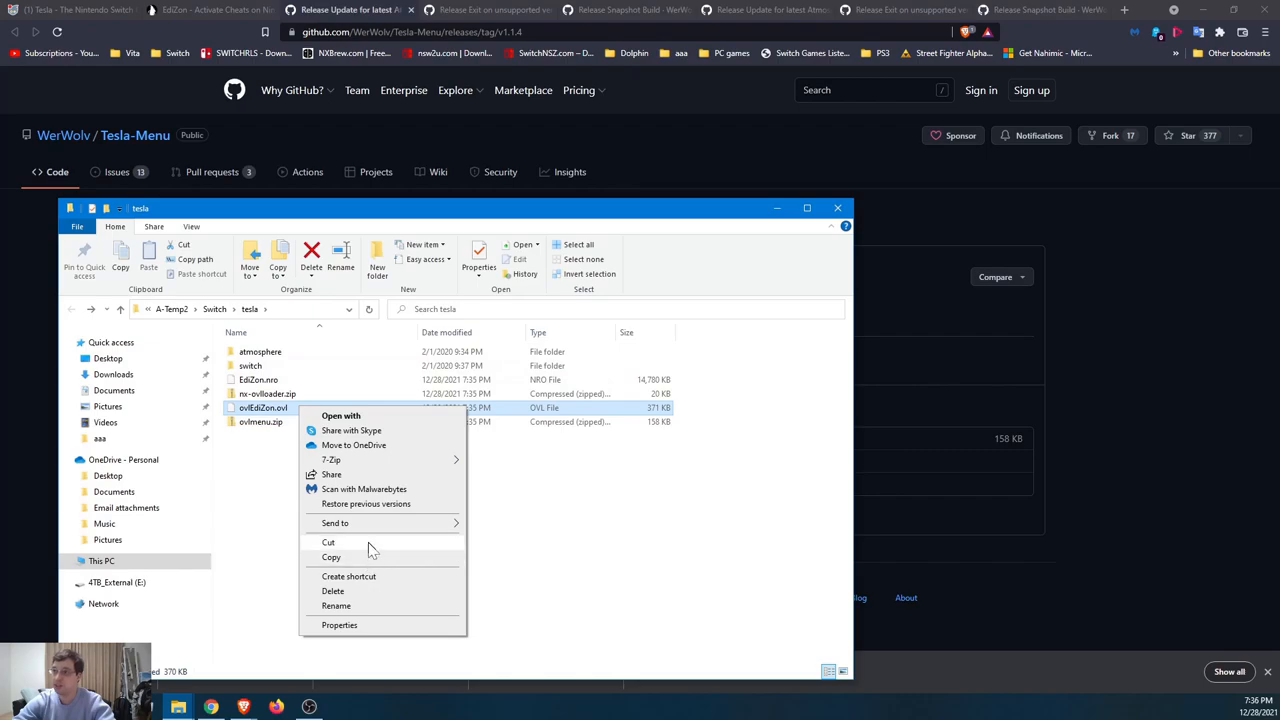
{"action": "double_click", "coordinate": [250, 366]}
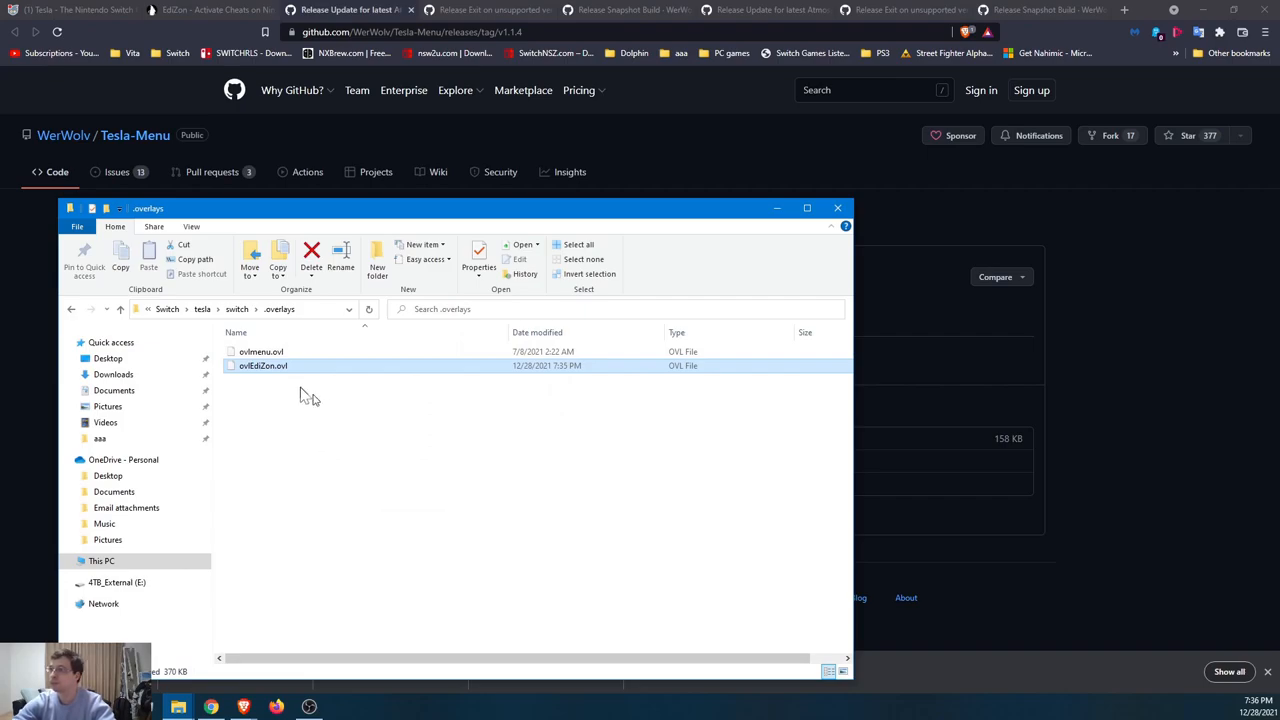
Cut EdiZon.nro into the switch folder and look inside the atmosphere folder.
{"action": "left_click", "coordinate": [76, 308]}
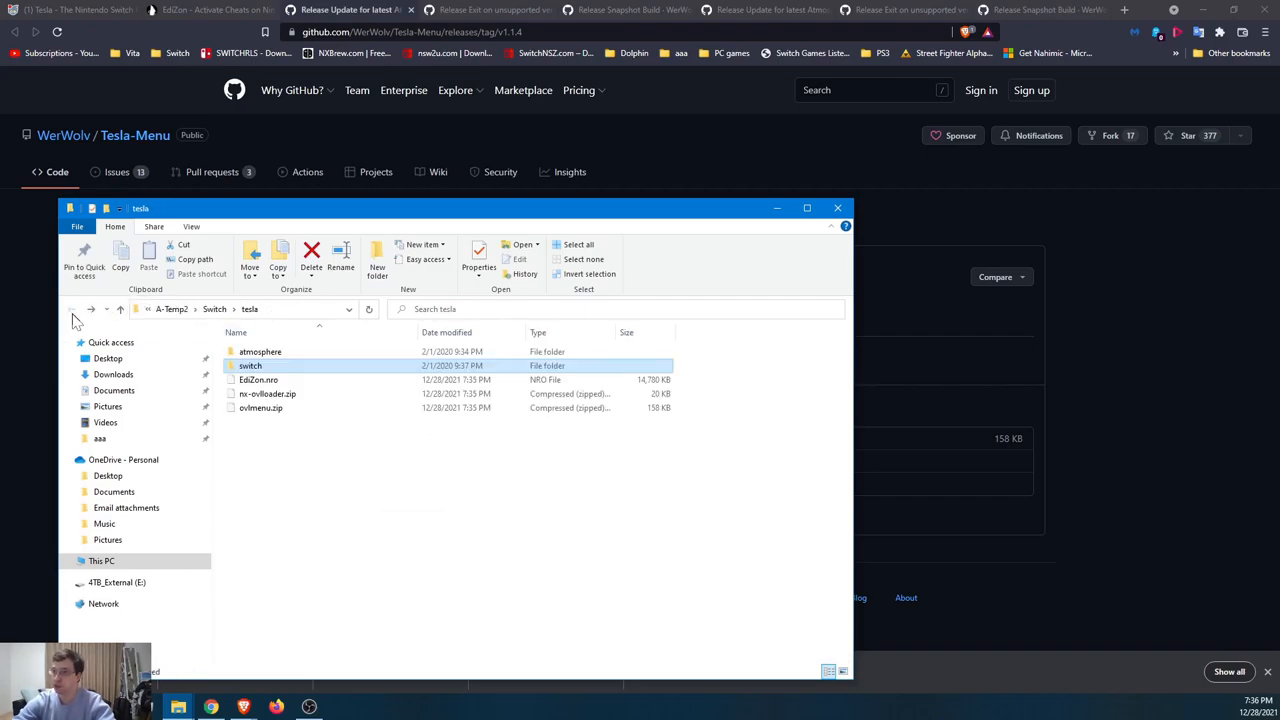
{"action": "left_click", "coordinate": [258, 380]}
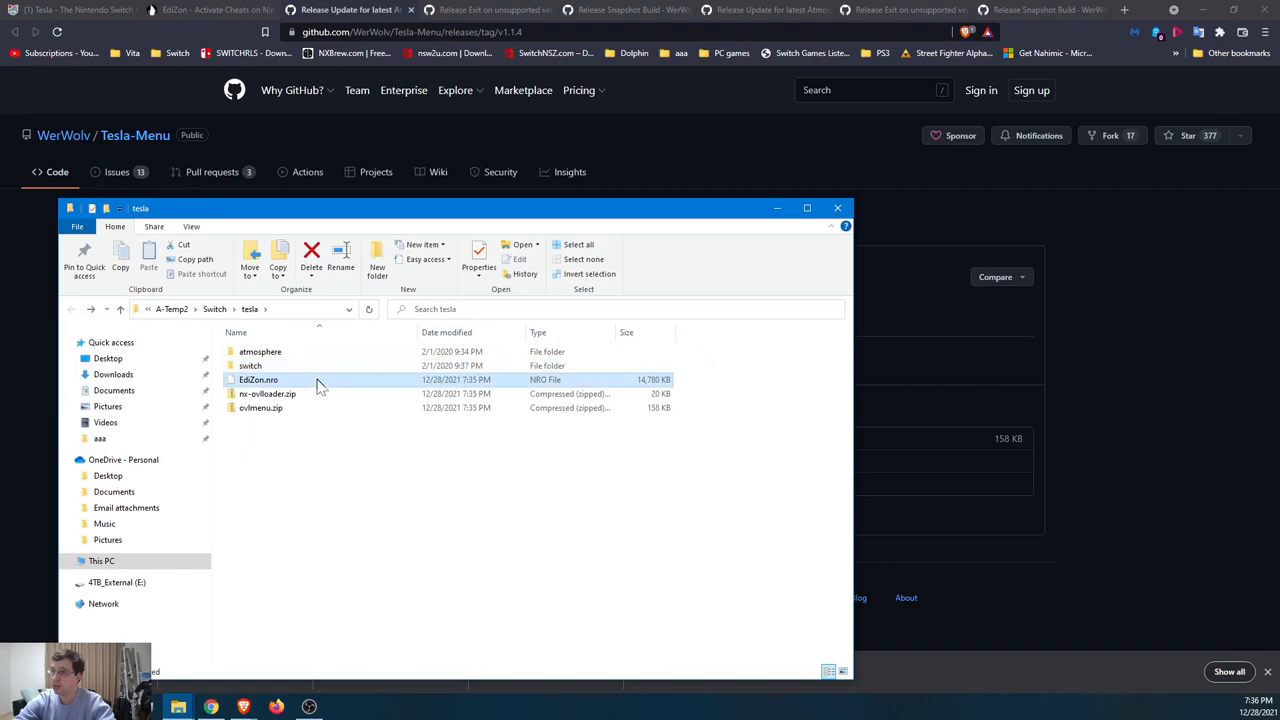
{"action": "right_click", "coordinate": [258, 380]}
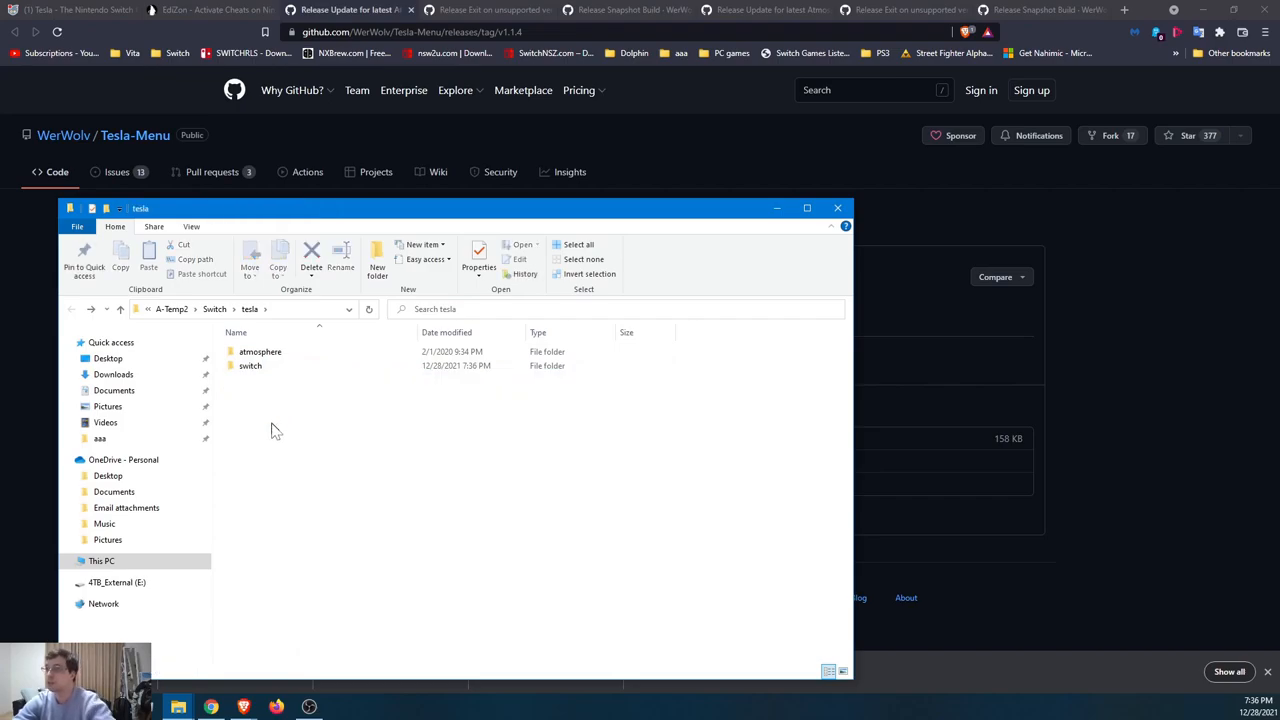
{"action": "left_click", "coordinate": [290, 352]}
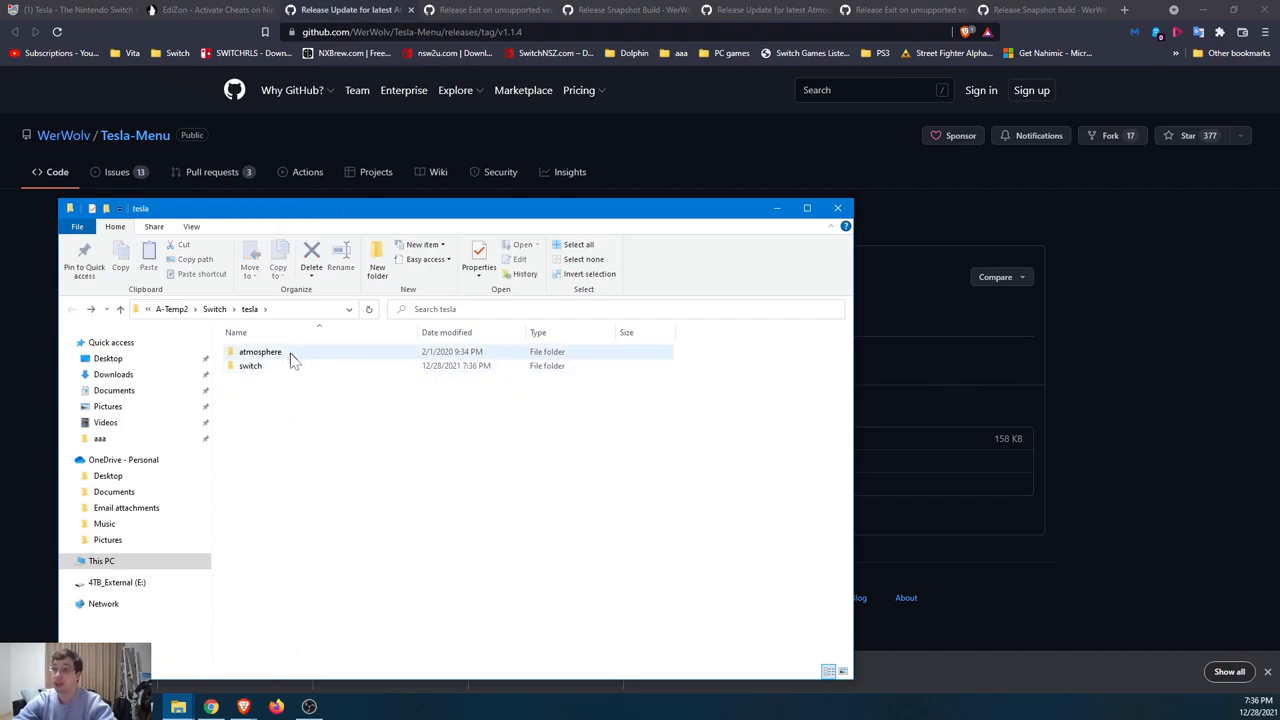
{"action": "mouse_move", "coordinate": [288, 368]}
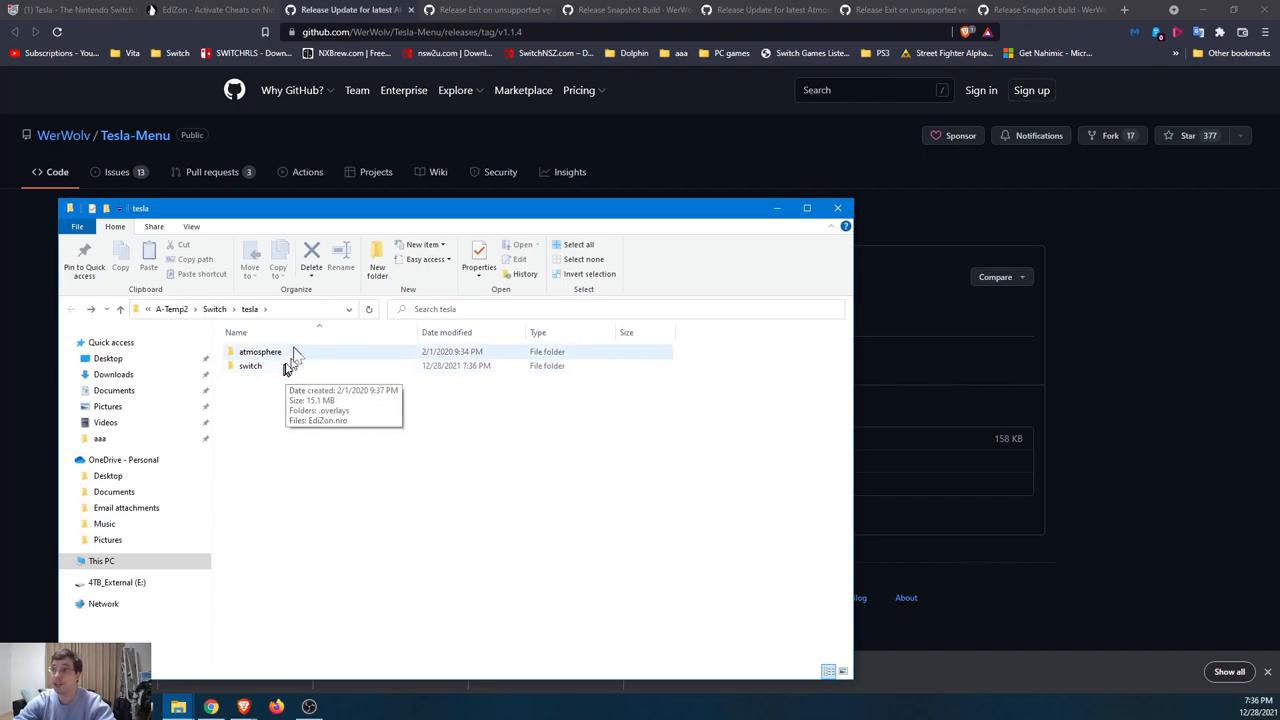
{"action": "left_click", "coordinate": [296, 352]}
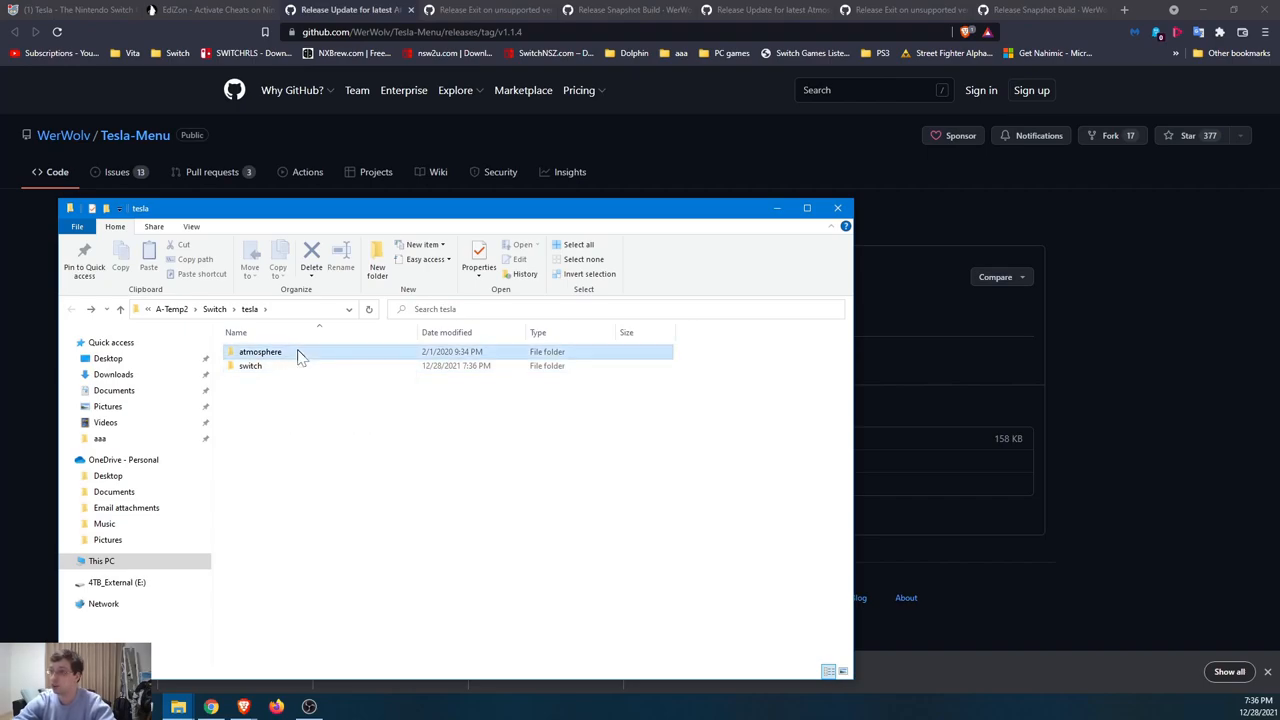
{"action": "double_click", "coordinate": [260, 352]}
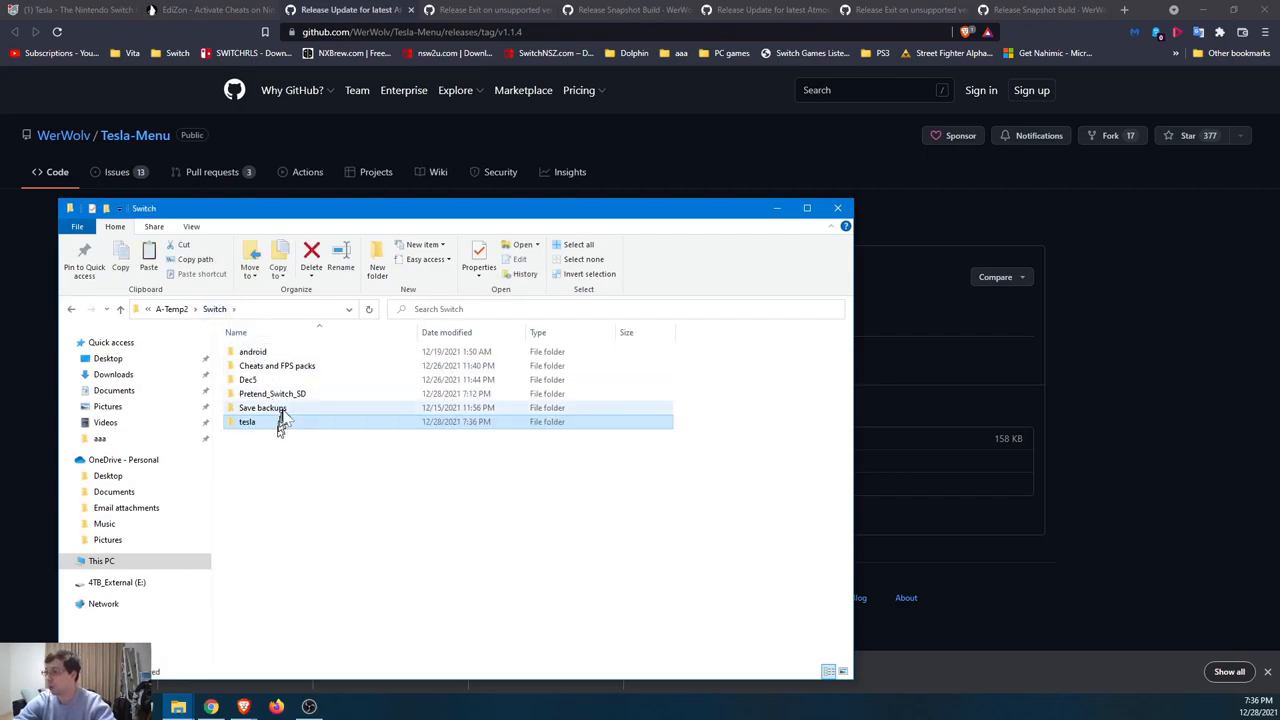
Place the switch folder in Pretend_Switch_SD and verify EdiZon.nro and the overlays .ovl files.
{"action": "double_click", "coordinate": [272, 392]}
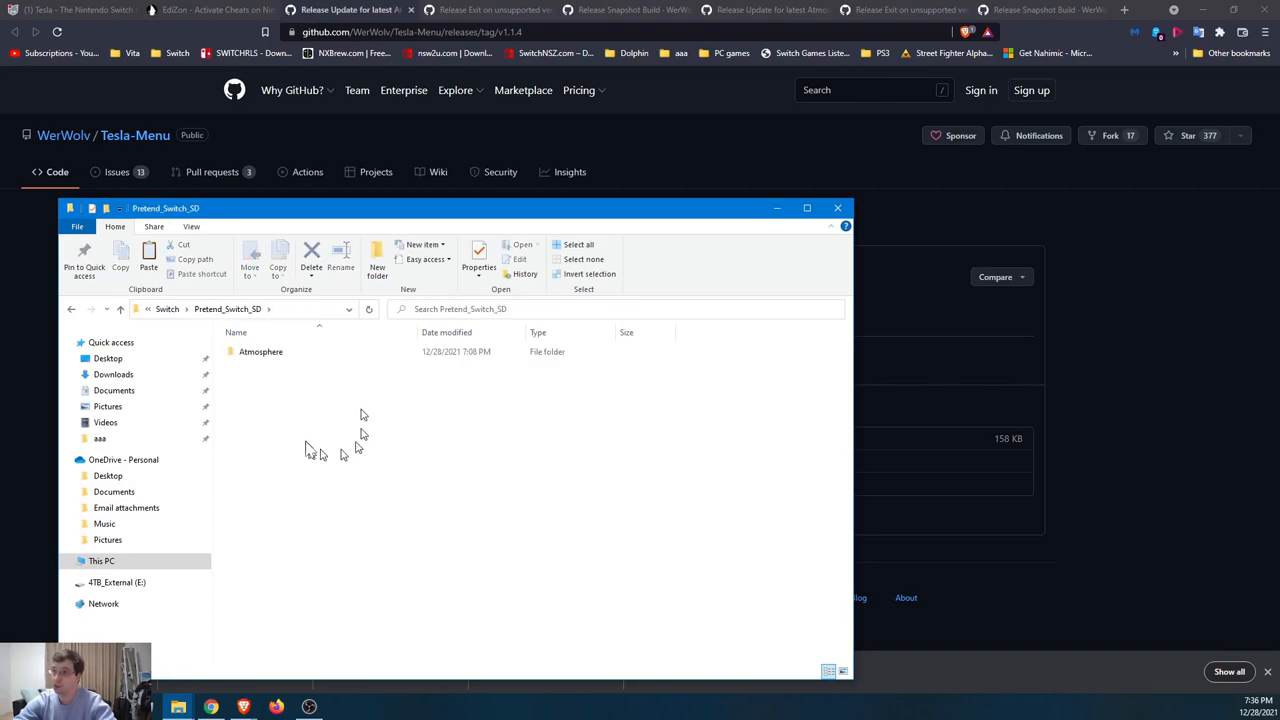
{"action": "mouse_move", "coordinate": [260, 412]}
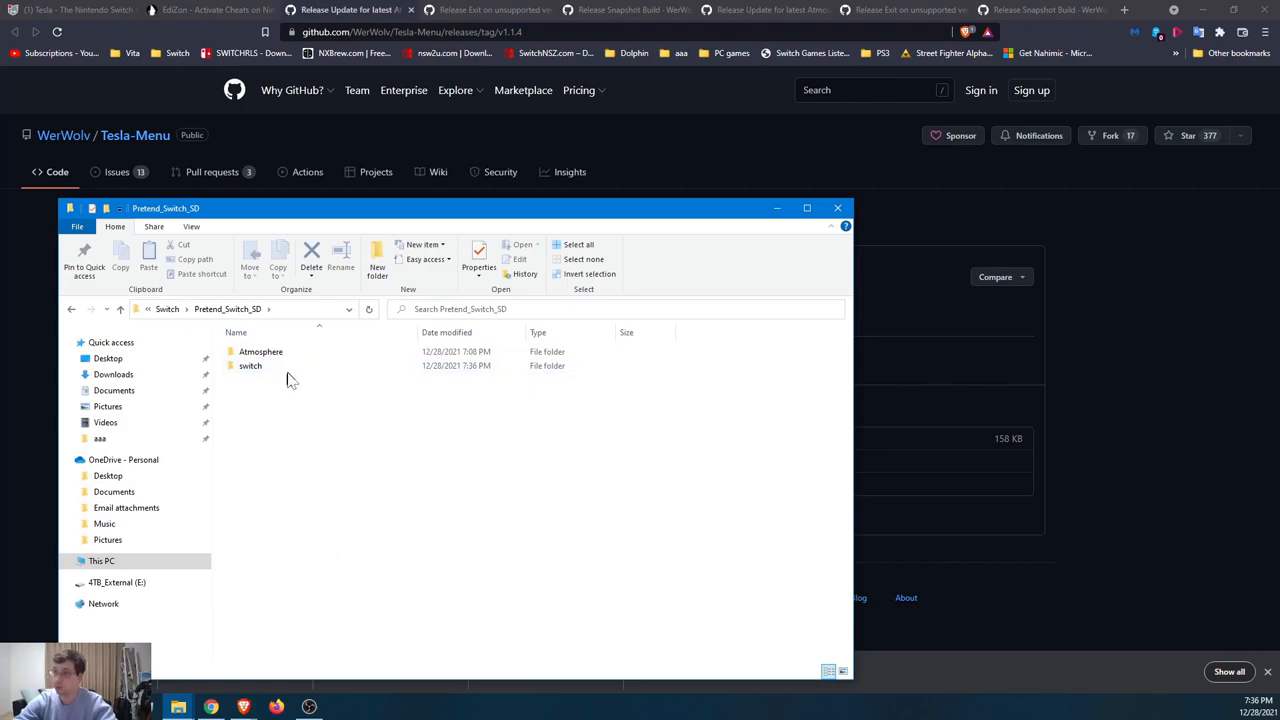
{"action": "double_click", "coordinate": [260, 352]}
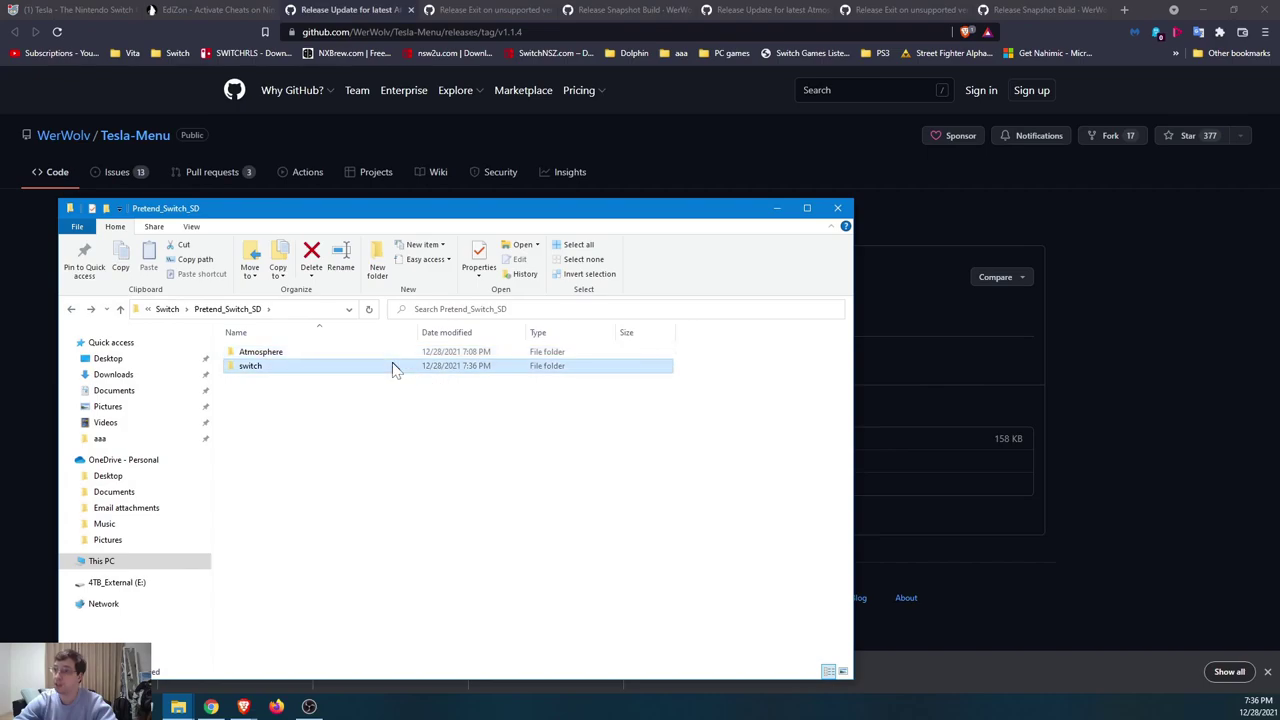
{"action": "double_click", "coordinate": [250, 364]}
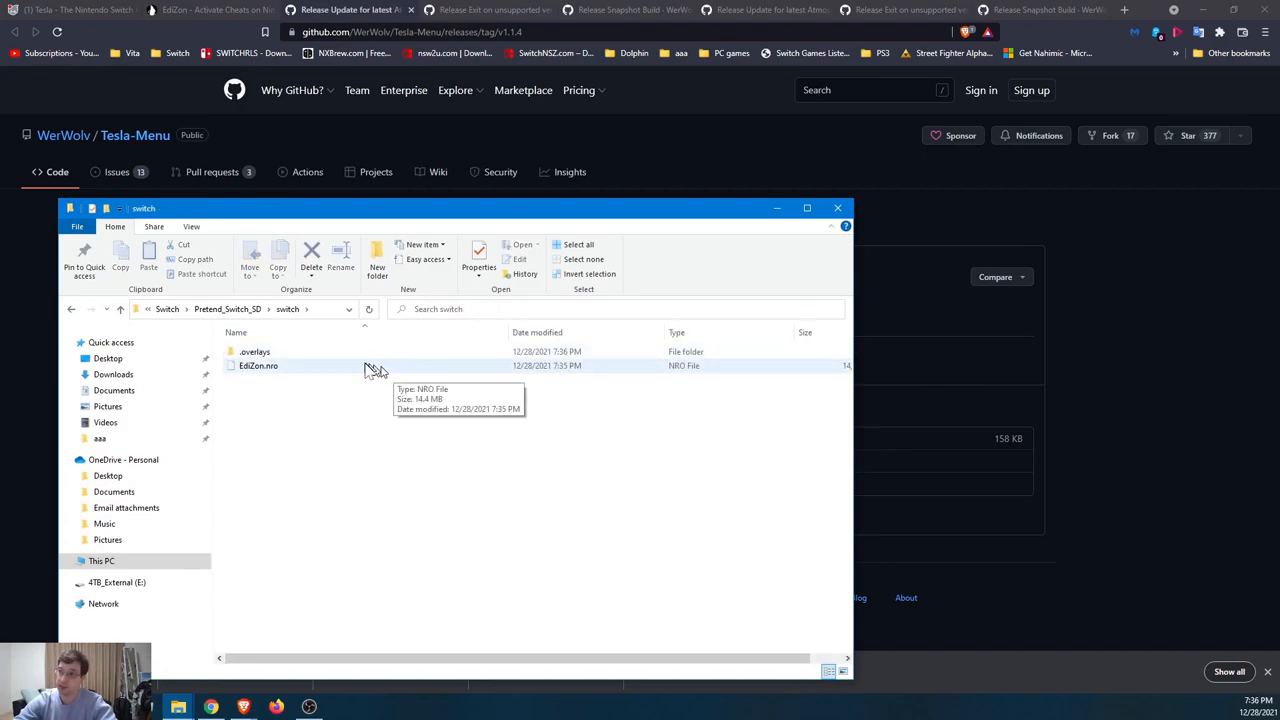
{"action": "double_click", "coordinate": [254, 352]}
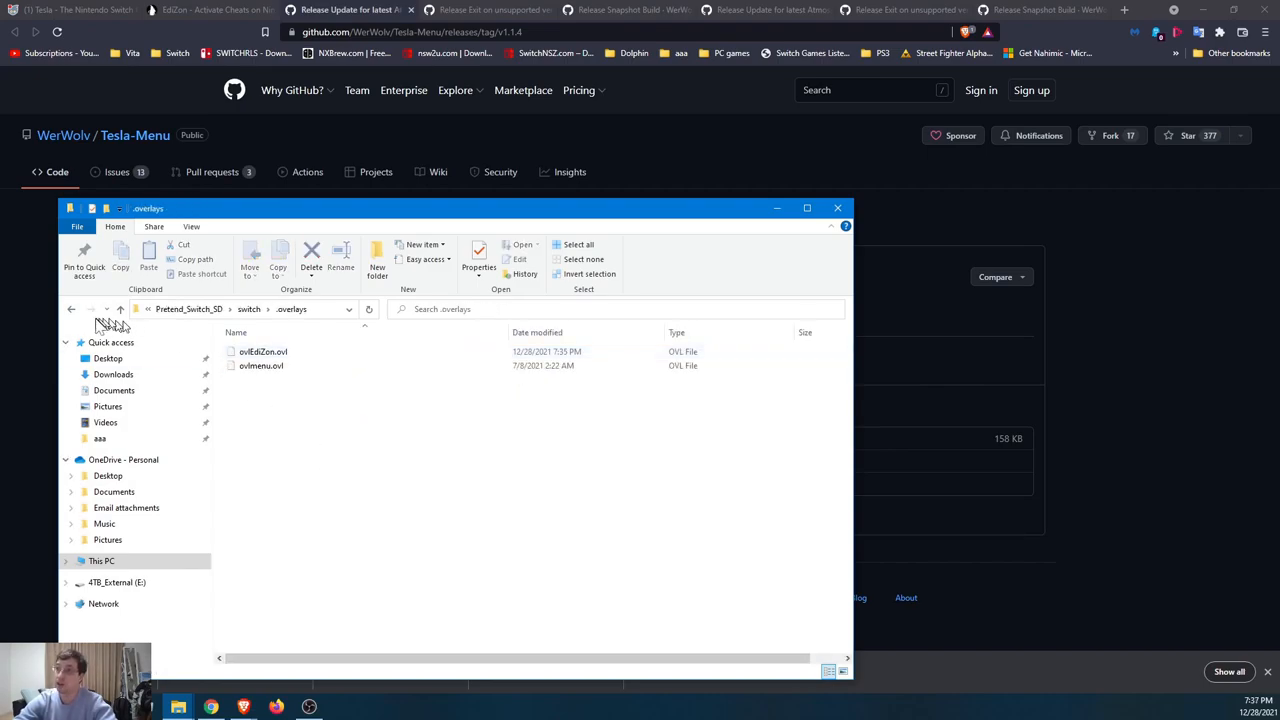
{"action": "left_click", "coordinate": [70, 308]}
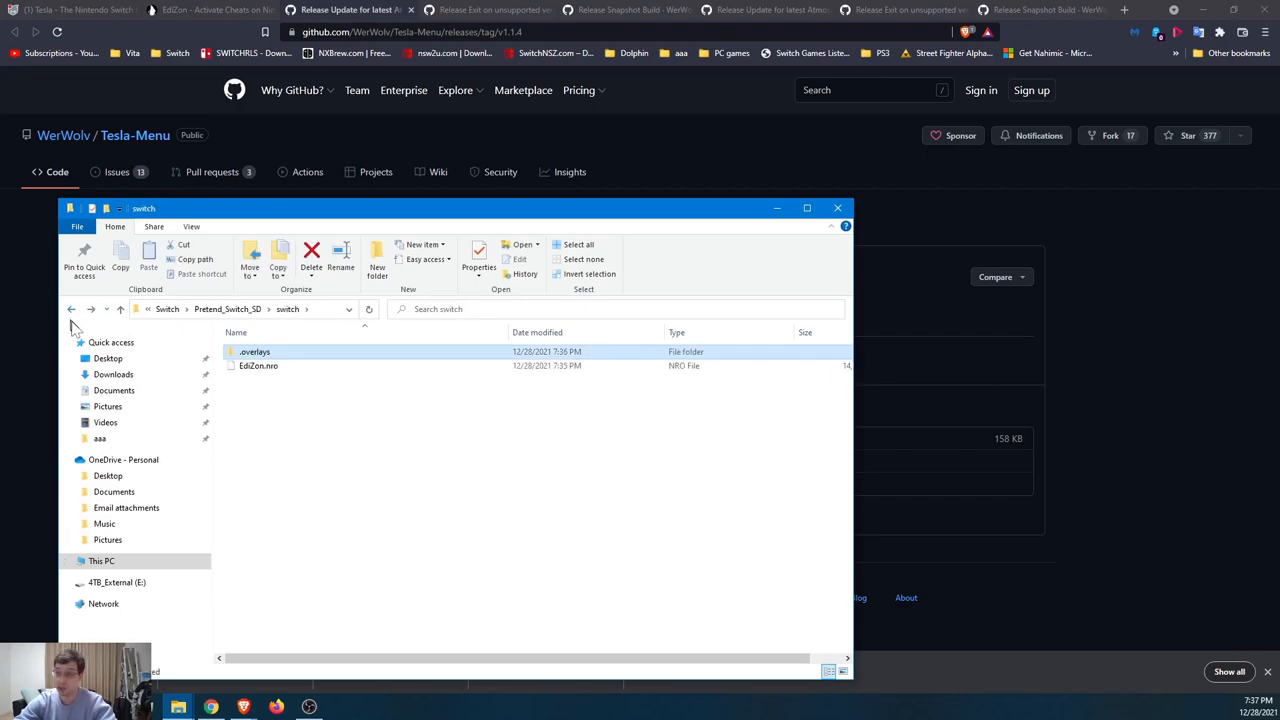
{"action": "mouse_move", "coordinate": [428, 452]}
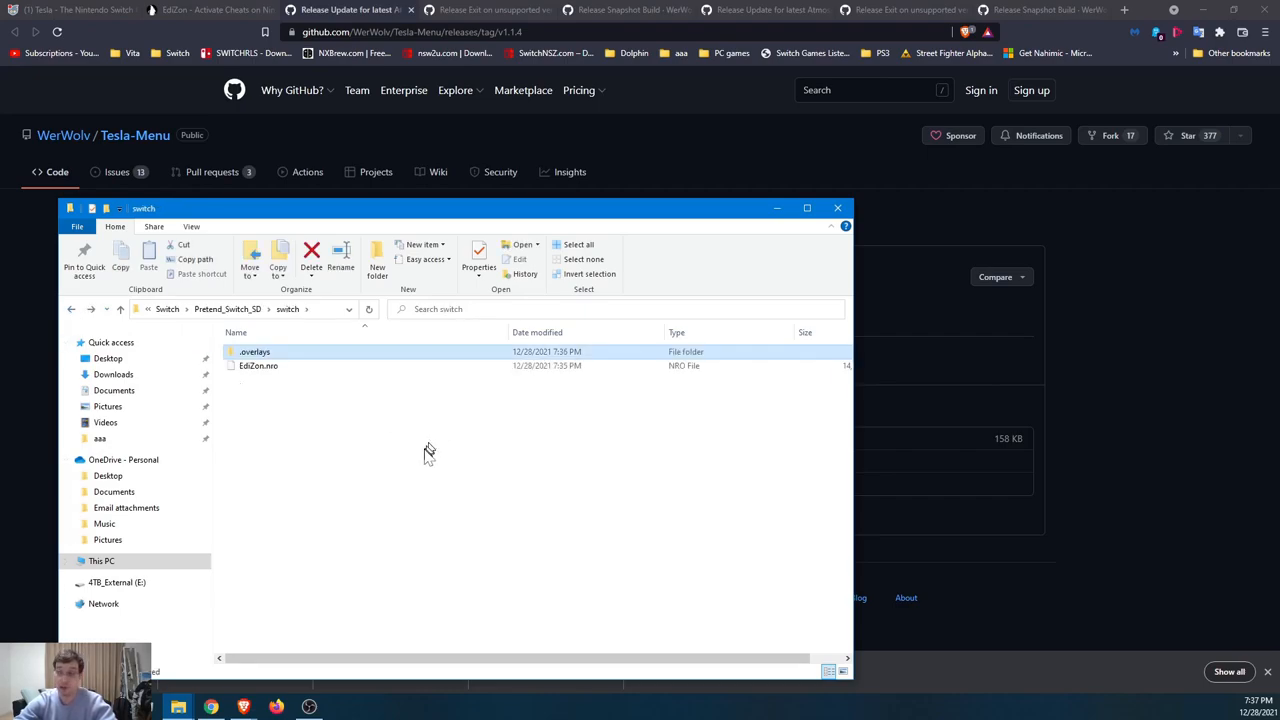
{"action": "mouse_move", "coordinate": [424, 458]}
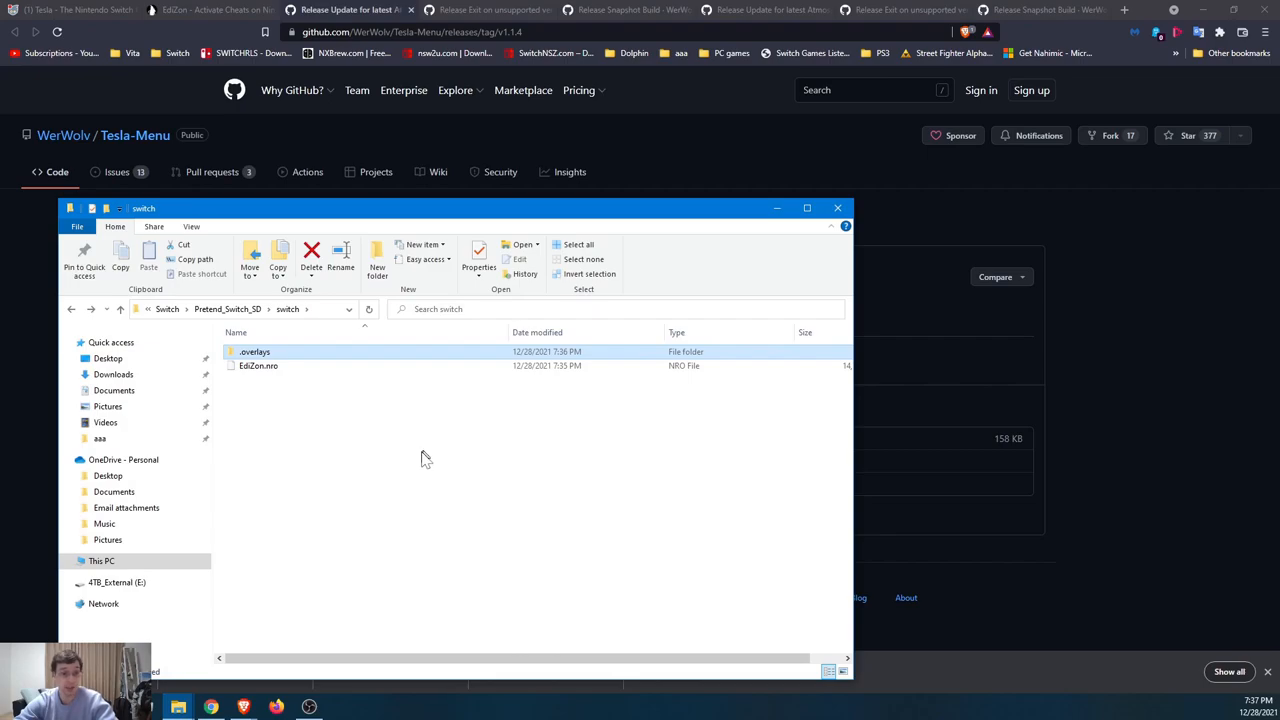
{"action": "mouse_move", "coordinate": [420, 464]}
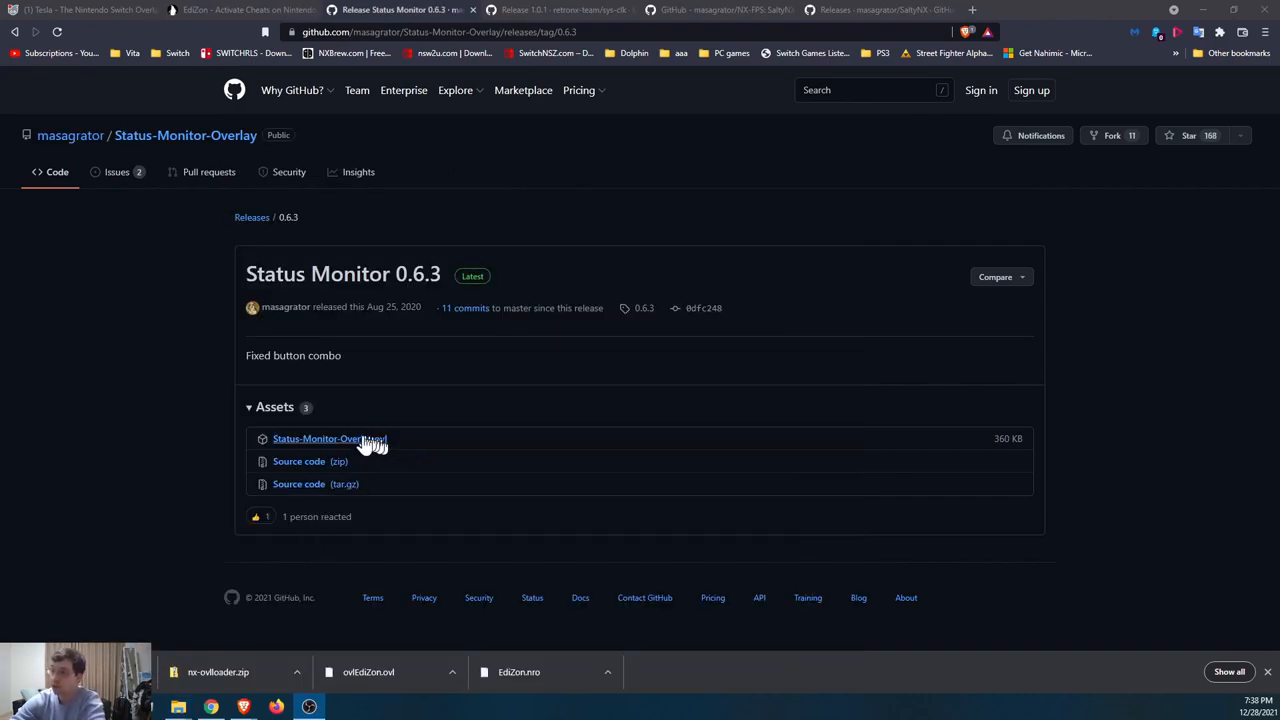
Download Status-Monitor-Overlay.ovl, sys-clk-1.0.1.zip and NX-FPS-0.3.zip into the tesla folder.
{"action": "left_click", "coordinate": [328, 438]}
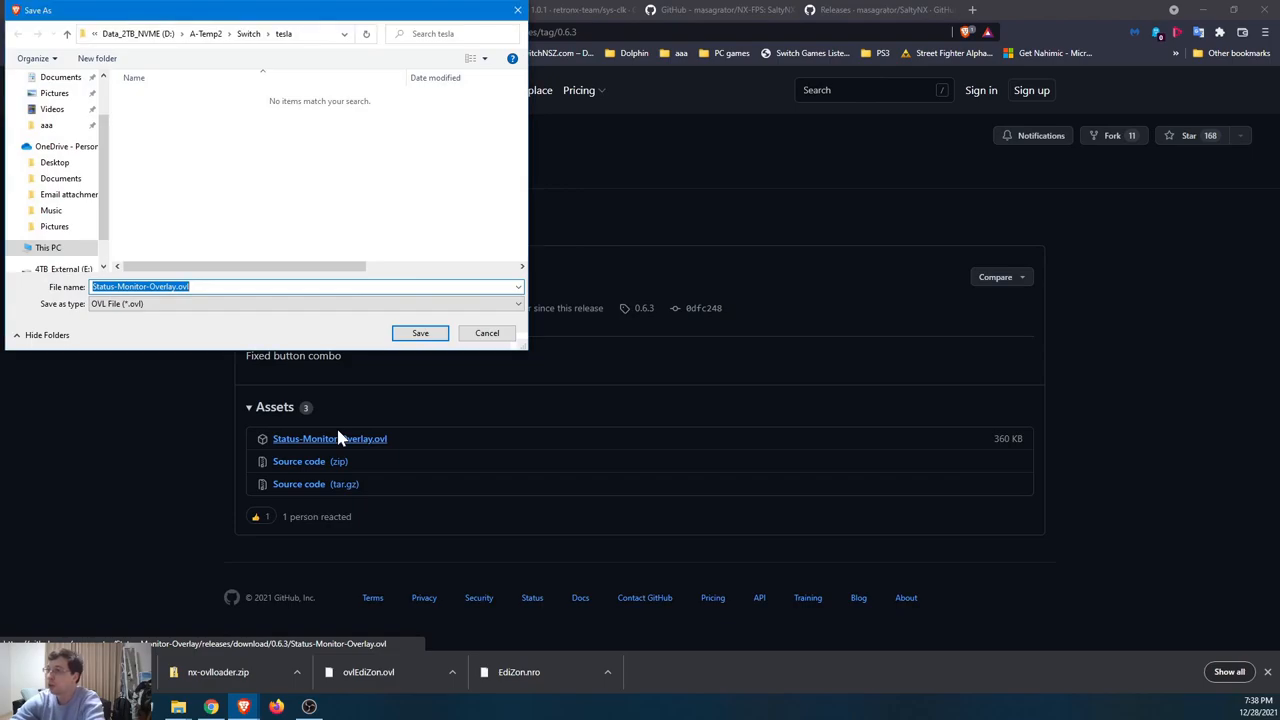
{"action": "left_click", "coordinate": [420, 332]}
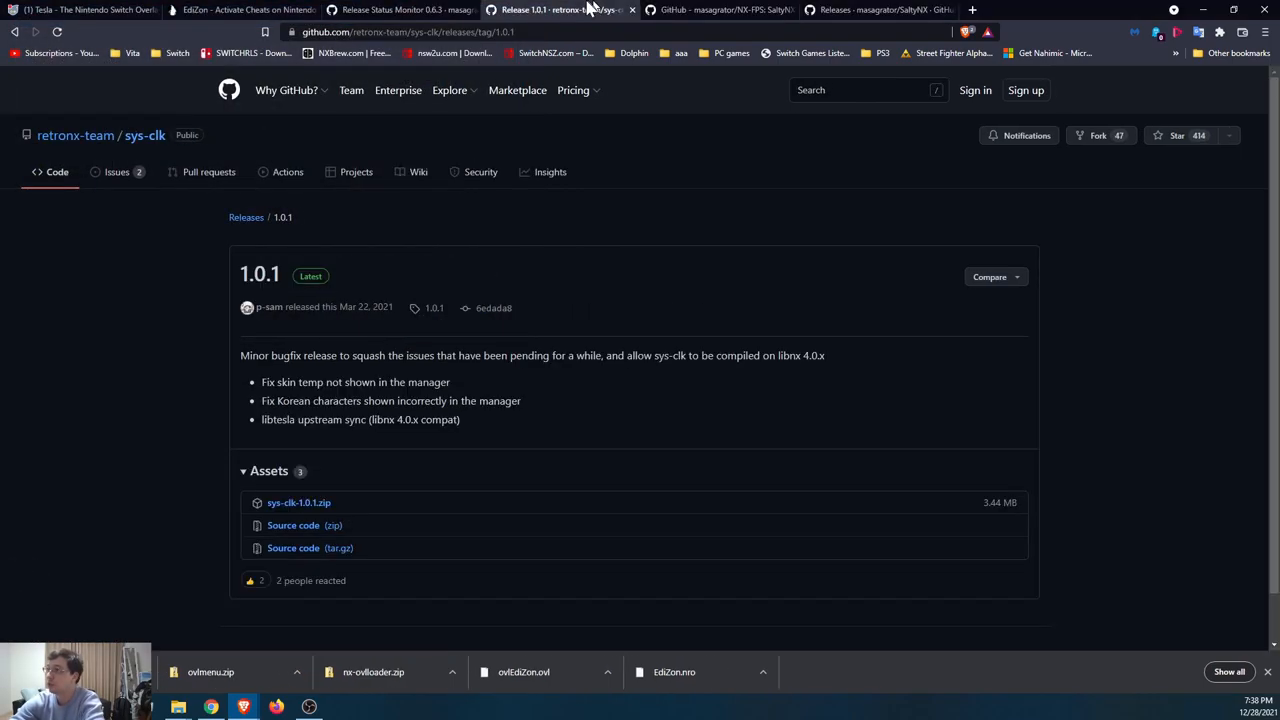
{"action": "left_click", "coordinate": [298, 504]}
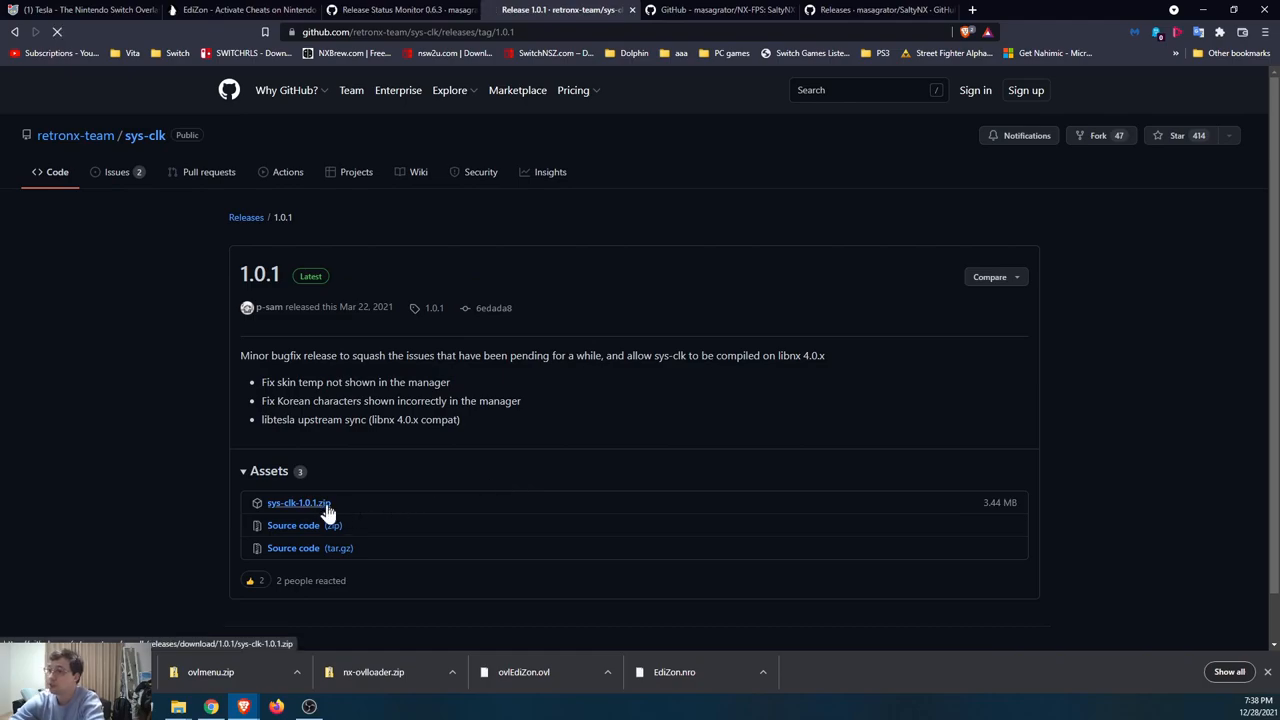
{"action": "left_click", "coordinate": [296, 502]}
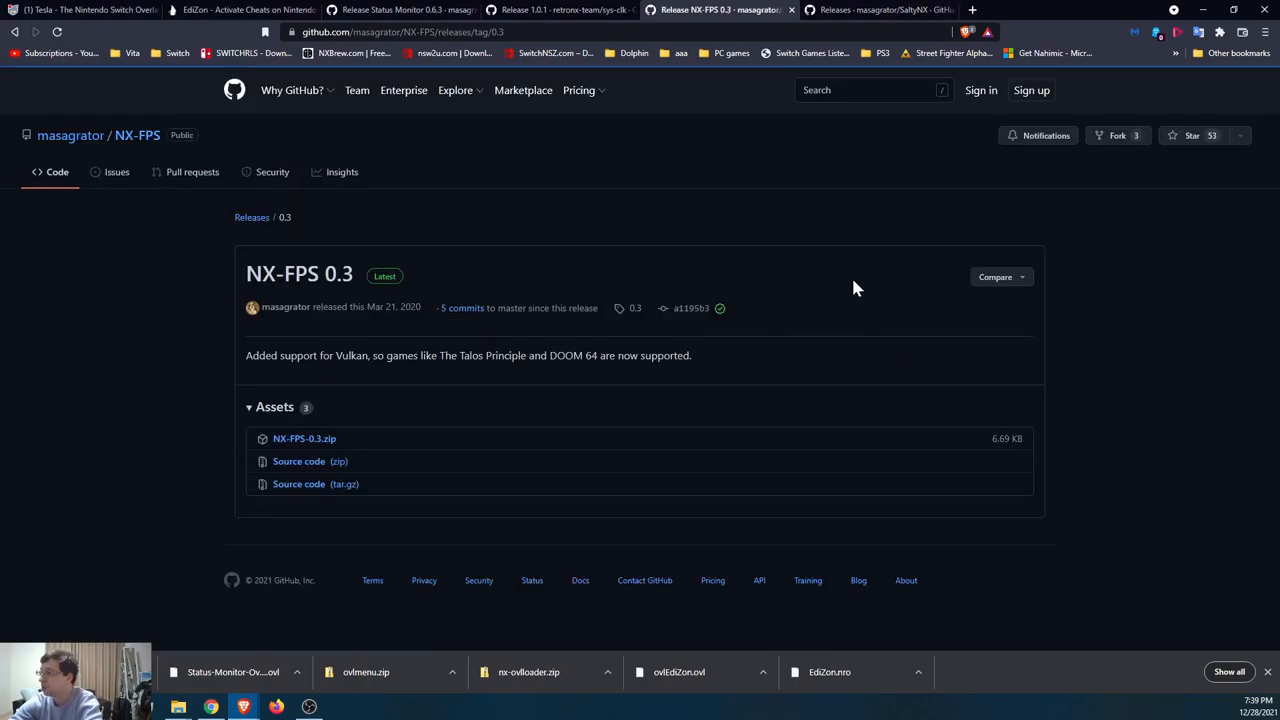
{"action": "left_click", "coordinate": [304, 438]}
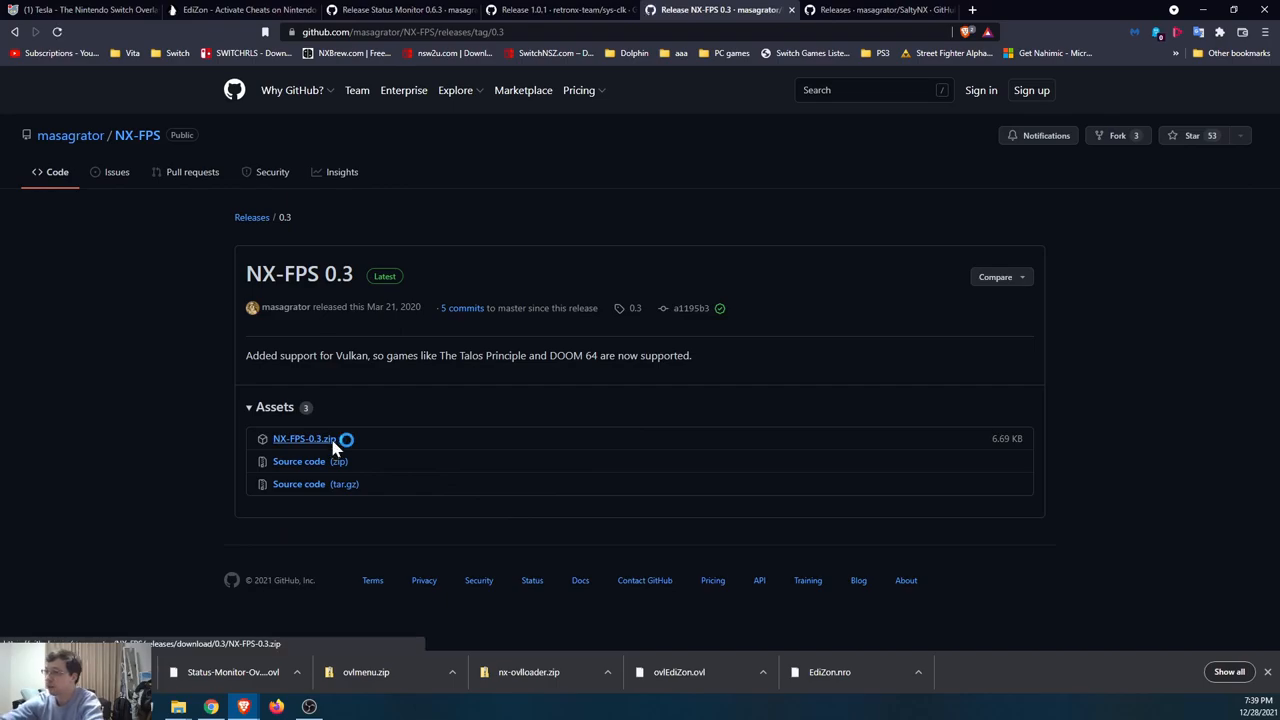
{"action": "left_click", "coordinate": [304, 438]}
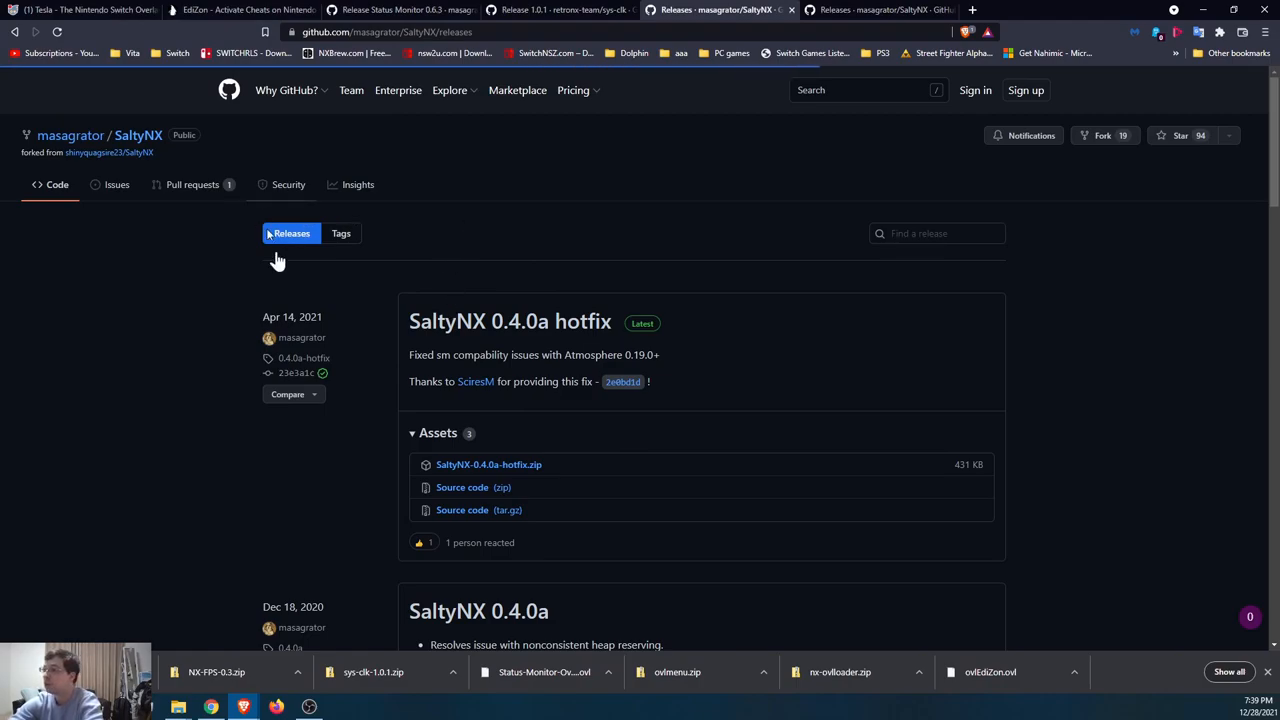
Reveal the downloads and extract the sys-clk, SaltyNX hotfix and NX-FPS archives into their own folders.
{"action": "right_click", "coordinate": [210, 672]}
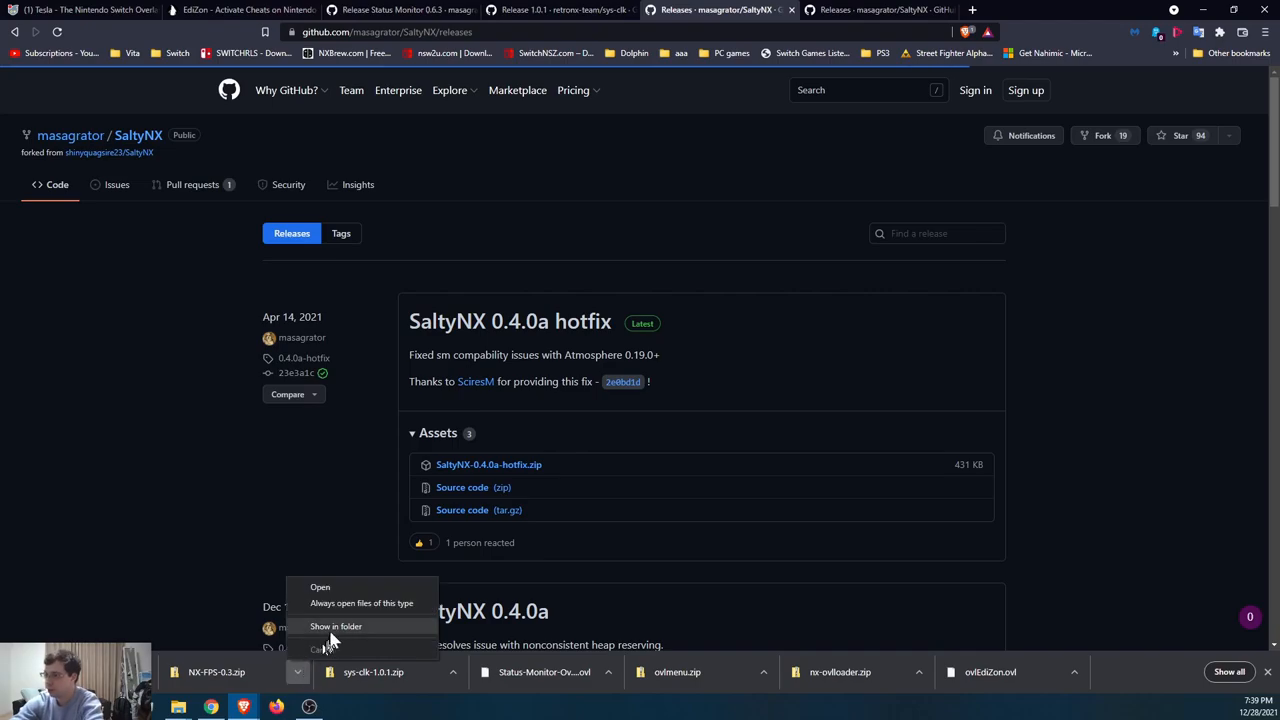
{"action": "left_click", "coordinate": [334, 624]}
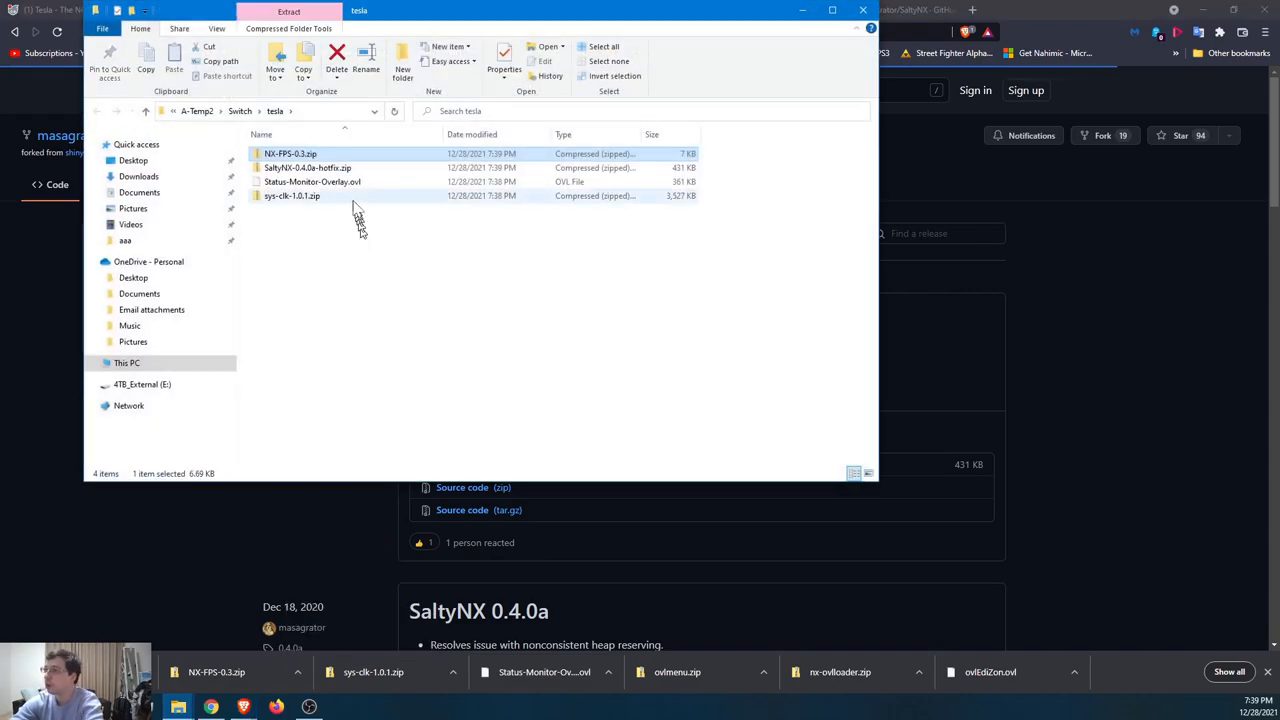
{"action": "right_click", "coordinate": [292, 196]}
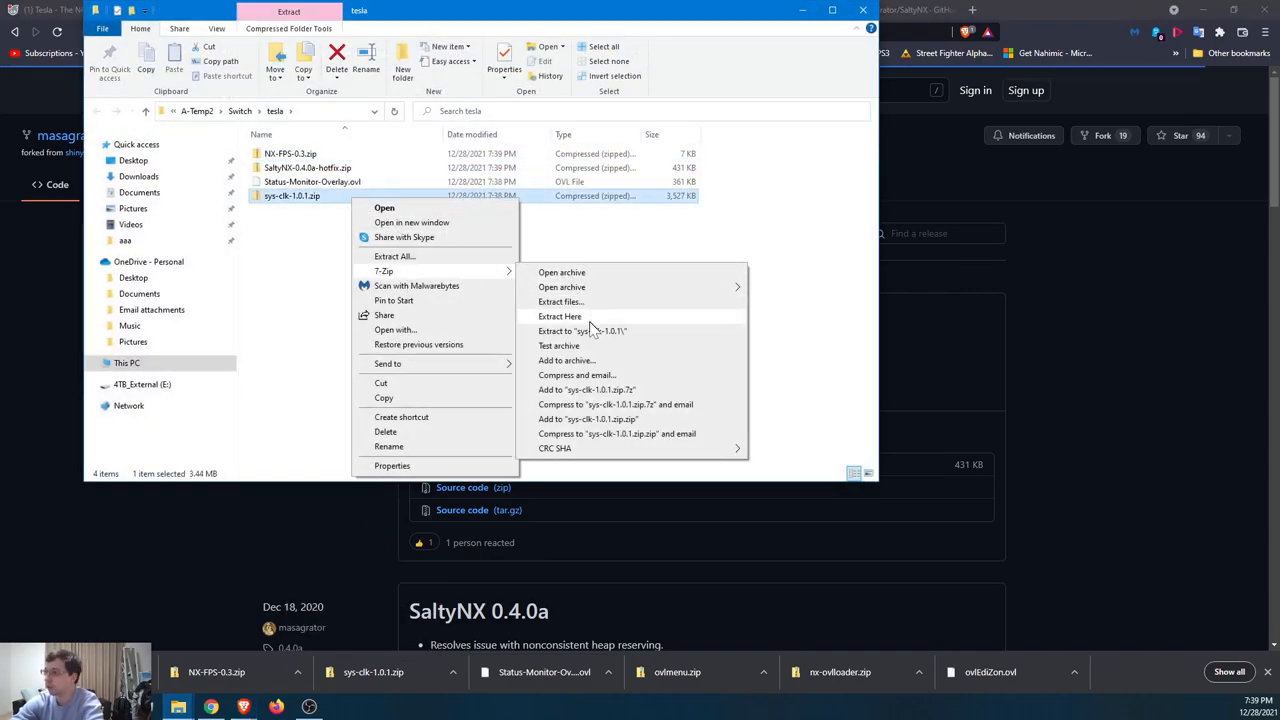
{"action": "left_click", "coordinate": [560, 316]}
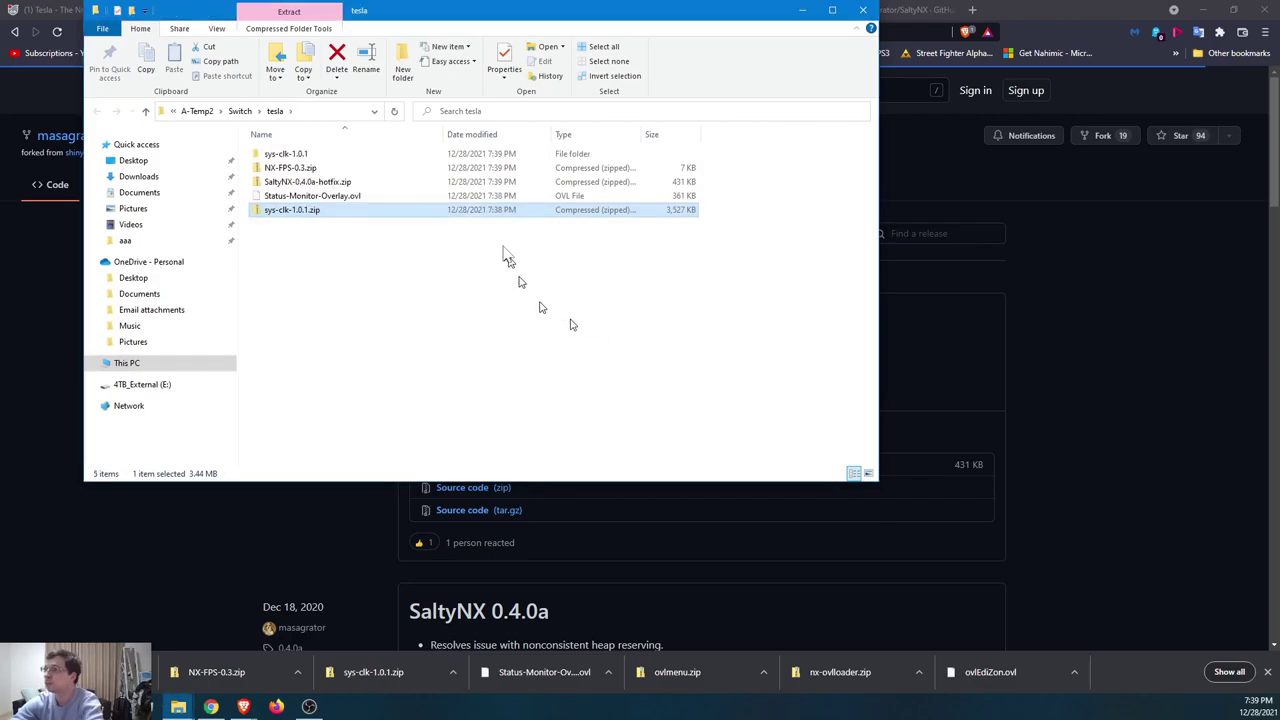
{"action": "right_click", "coordinate": [308, 180]}
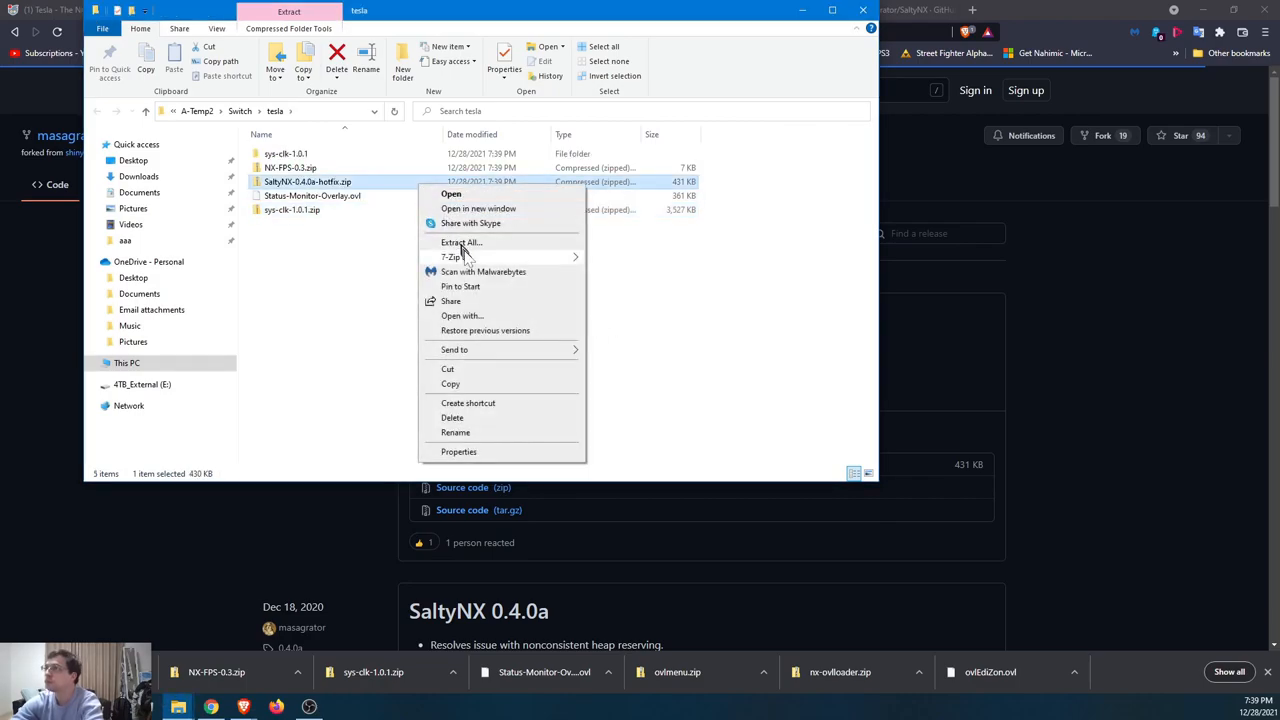
{"action": "left_click", "coordinate": [656, 324]}
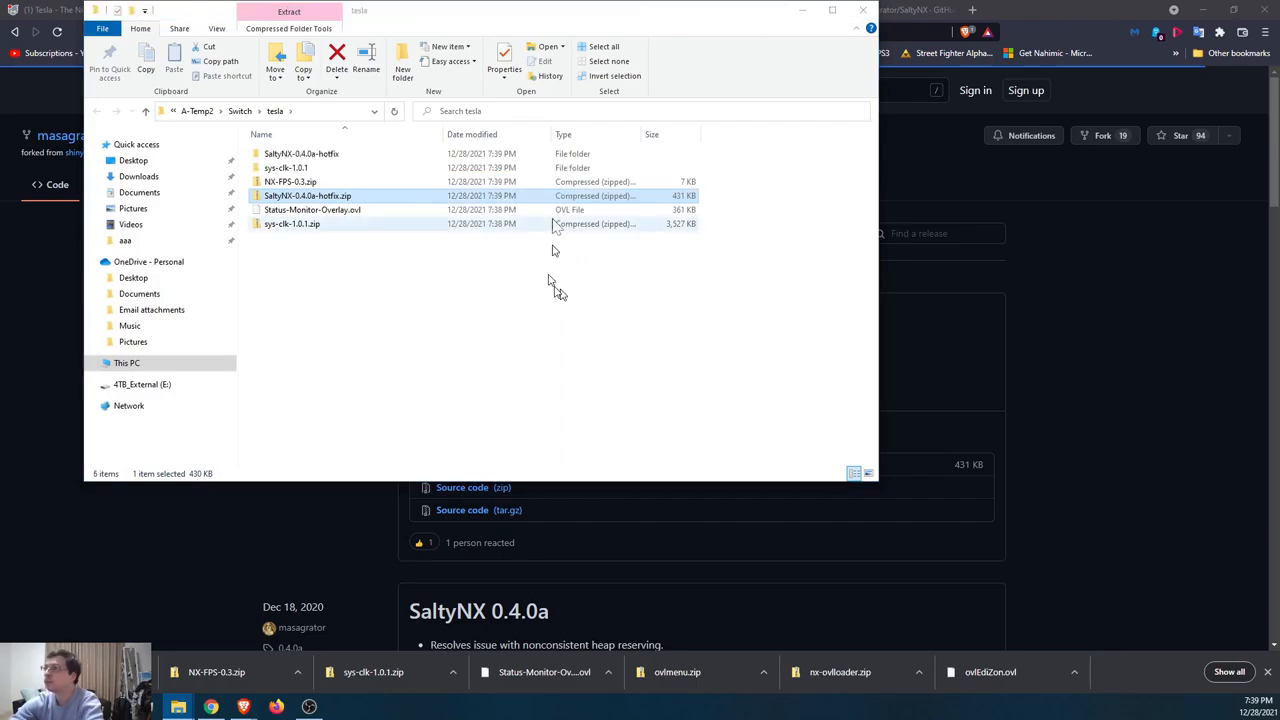
{"action": "right_click", "coordinate": [290, 180]}
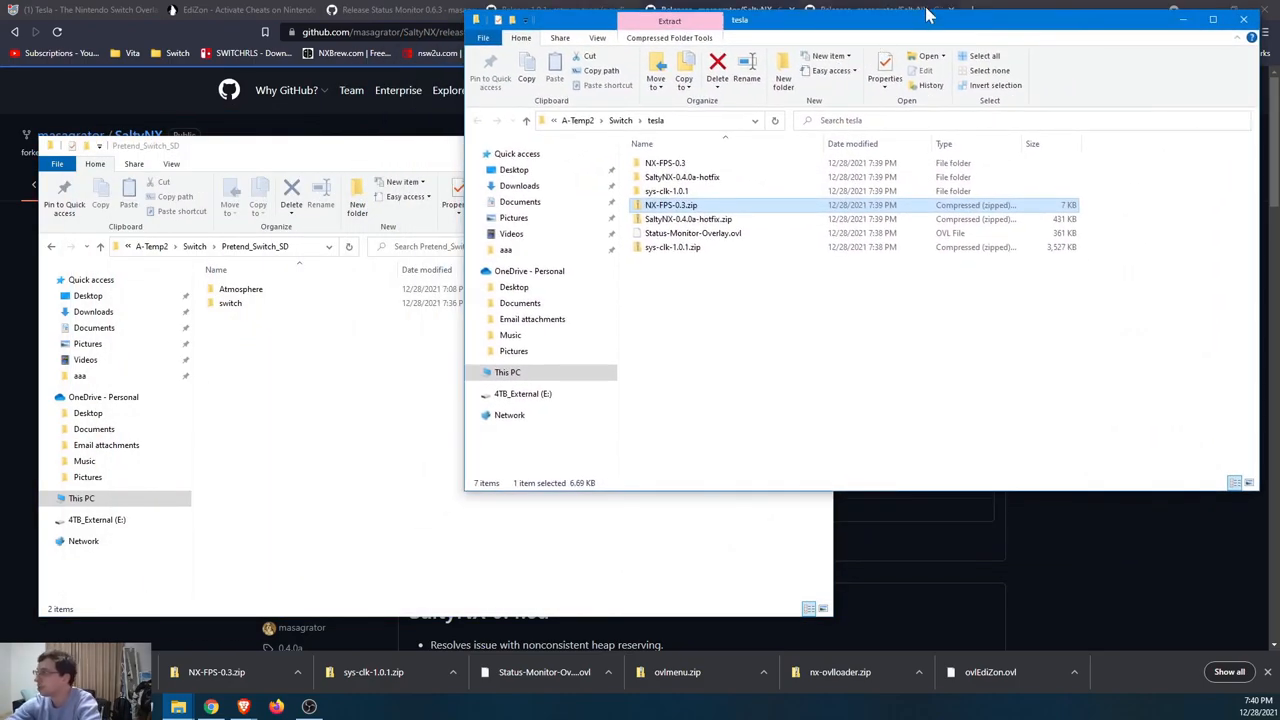
{"action": "mouse_move", "coordinate": [690, 218]}
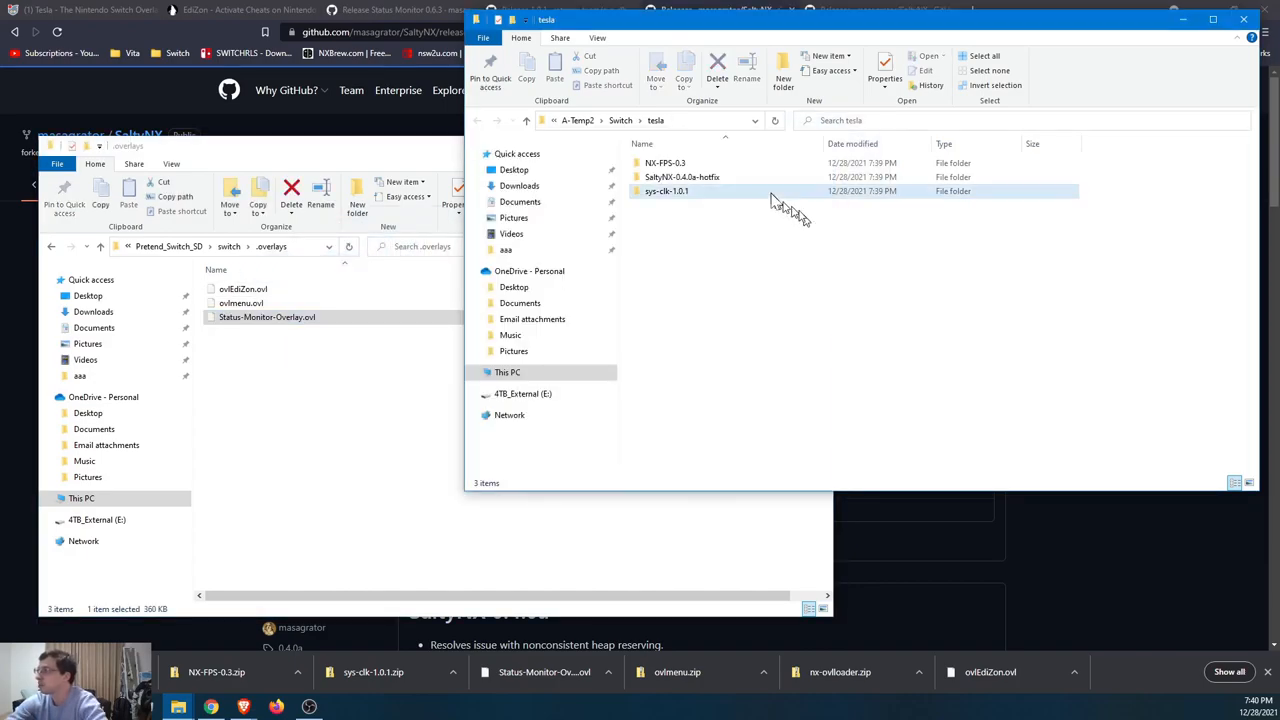
Copy the sys-clk, SaltyNX and NX-FPS folders (atmosphere, config, switch, SaltySD) into Pretend_Switch_SD.
{"action": "double_click", "coordinate": [666, 190]}
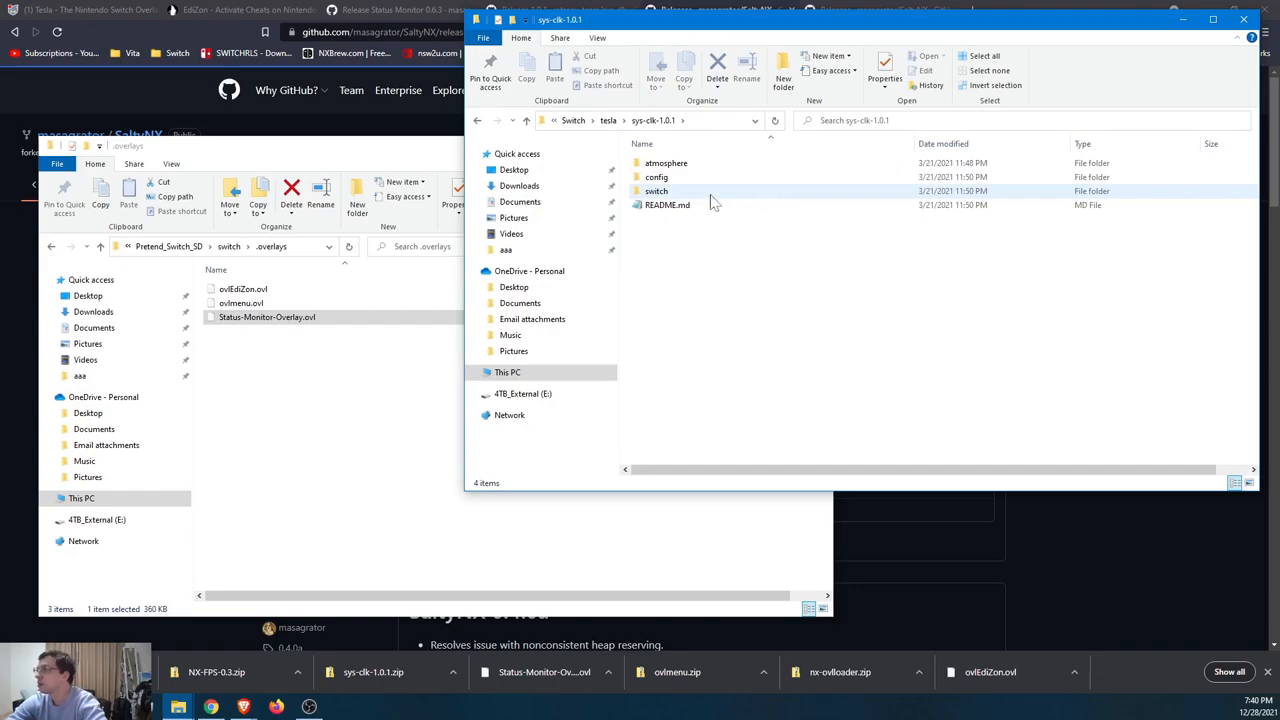
{"action": "right_click", "coordinate": [666, 164]}
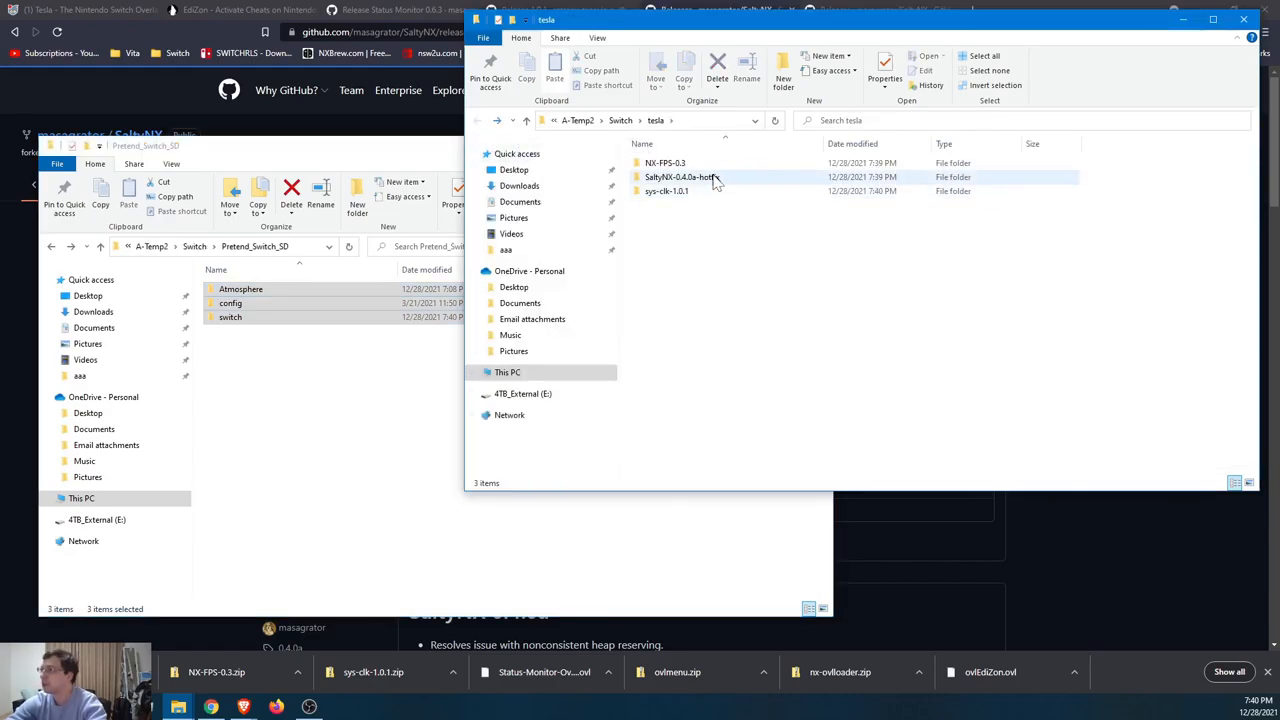
{"action": "double_click", "coordinate": [680, 176]}
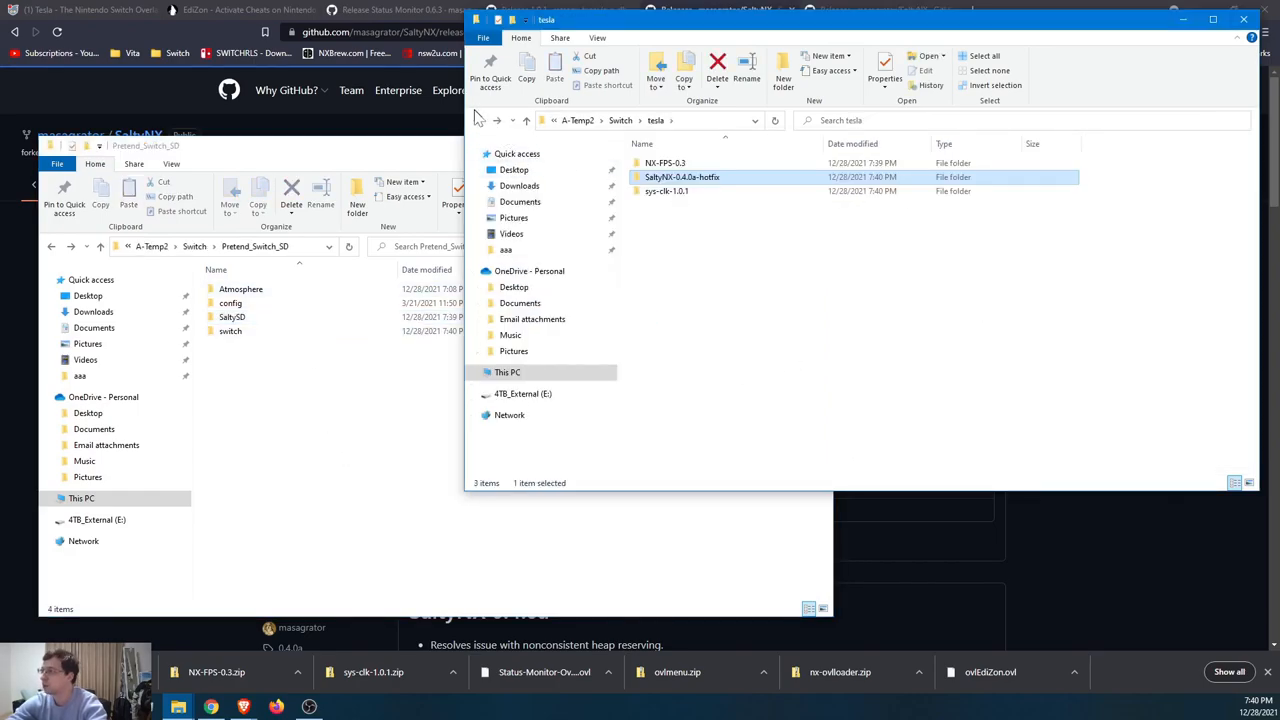
{"action": "double_click", "coordinate": [664, 162]}
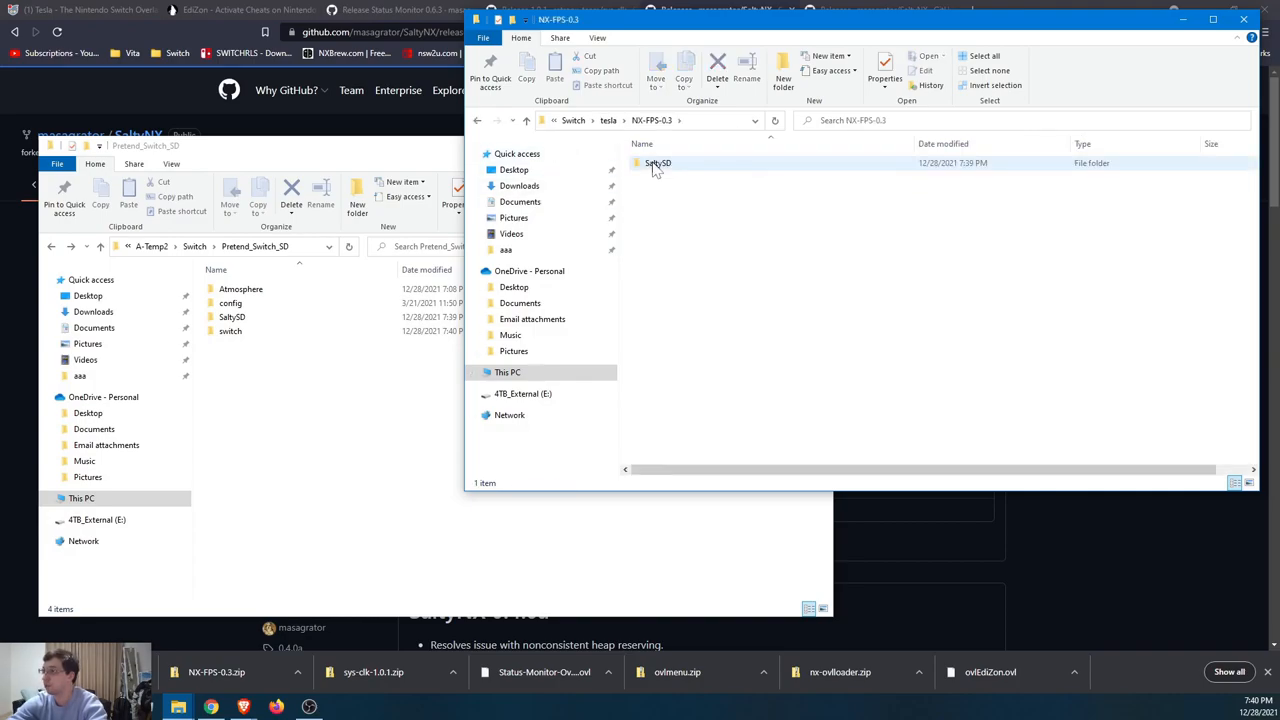
{"action": "right_click", "coordinate": [654, 164]}
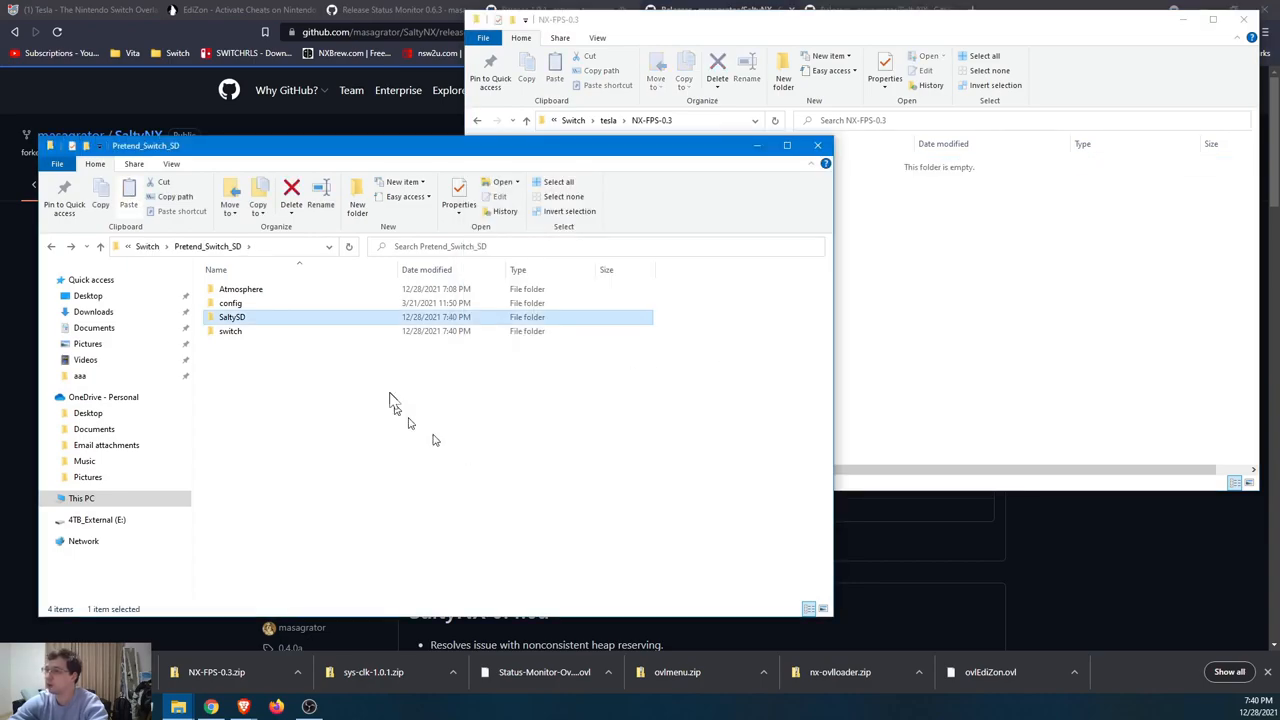
{"action": "double_click", "coordinate": [232, 316]}
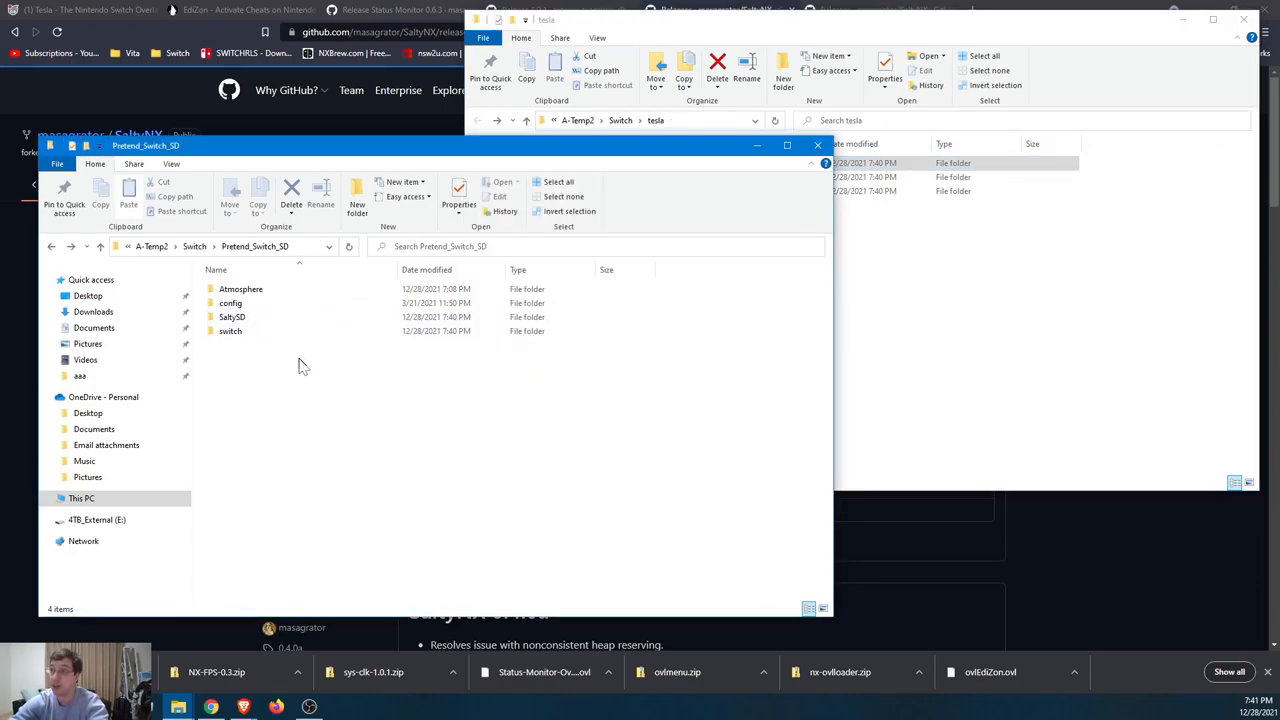
{"action": "key", "text": "ctrl+a"}
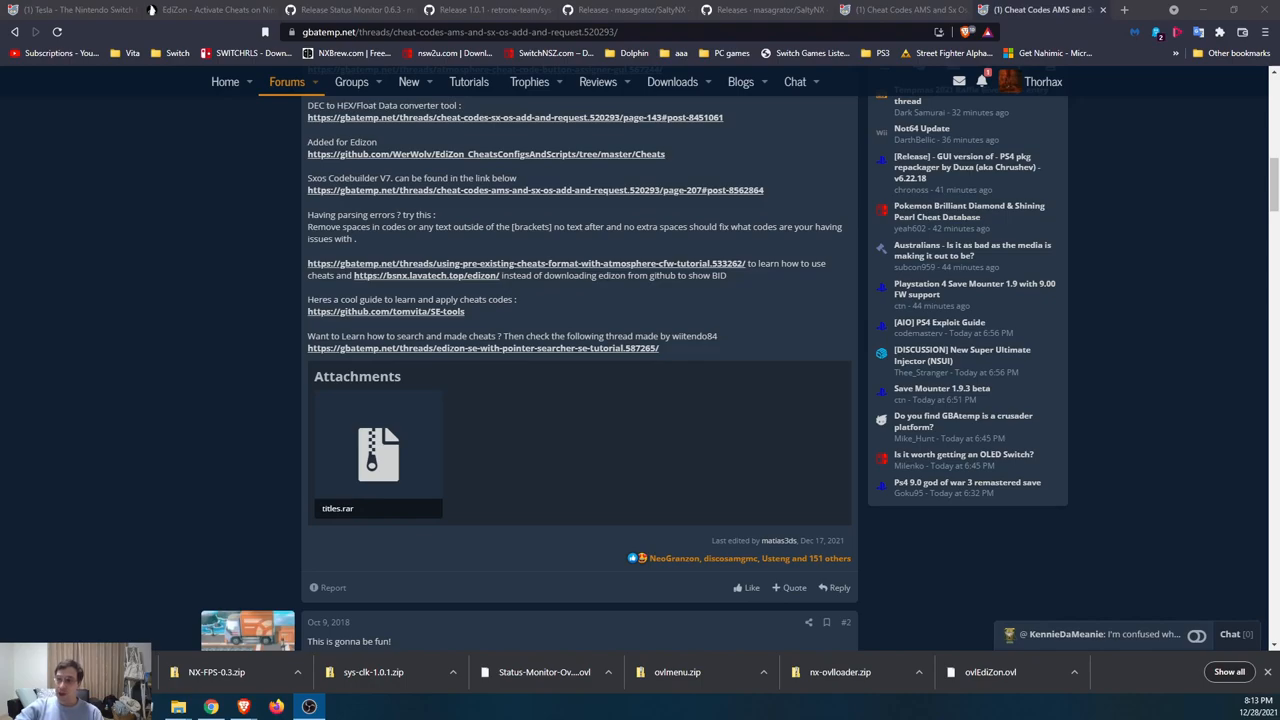
{"action": "mouse_move", "coordinate": [298, 452]}
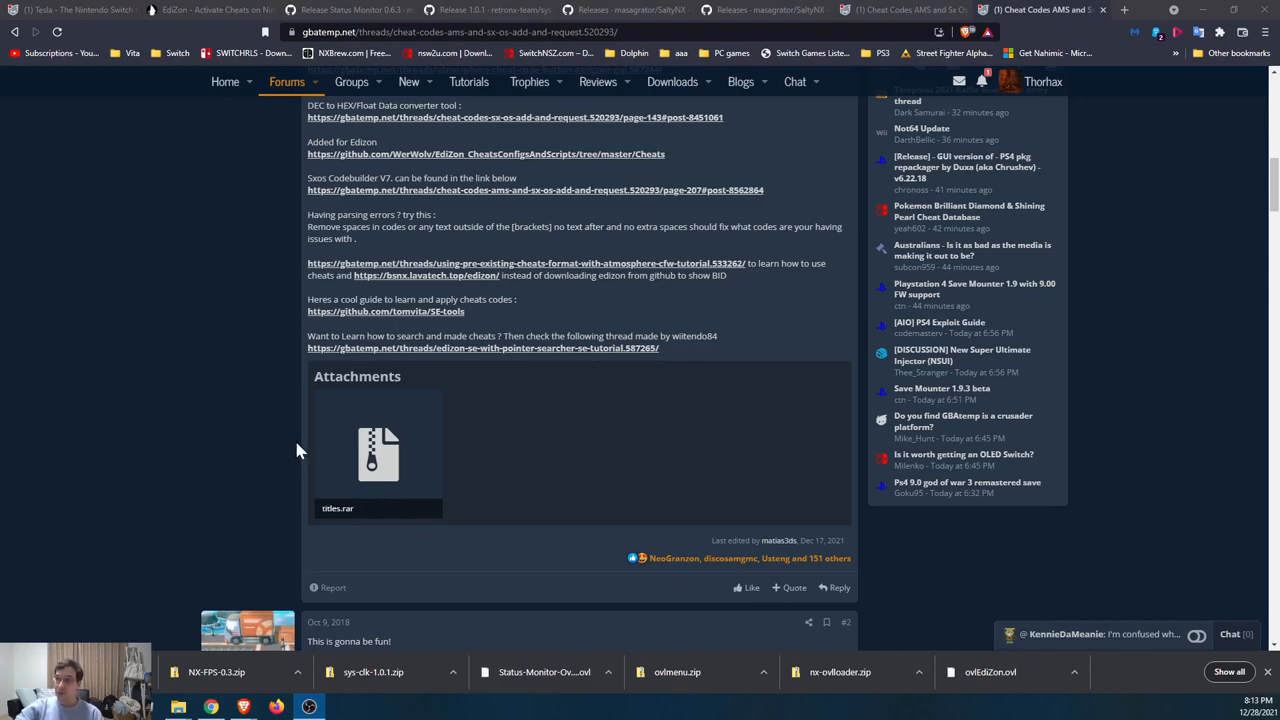
{"action": "mouse_move", "coordinate": [300, 476]}
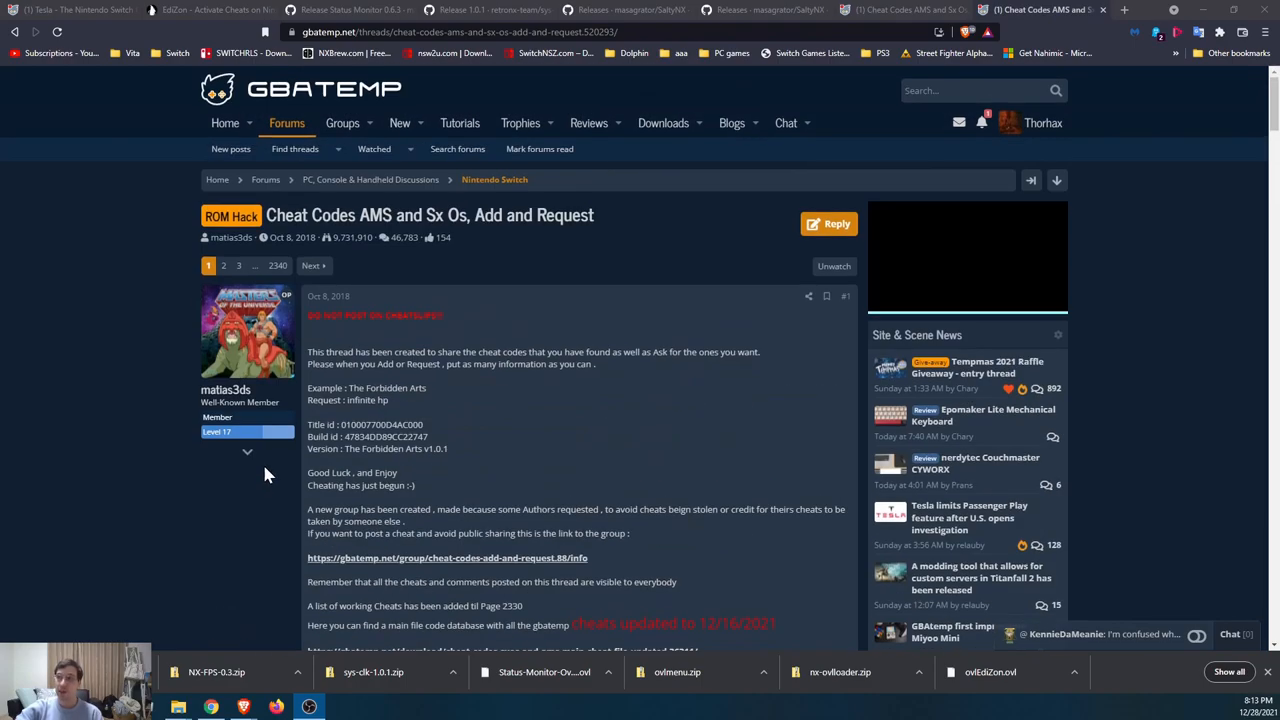
{"action": "mouse_move", "coordinate": [256, 488]}
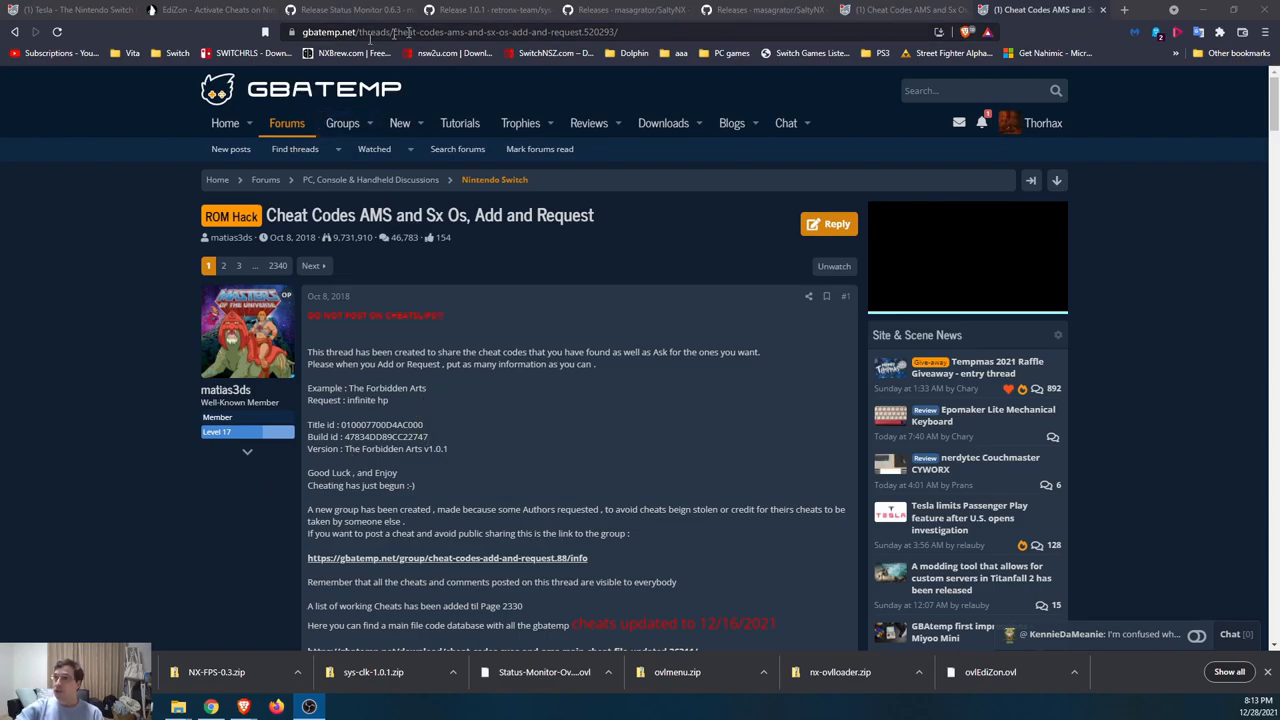
Download the titles.rar attachment from the GBAtemp thread into the tesla folder.
{"action": "scroll", "scroll_direction": "down", "scroll_amount": 3}
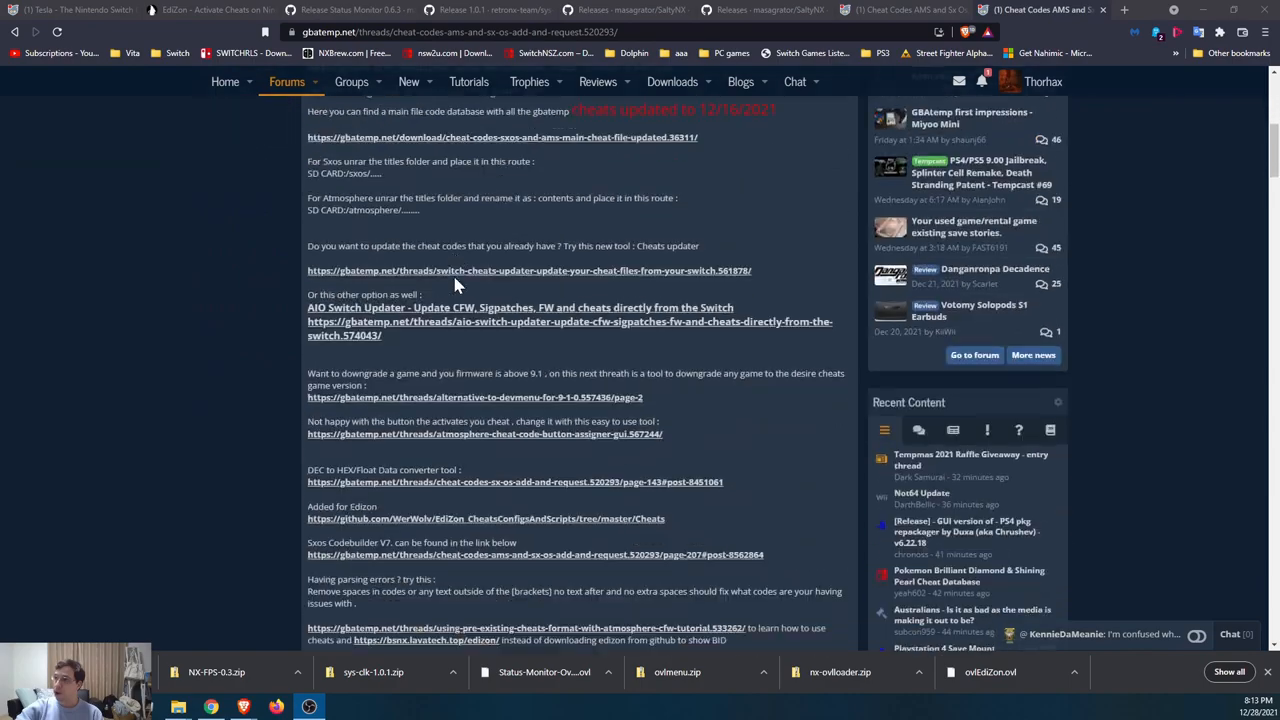
{"action": "scroll", "scroll_direction": "down", "scroll_amount": 3}
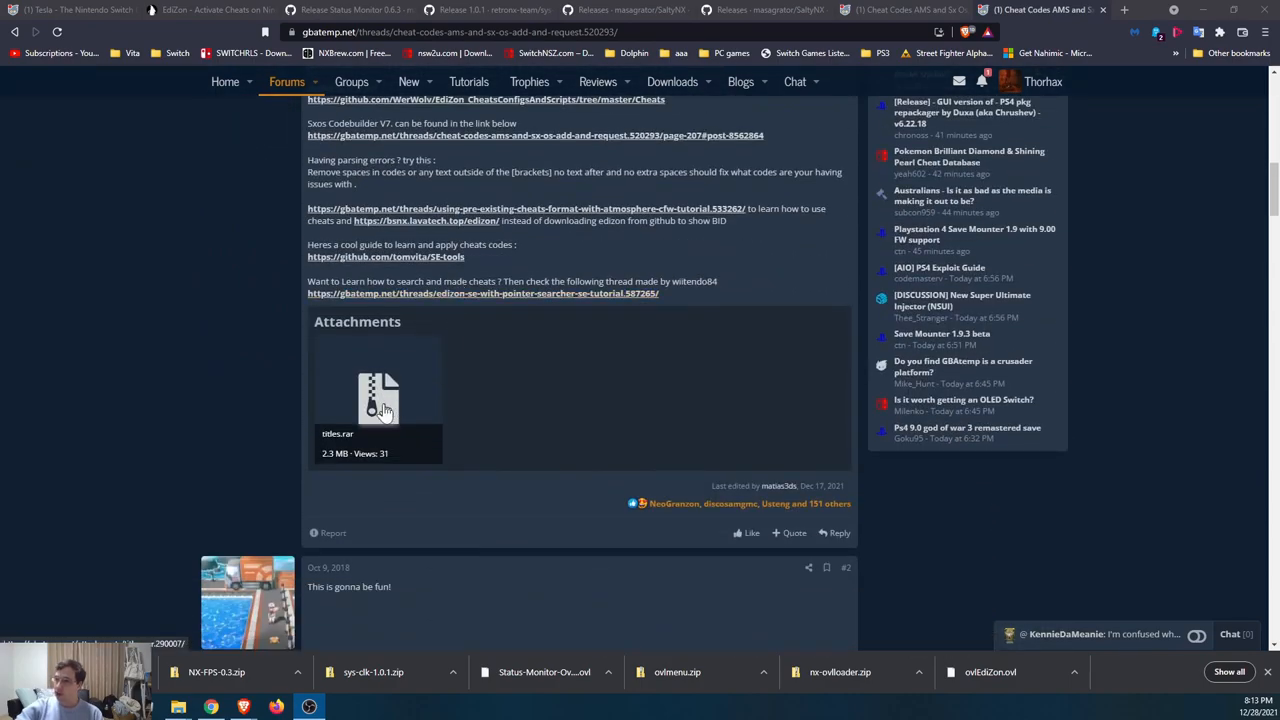
{"action": "left_click", "coordinate": [378, 398]}
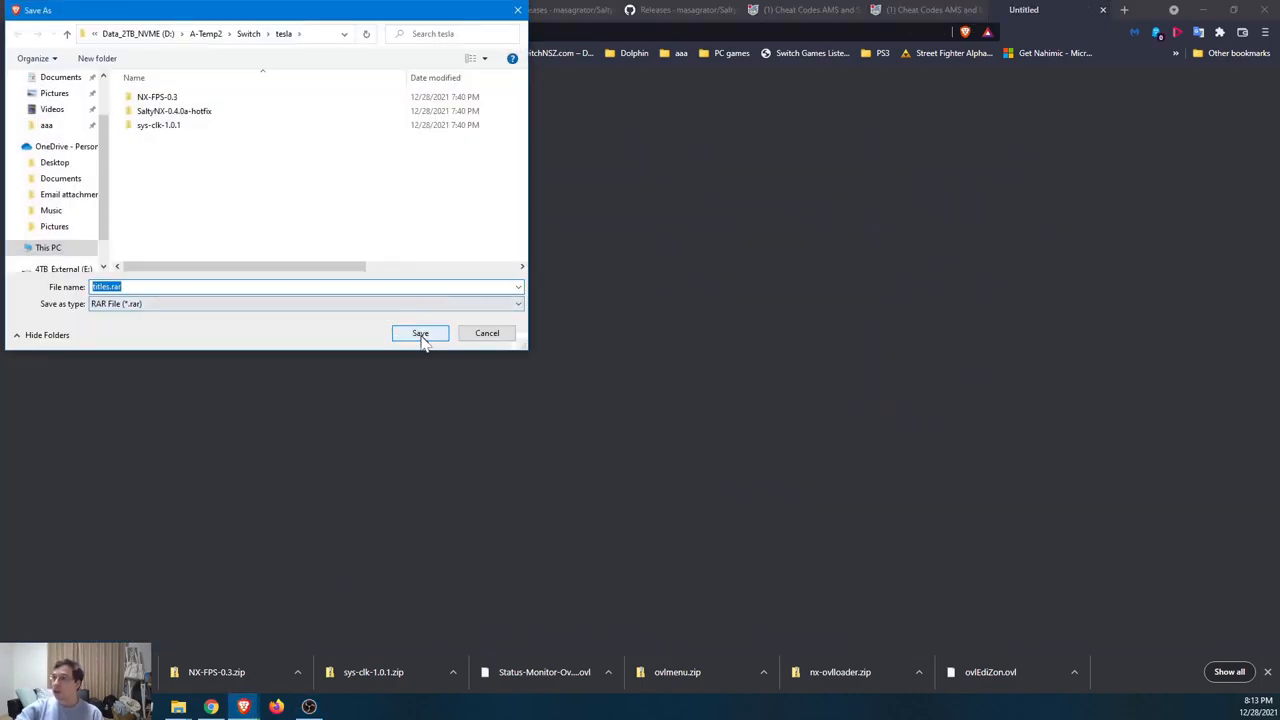
{"action": "left_click", "coordinate": [420, 332]}
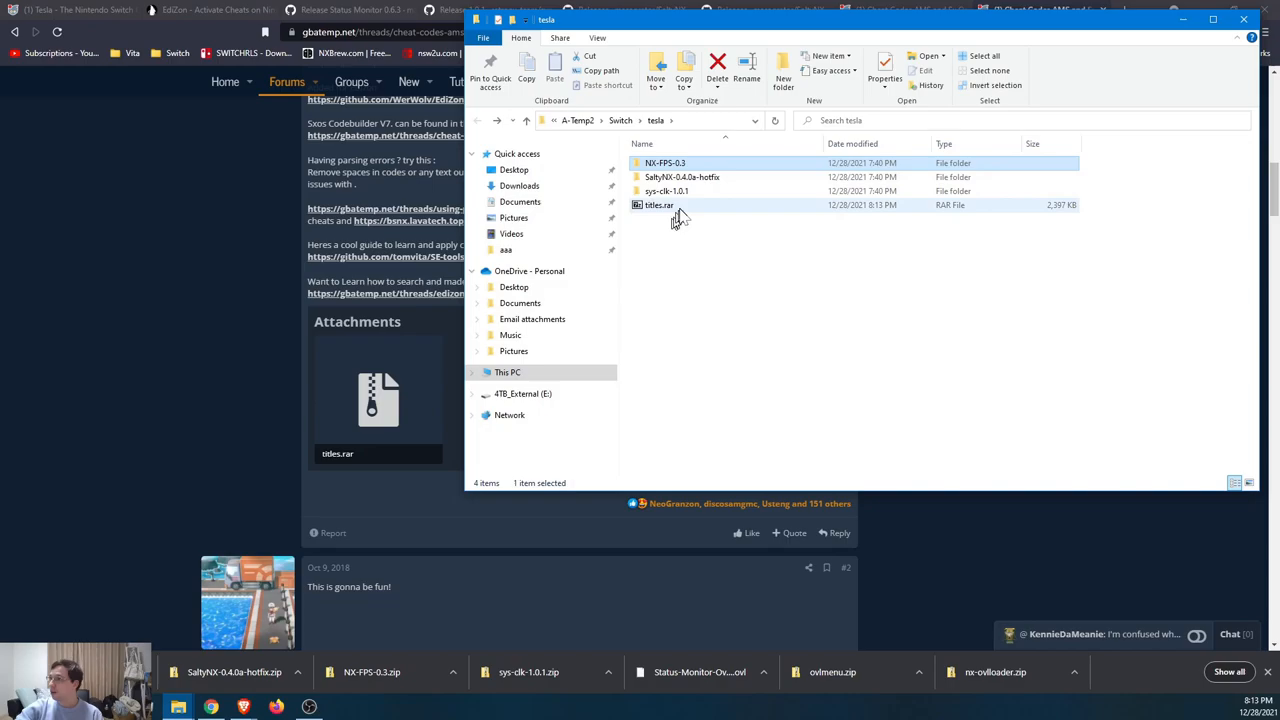
Extract titles.rar into a titles folder and select its cheat subfolders.
{"action": "right_click", "coordinate": [656, 204]}
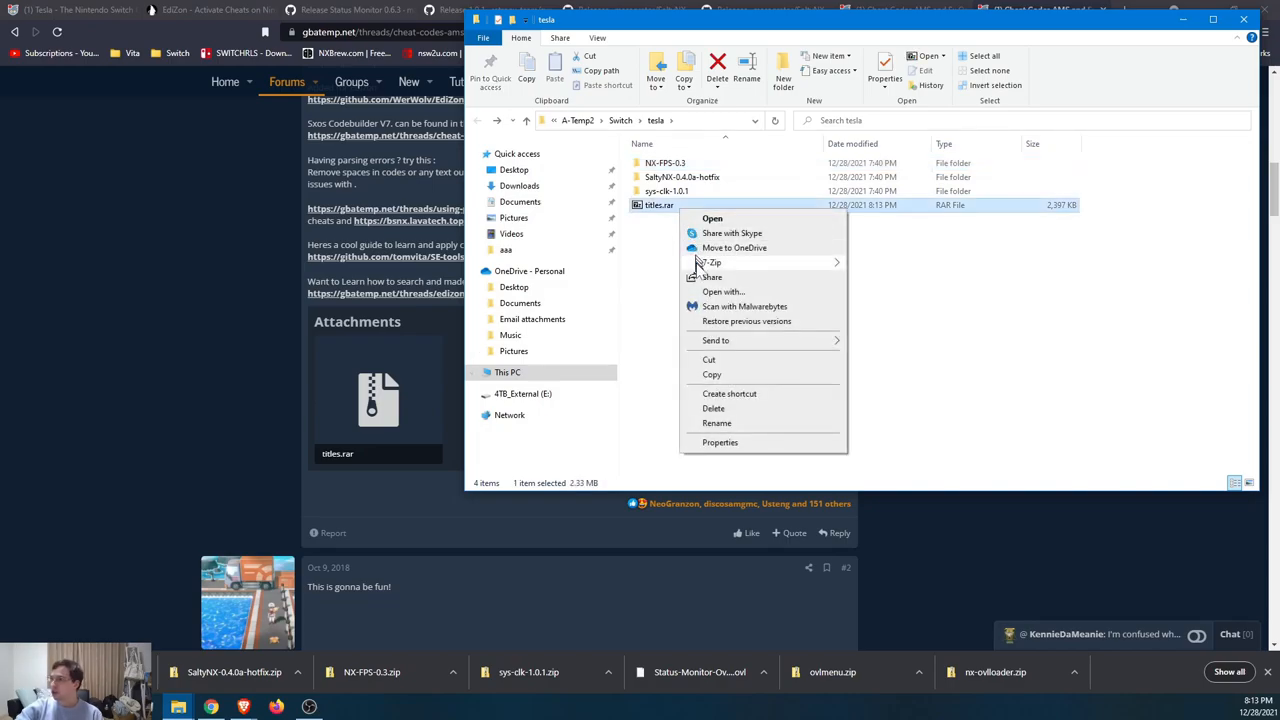
{"action": "left_click", "coordinate": [896, 340]}
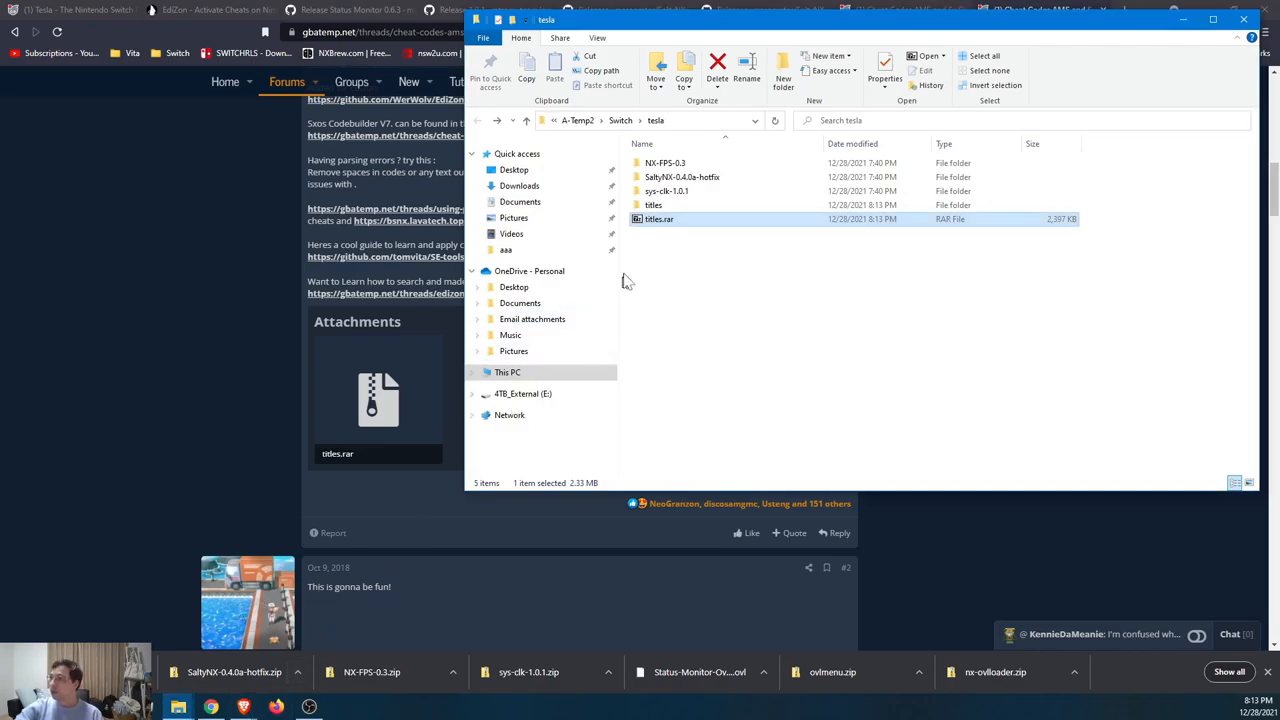
{"action": "double_click", "coordinate": [652, 204]}
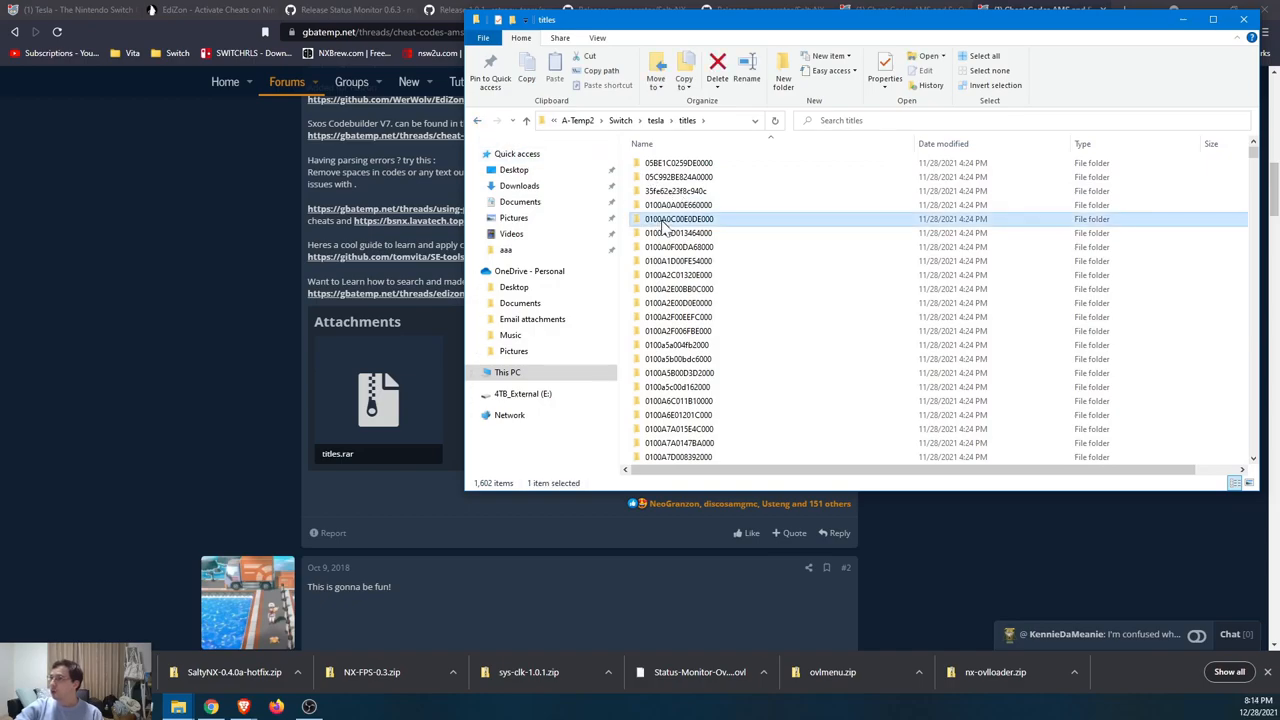
{"action": "left_click", "coordinate": [678, 204]}
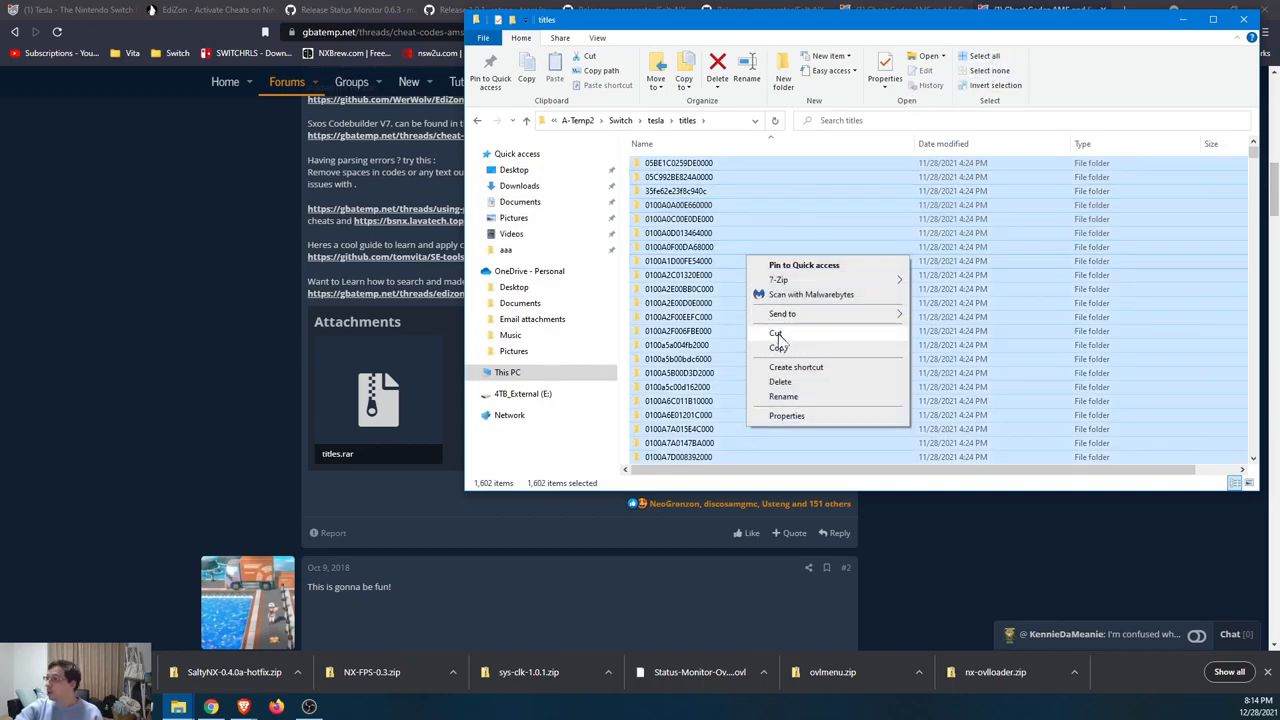
{"action": "mouse_move", "coordinate": [178, 700]}
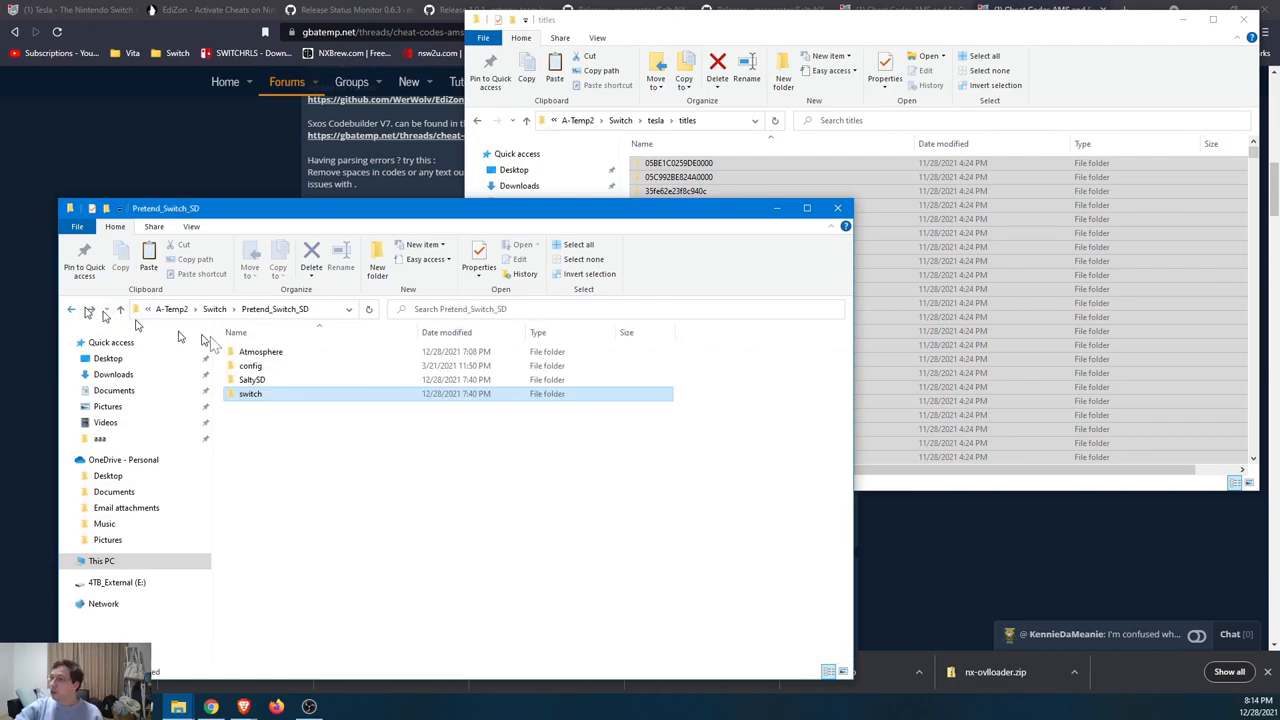
Paste the cut title folders into Atmosphere's contents folder, replacing existing files, then return up the tree.
{"action": "double_click", "coordinate": [260, 352]}
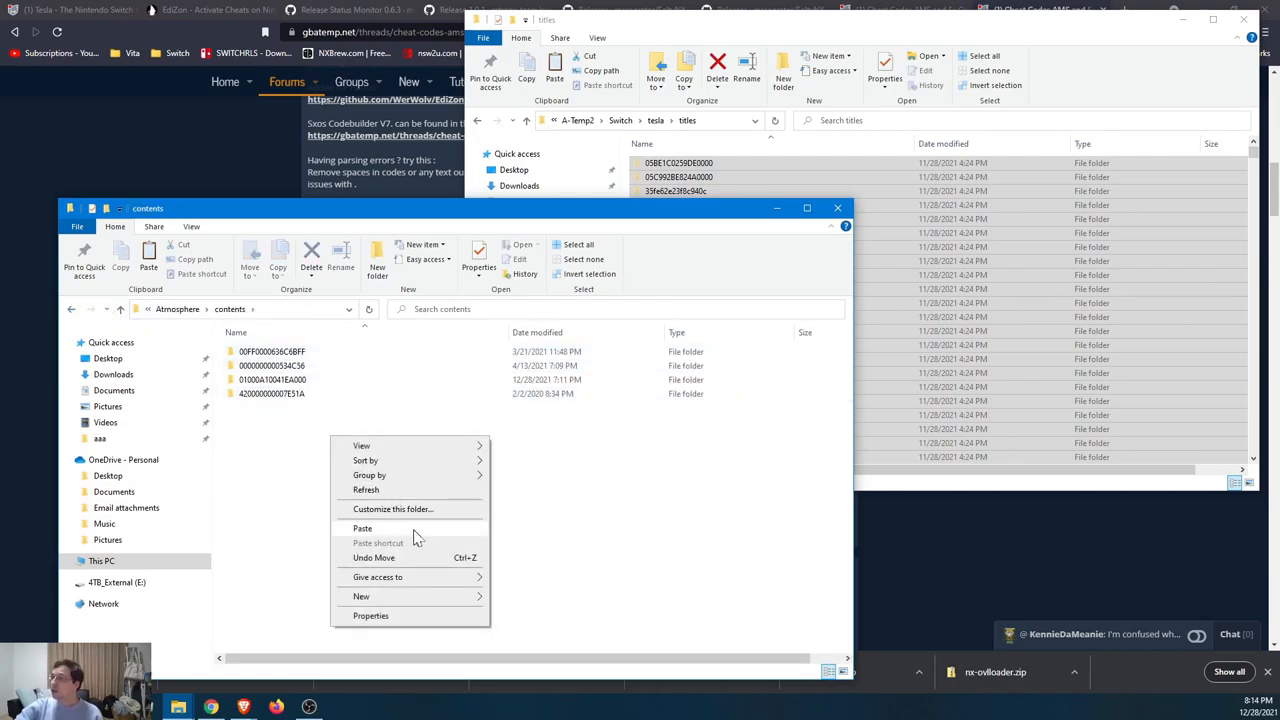
{"action": "left_click", "coordinate": [362, 528]}
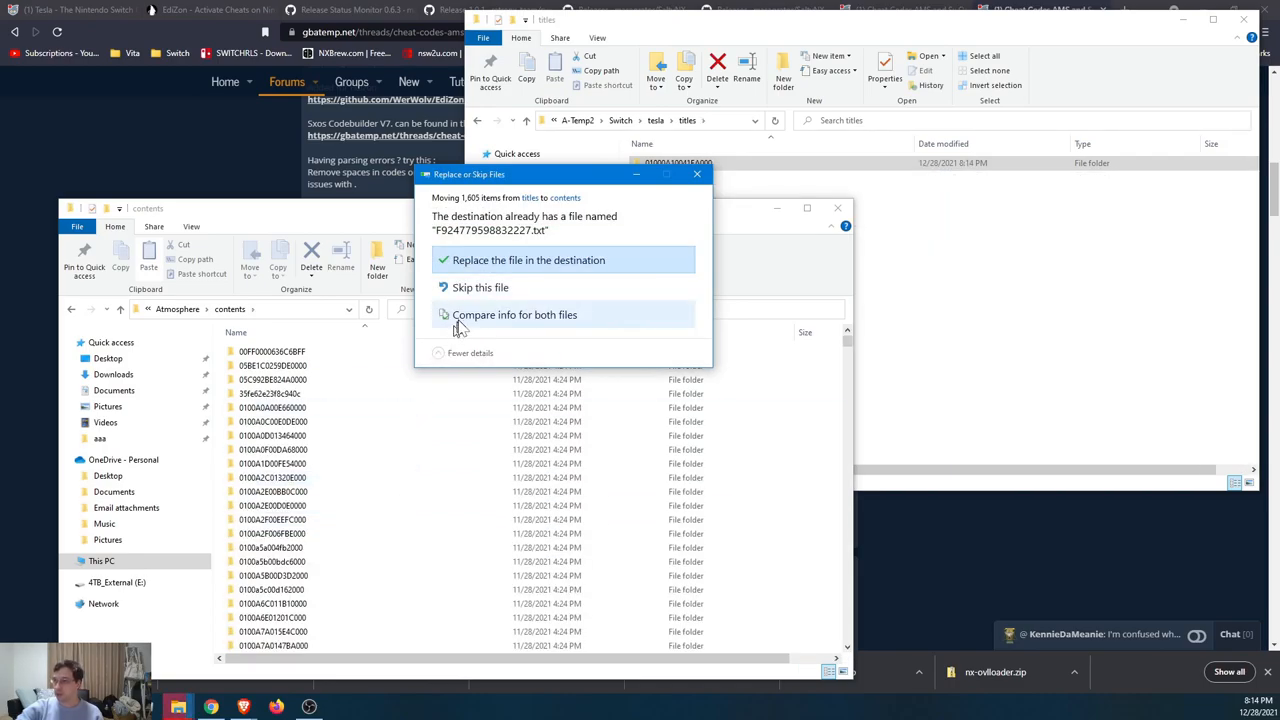
{"action": "mouse_move", "coordinate": [490, 260]}
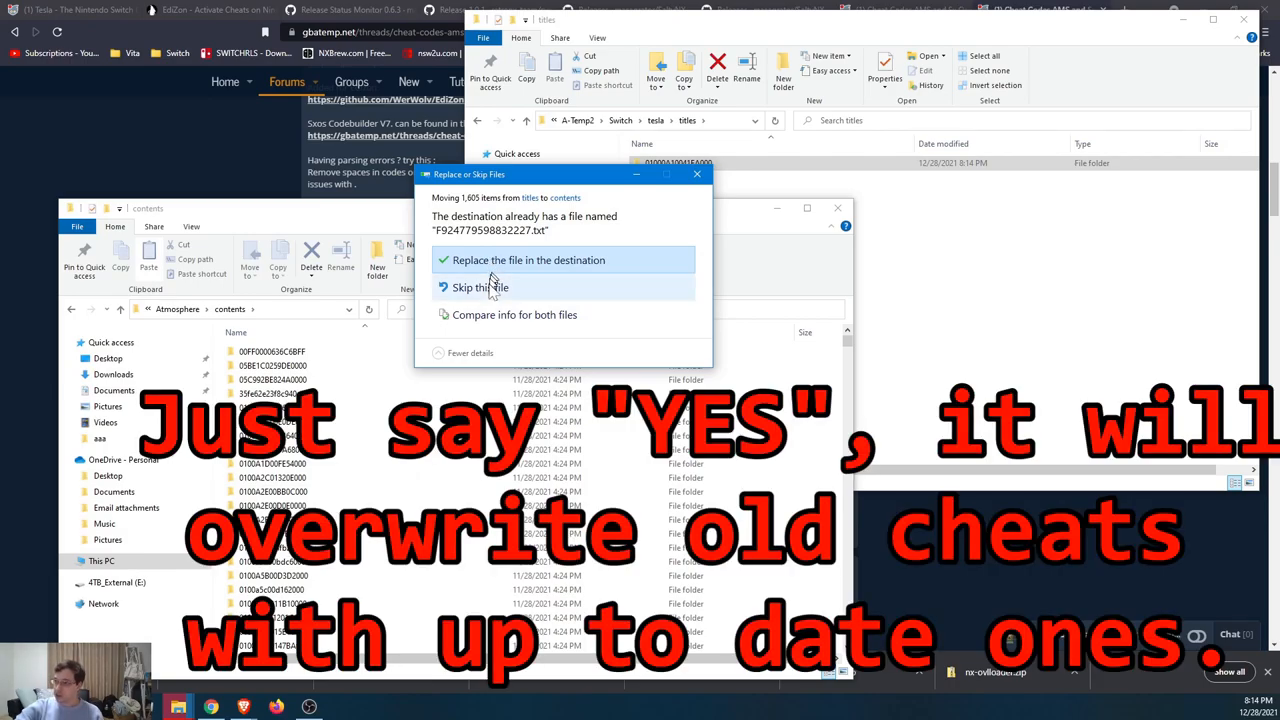
{"action": "mouse_move", "coordinate": [506, 308]}
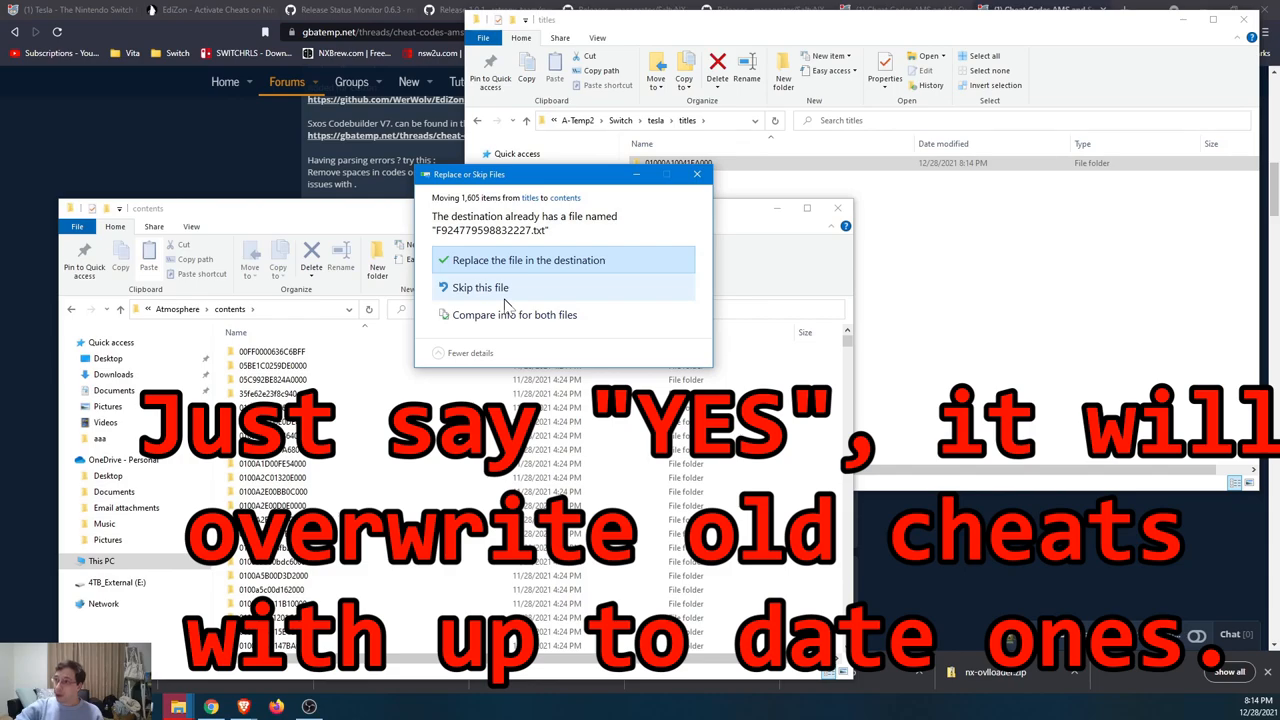
{"action": "left_click", "coordinate": [528, 260]}
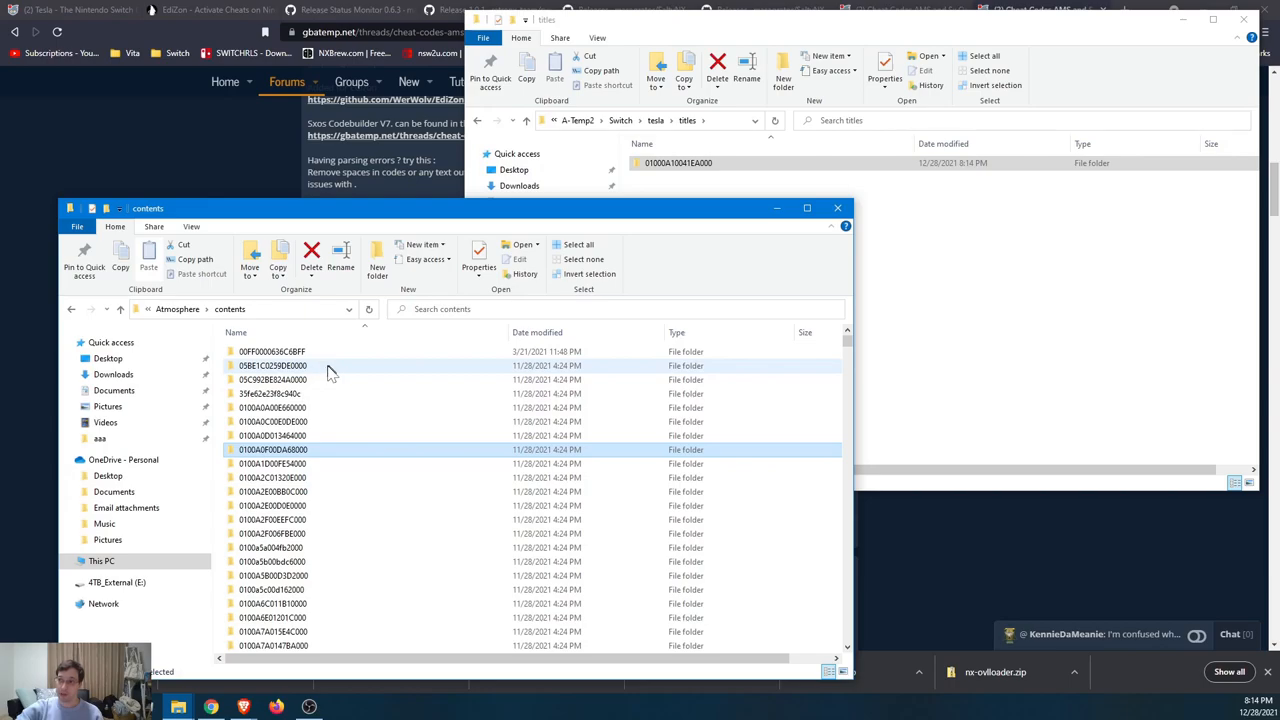
{"action": "left_click", "coordinate": [72, 308]}
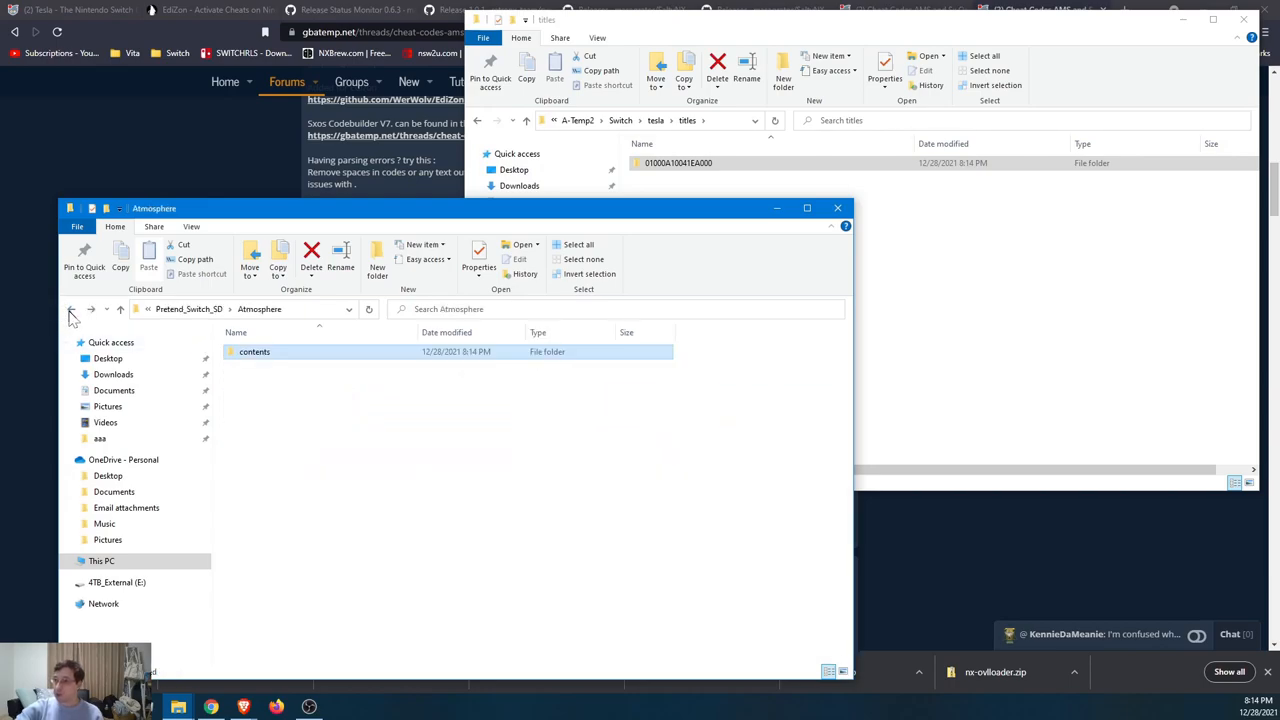
{"action": "left_click", "coordinate": [72, 308]}
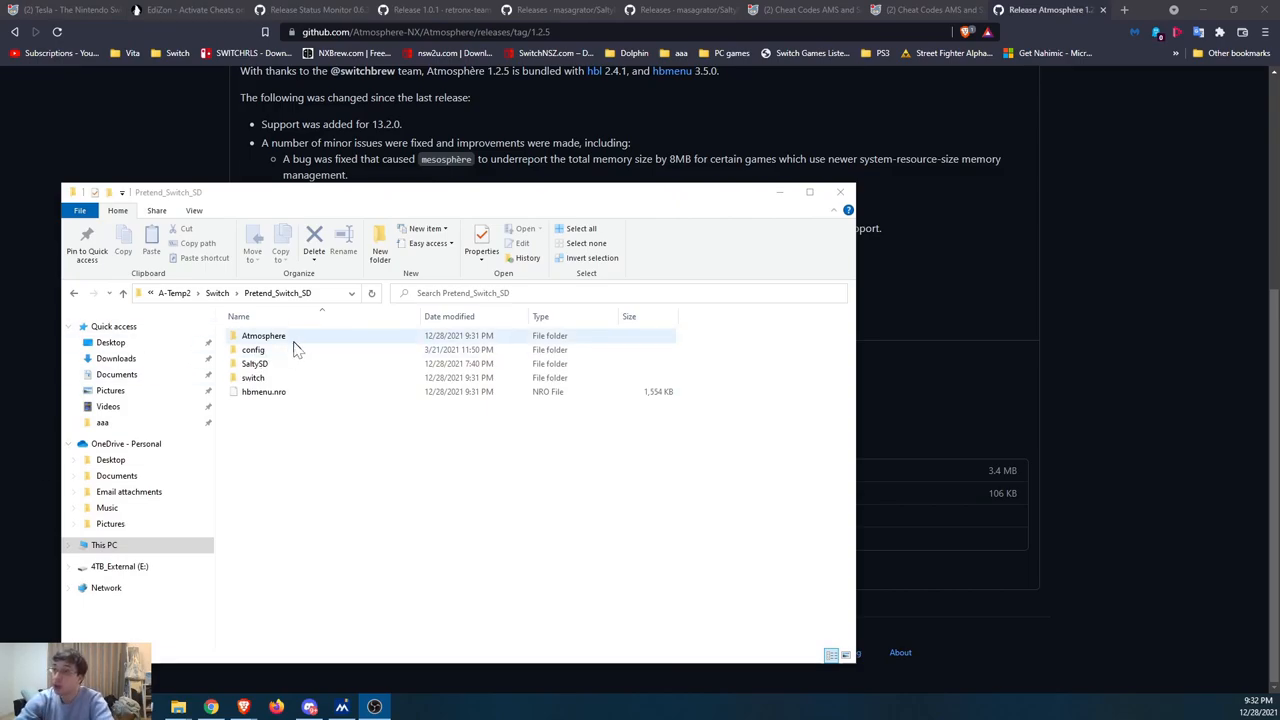
Copy system_settings.ini from config_templates into Atmosphere's config folder.
{"action": "double_click", "coordinate": [264, 336]}
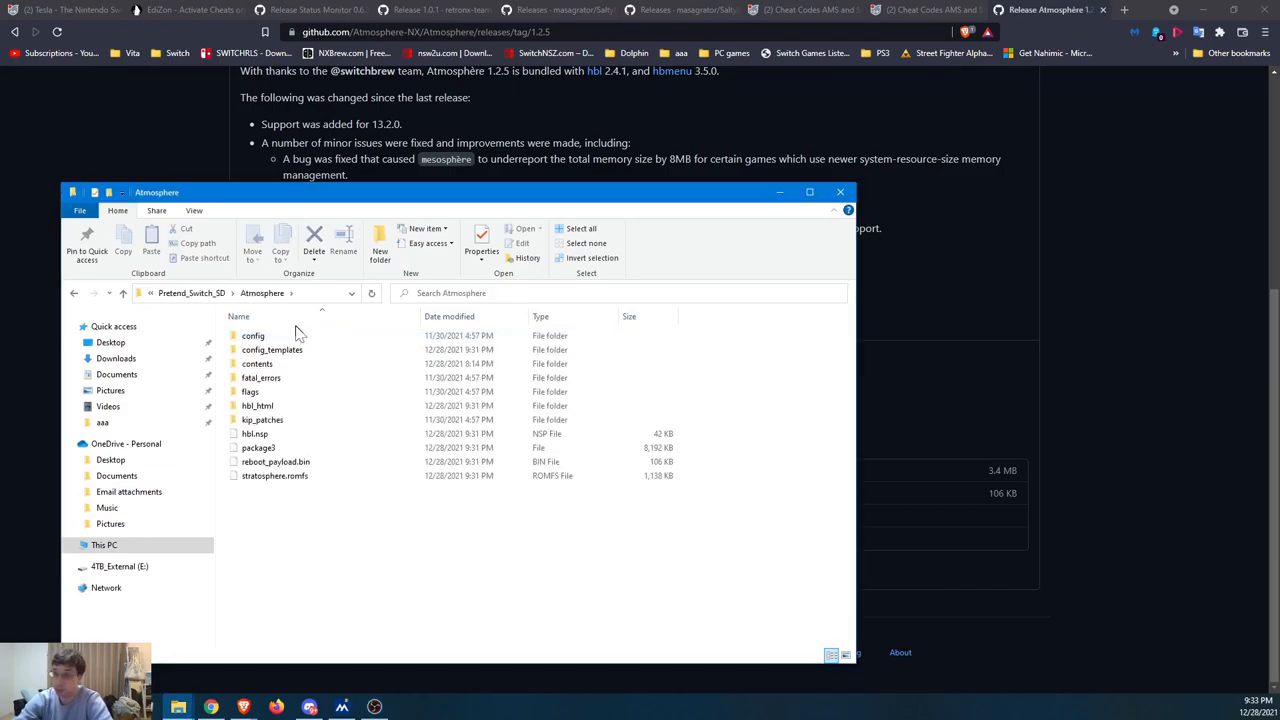
{"action": "left_click", "coordinate": [256, 364]}
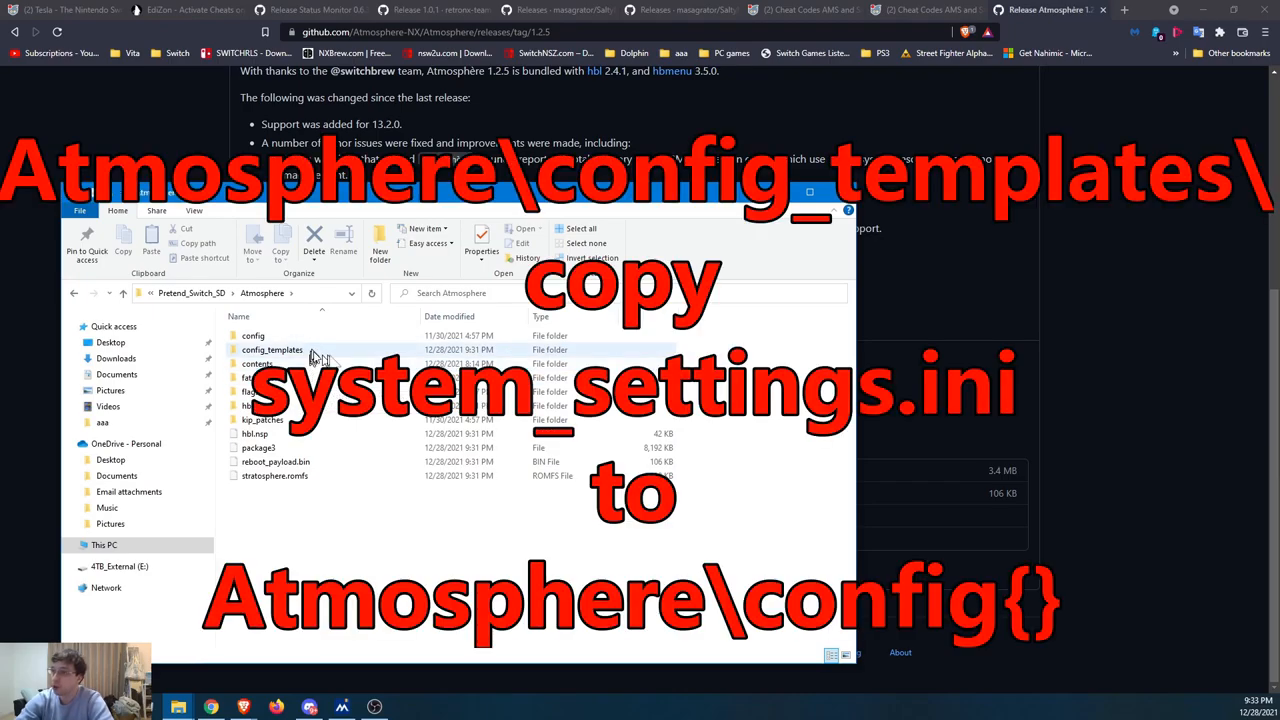
{"action": "double_click", "coordinate": [272, 348]}
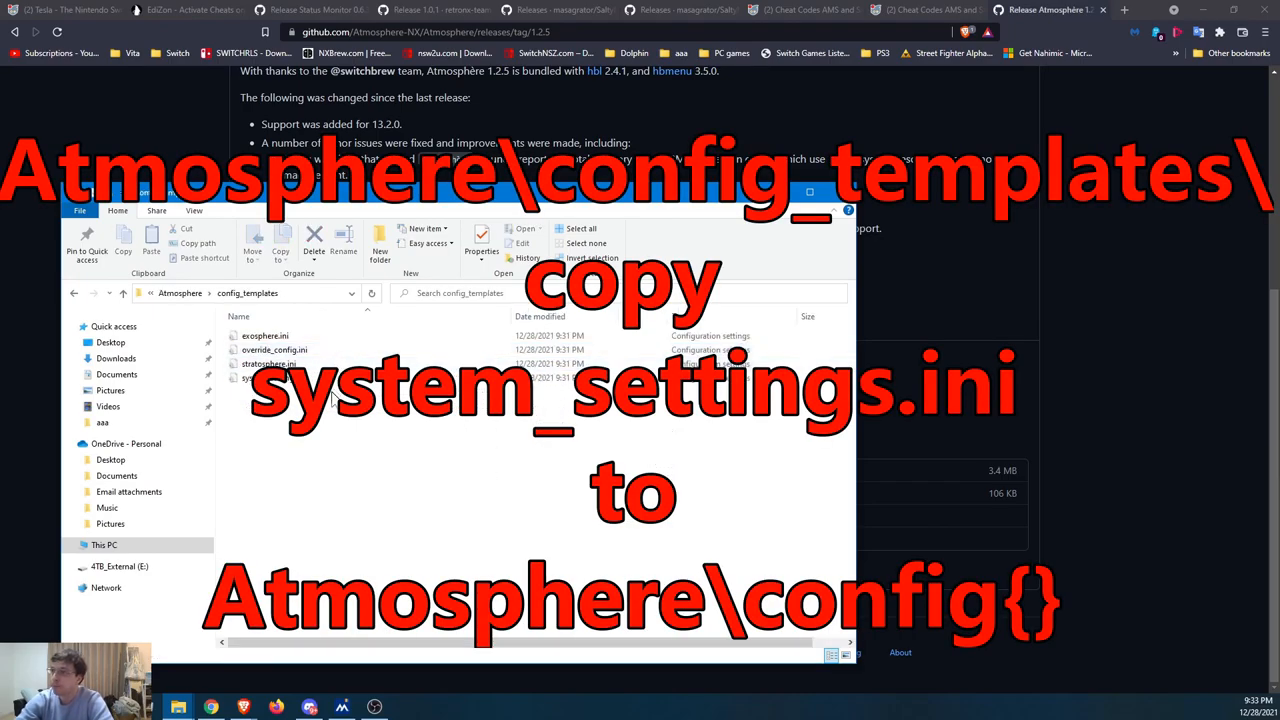
{"action": "right_click", "coordinate": [248, 378]}
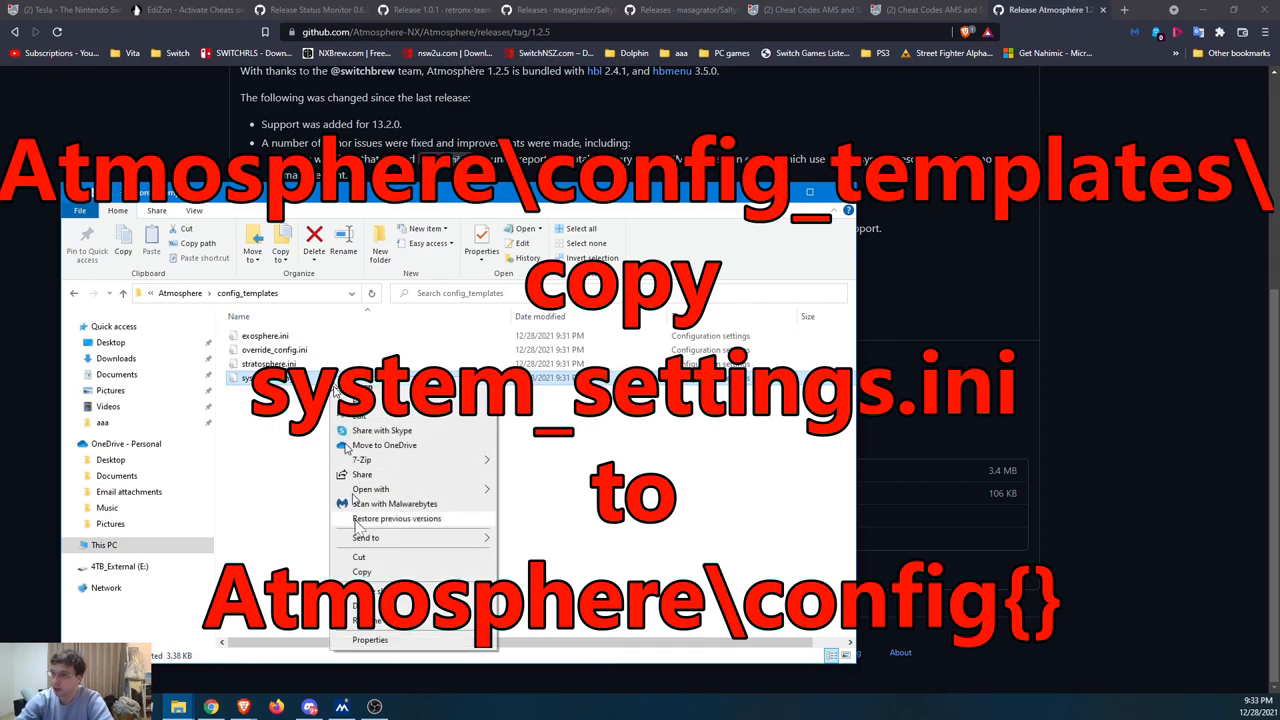
{"action": "left_click", "coordinate": [140, 320]}
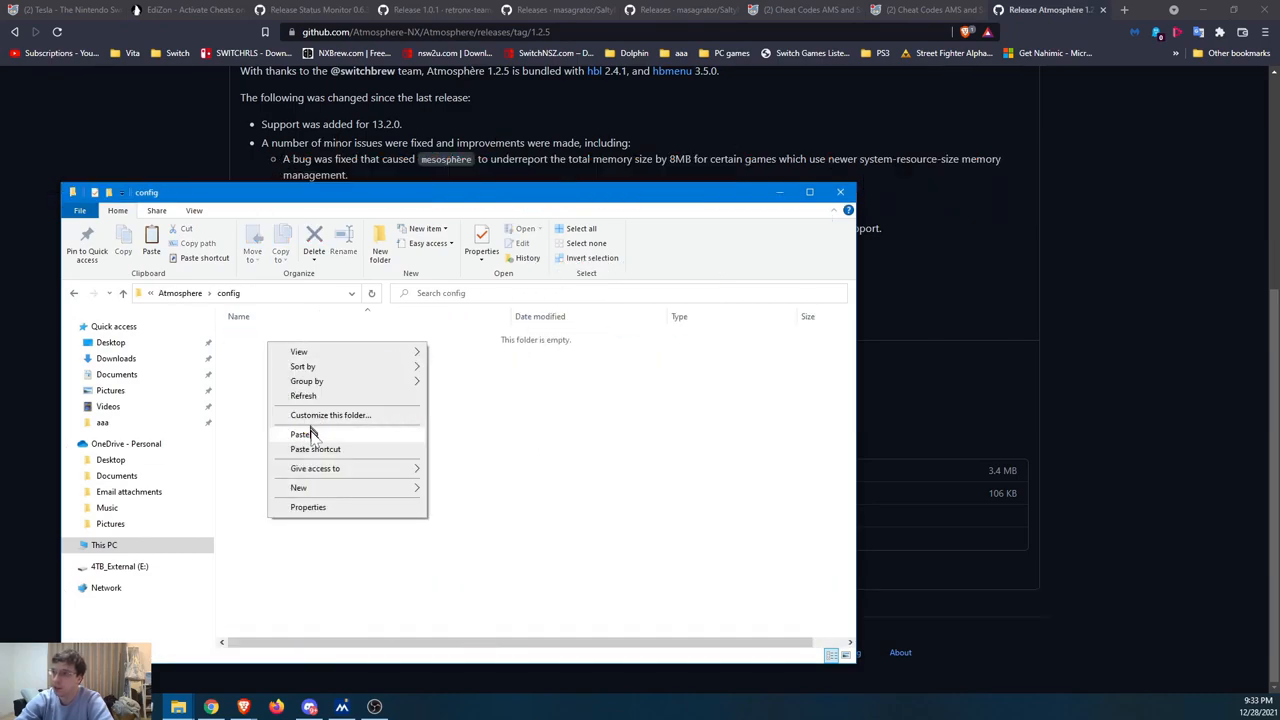
{"action": "left_click", "coordinate": [300, 434]}
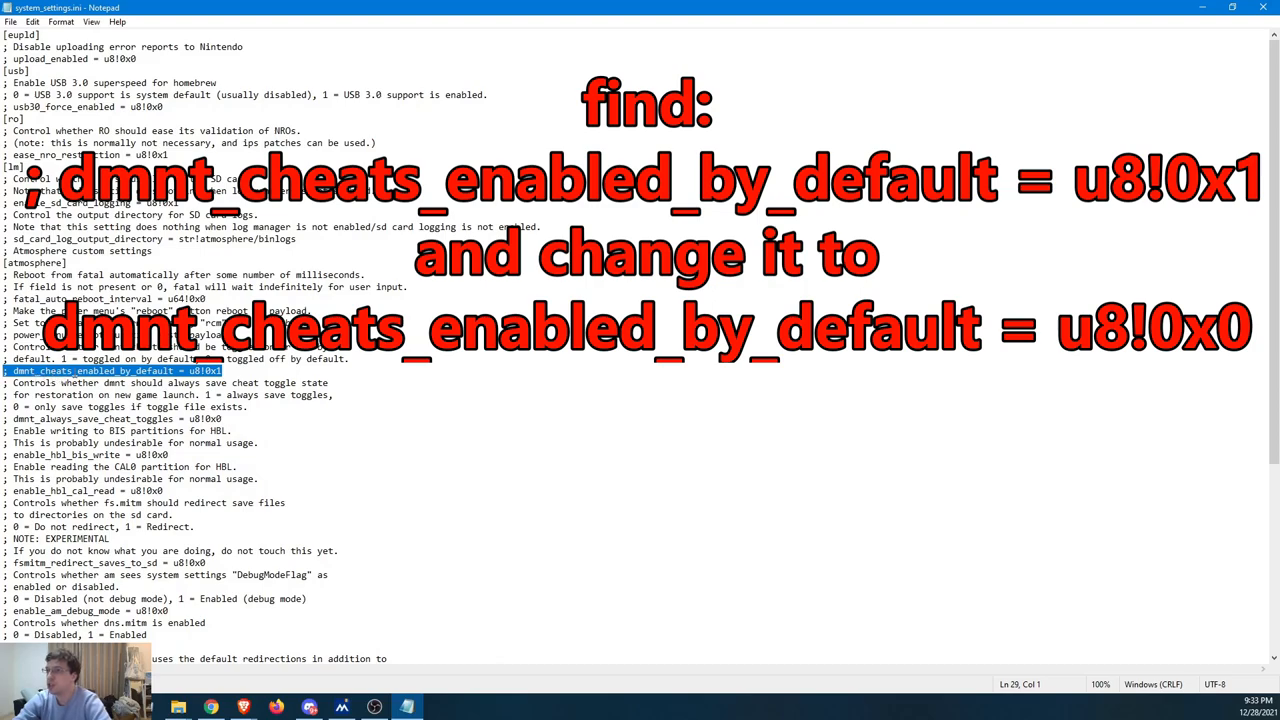
Uncomment dmnt_cheats_enabled_by_default, change its value from u8!0x1 to u8!0x0 and save the file.
{"action": "left_click", "coordinate": [222, 370]}
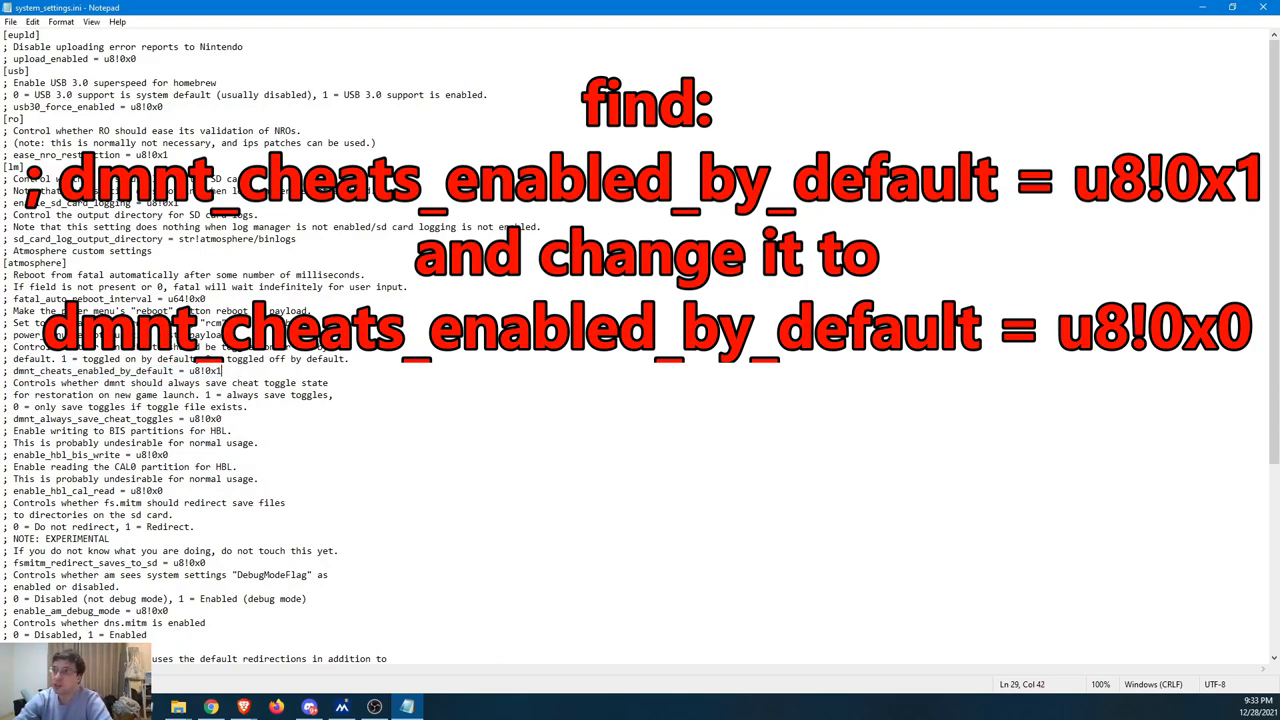
{"action": "triple_click", "coordinate": [110, 370]}
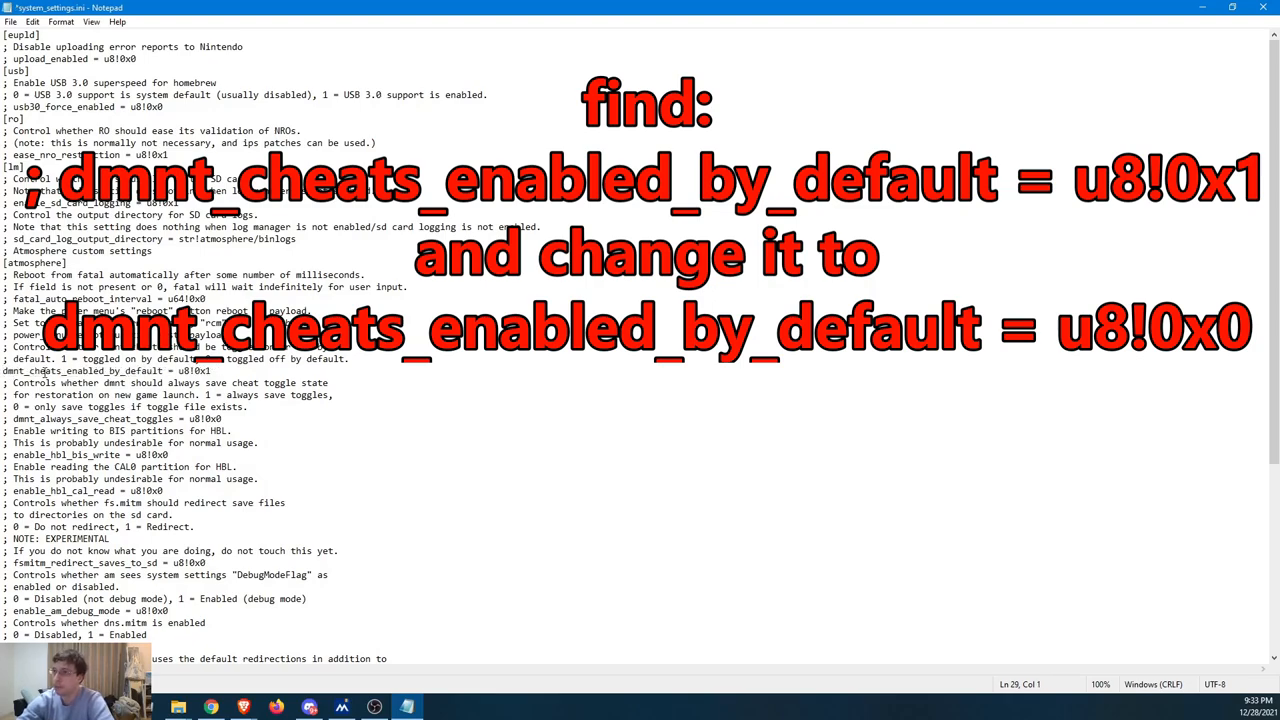
{"action": "left_click", "coordinate": [220, 370]}
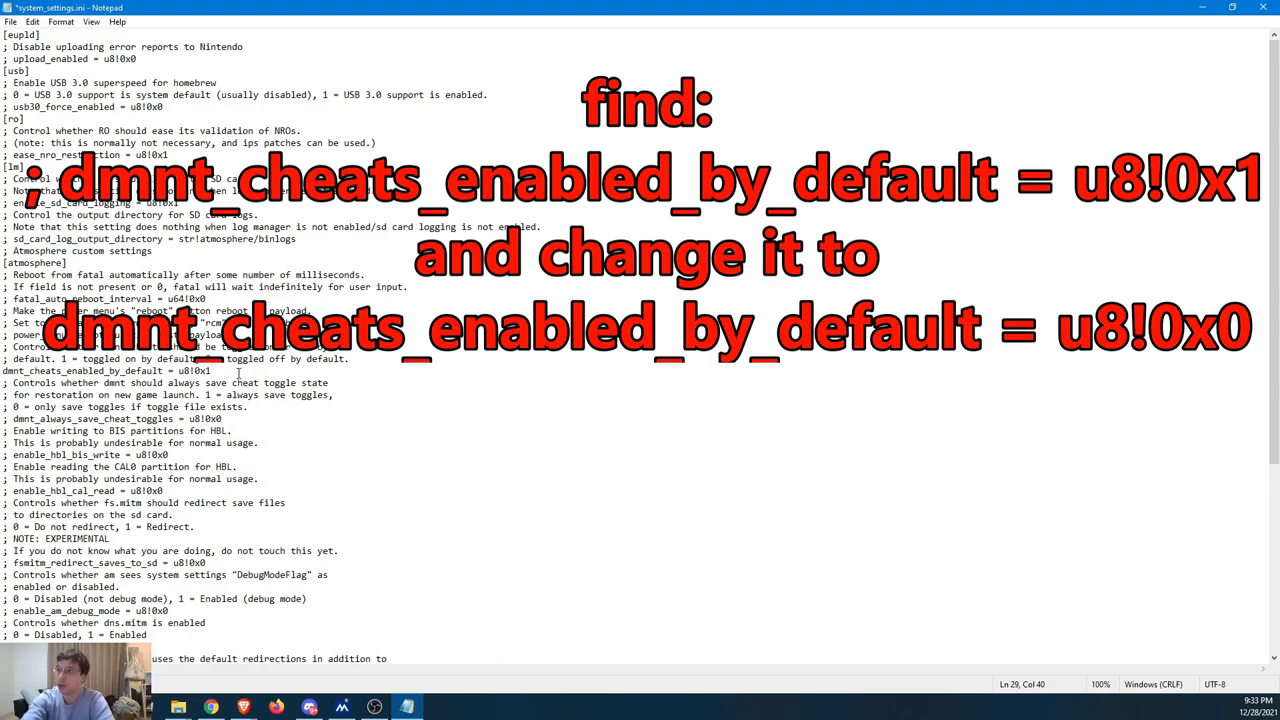
{"action": "key", "text": "Backspace"}
{"action": "type", "text": "0"}
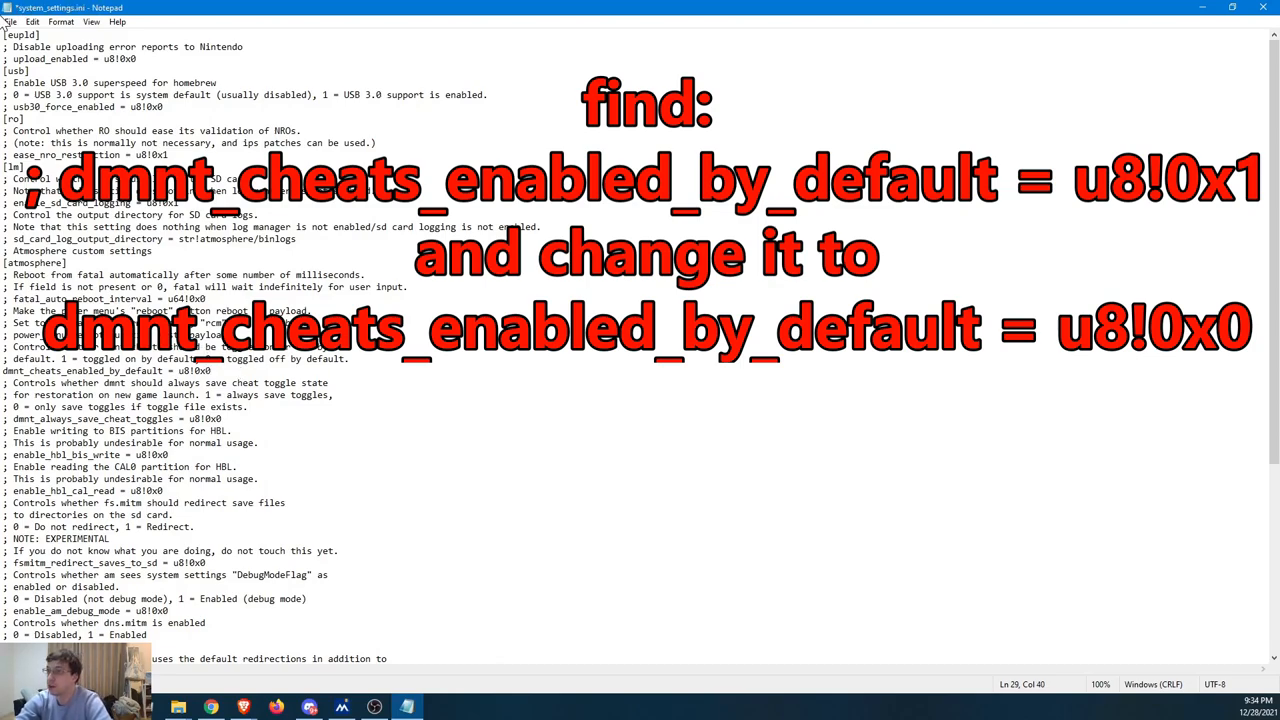
{"action": "left_click", "coordinate": [32, 22]}
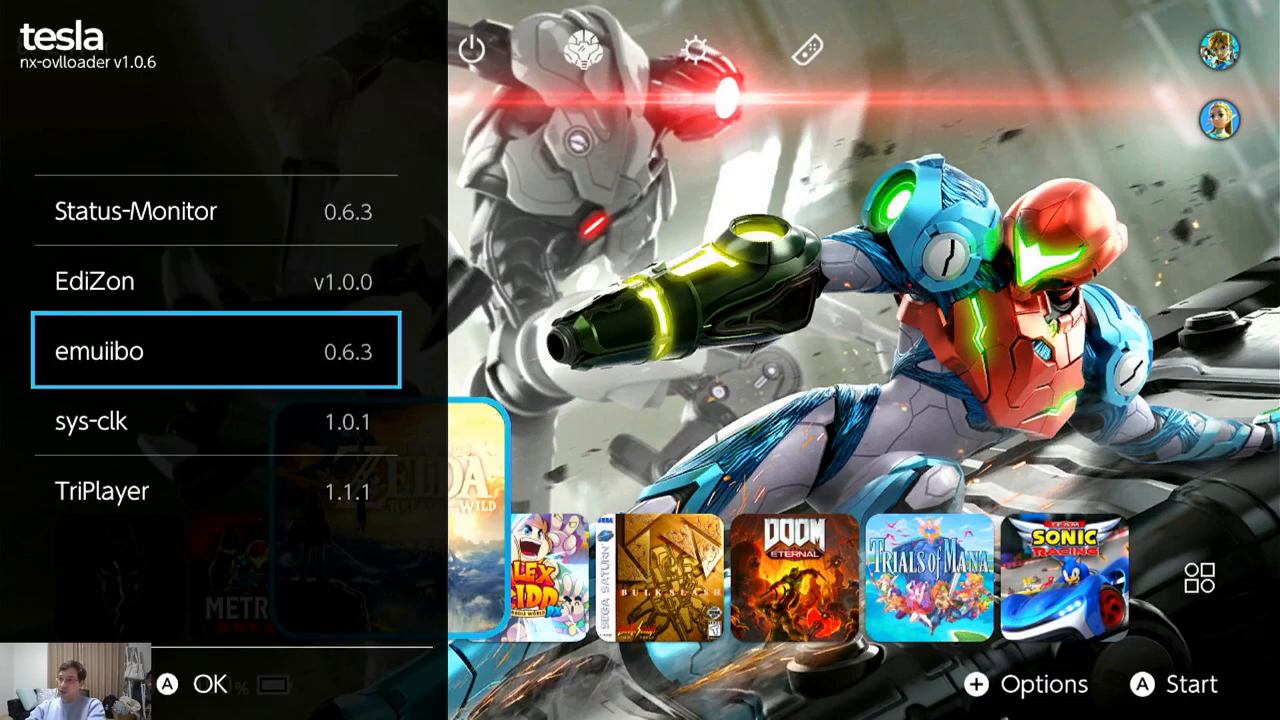
Move through the Tesla overlay list down to the sys-clk entry.
{"action": "key", "text": "Up"}
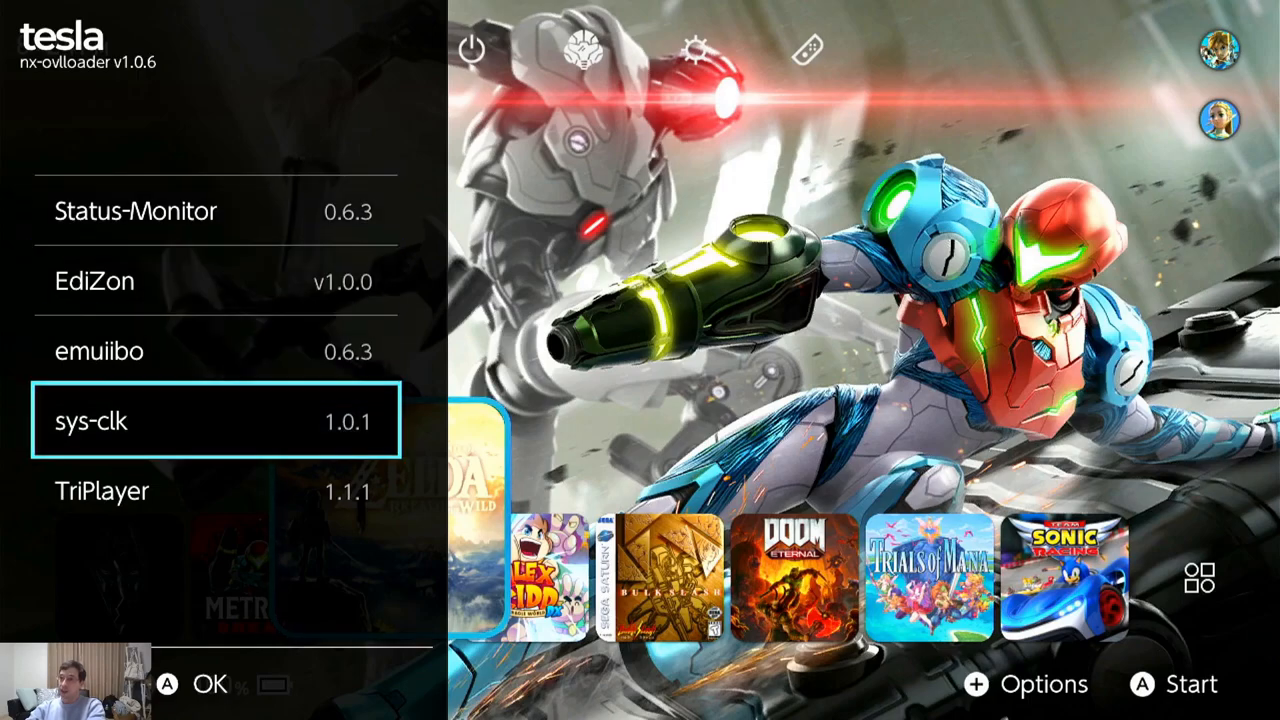
{"action": "key", "text": "Up"}
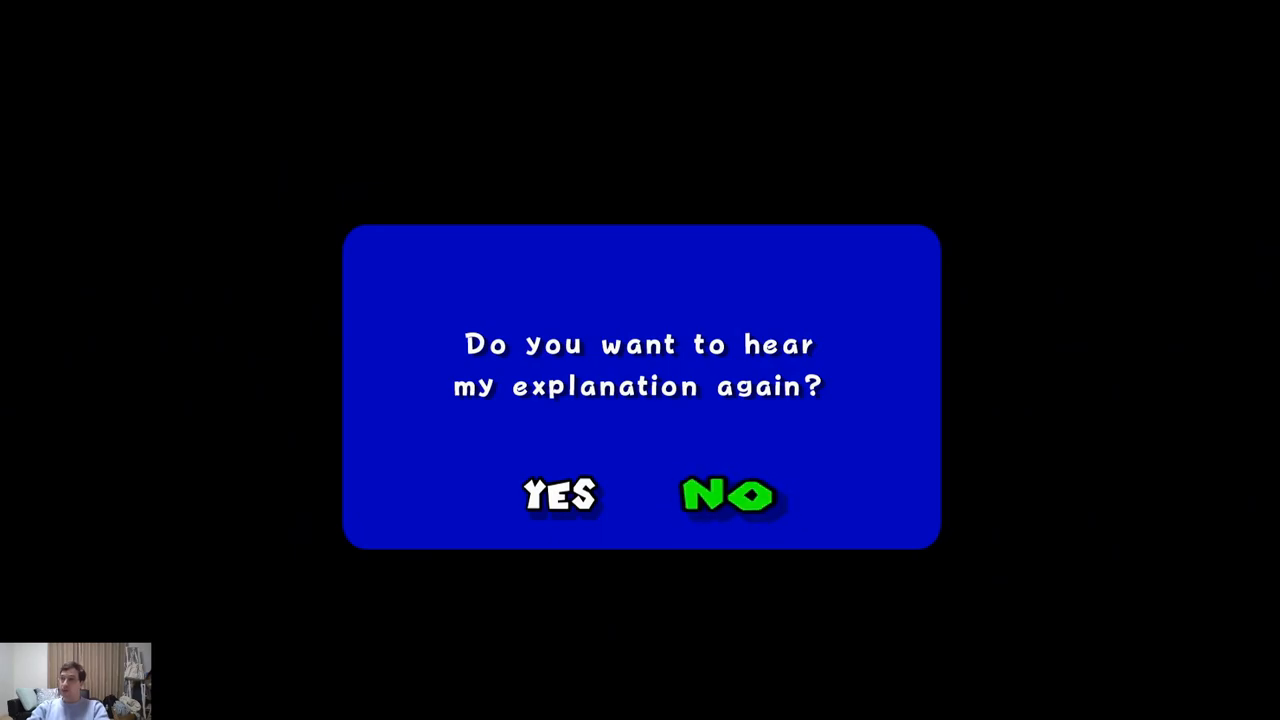
Choose NO to skip hearing the explanation again.
{"action": "left_click", "coordinate": [724, 496]}
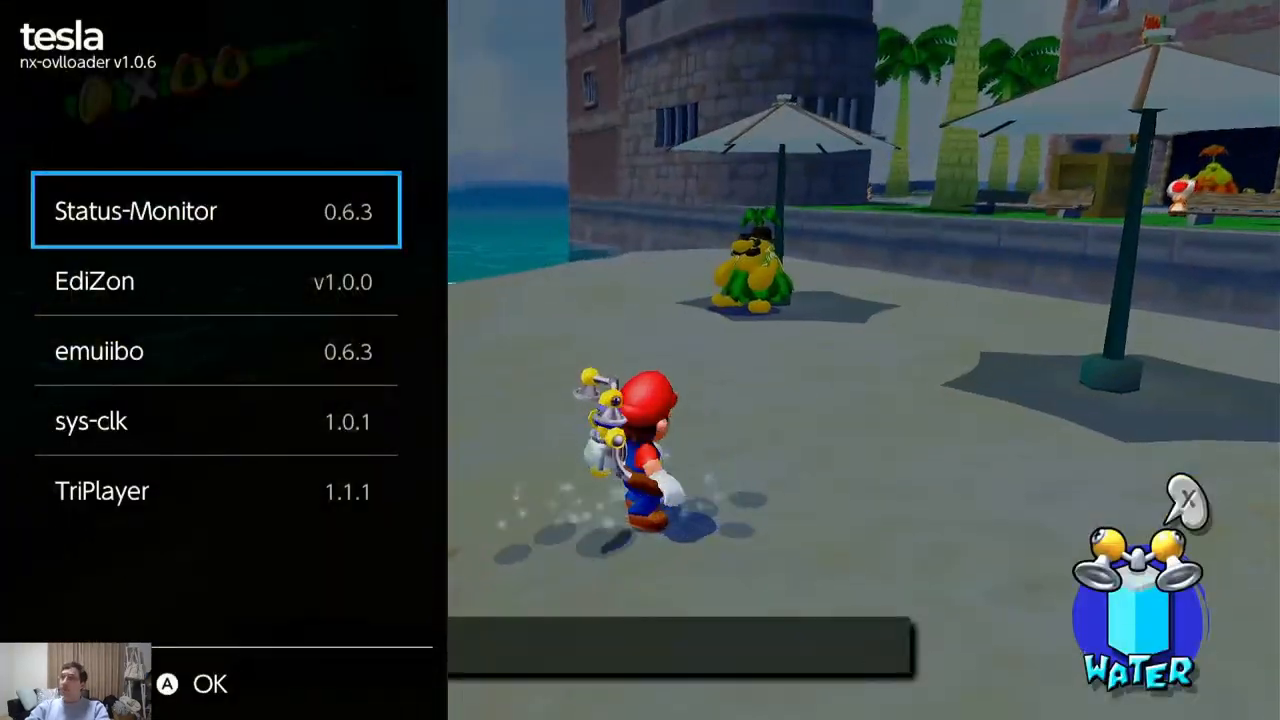
Enable EdiZon's 05# Inf hover time and 04# Inf water tank cheats and return to the game.
{"action": "left_click", "coordinate": [94, 280]}
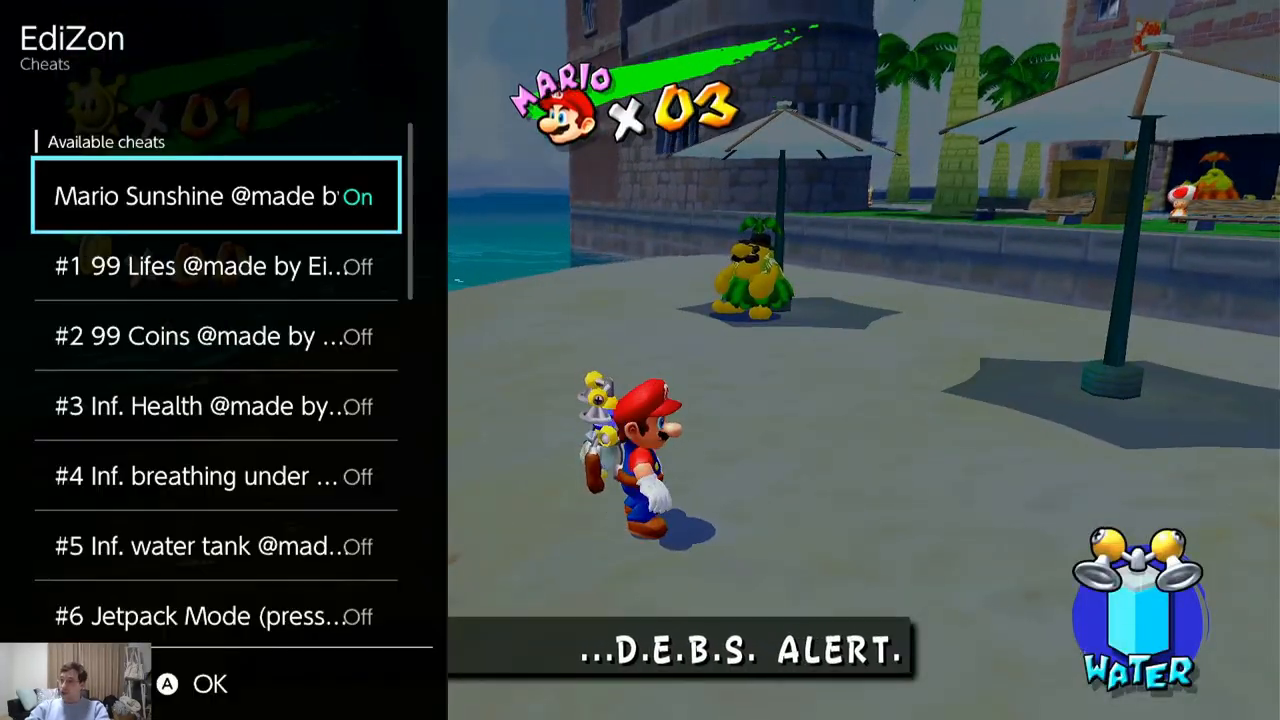
{"action": "scroll", "scroll_direction": "down", "scroll_amount": 3}
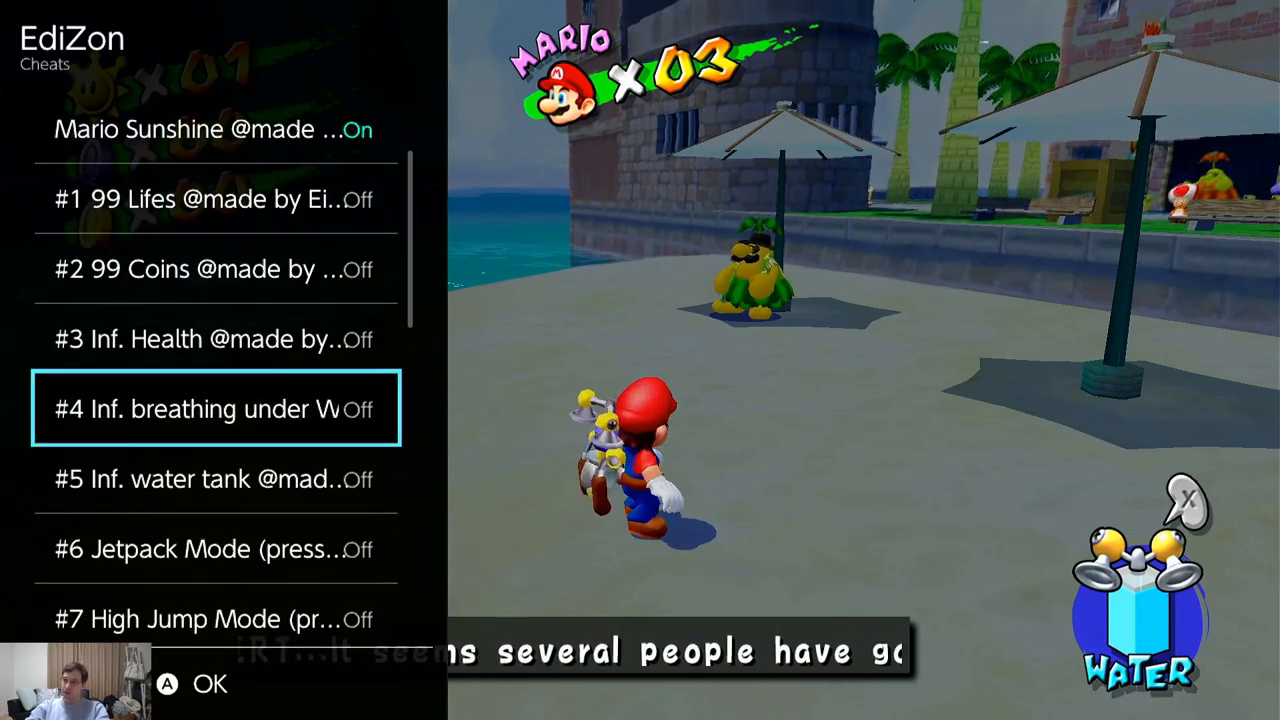
{"action": "scroll", "scroll_direction": "down", "scroll_amount": 3}
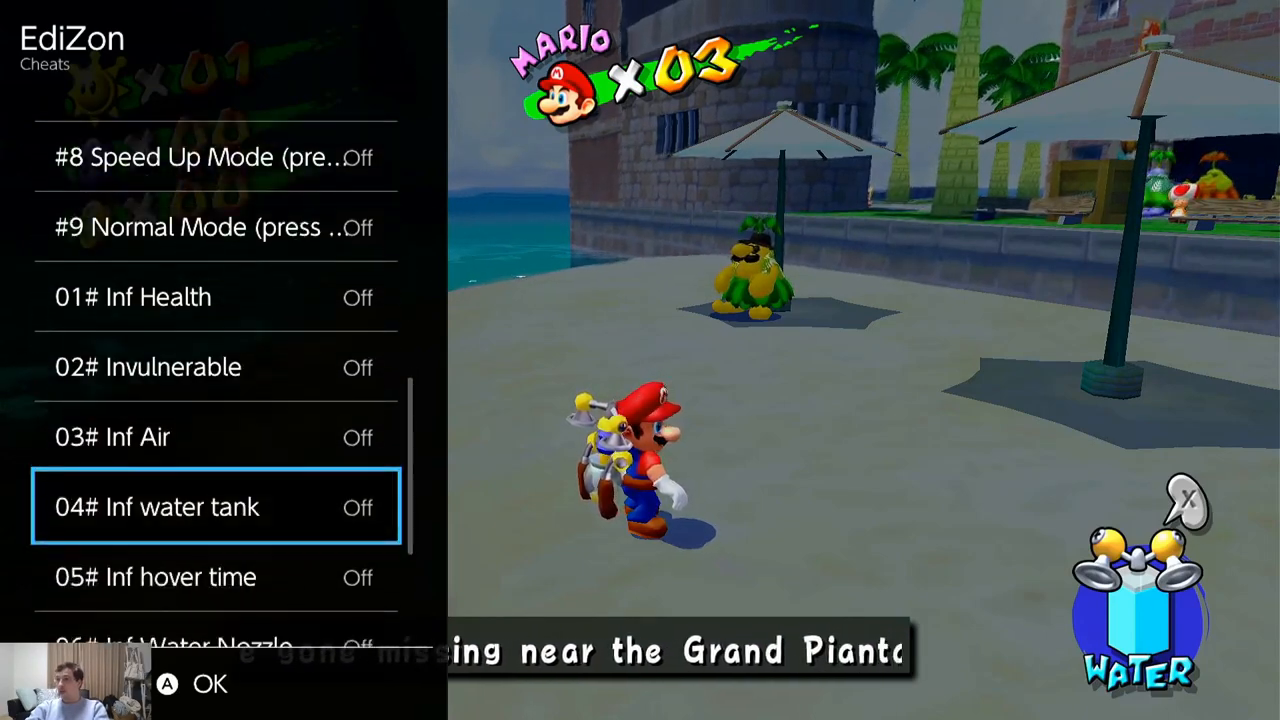
{"action": "scroll", "scroll_direction": "down", "scroll_amount": 3}
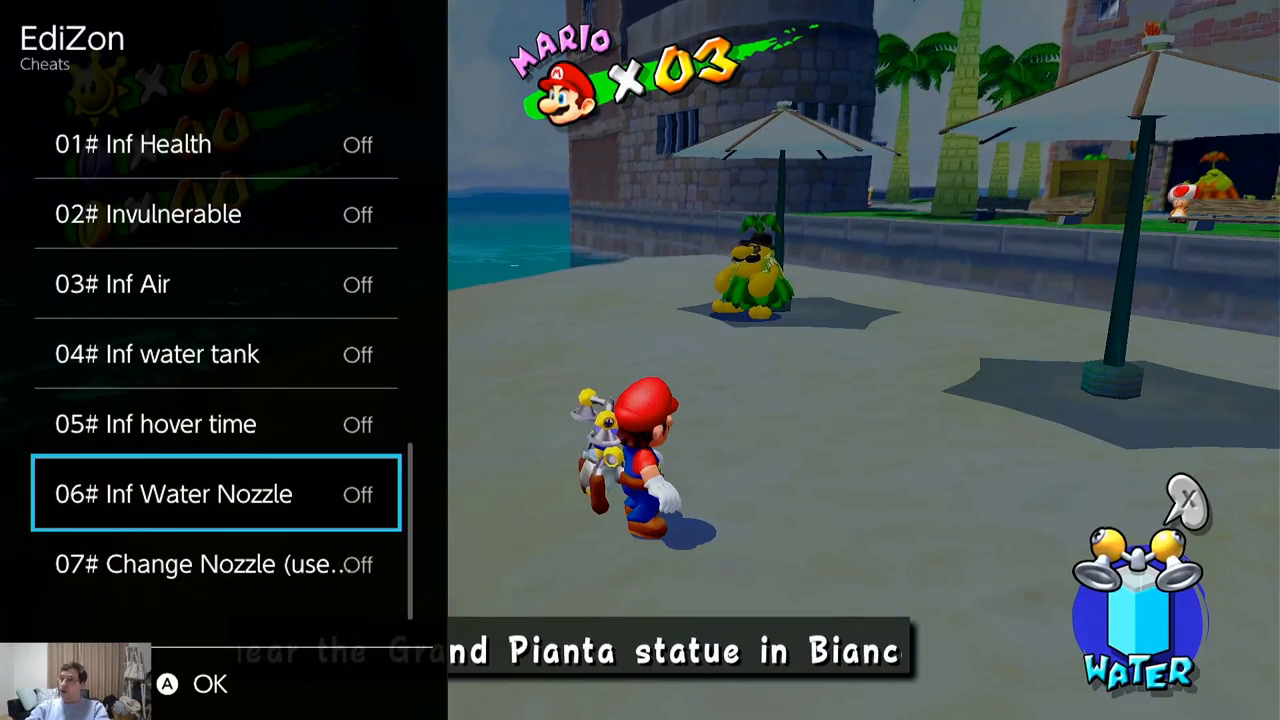
{"action": "key", "text": "Up"}
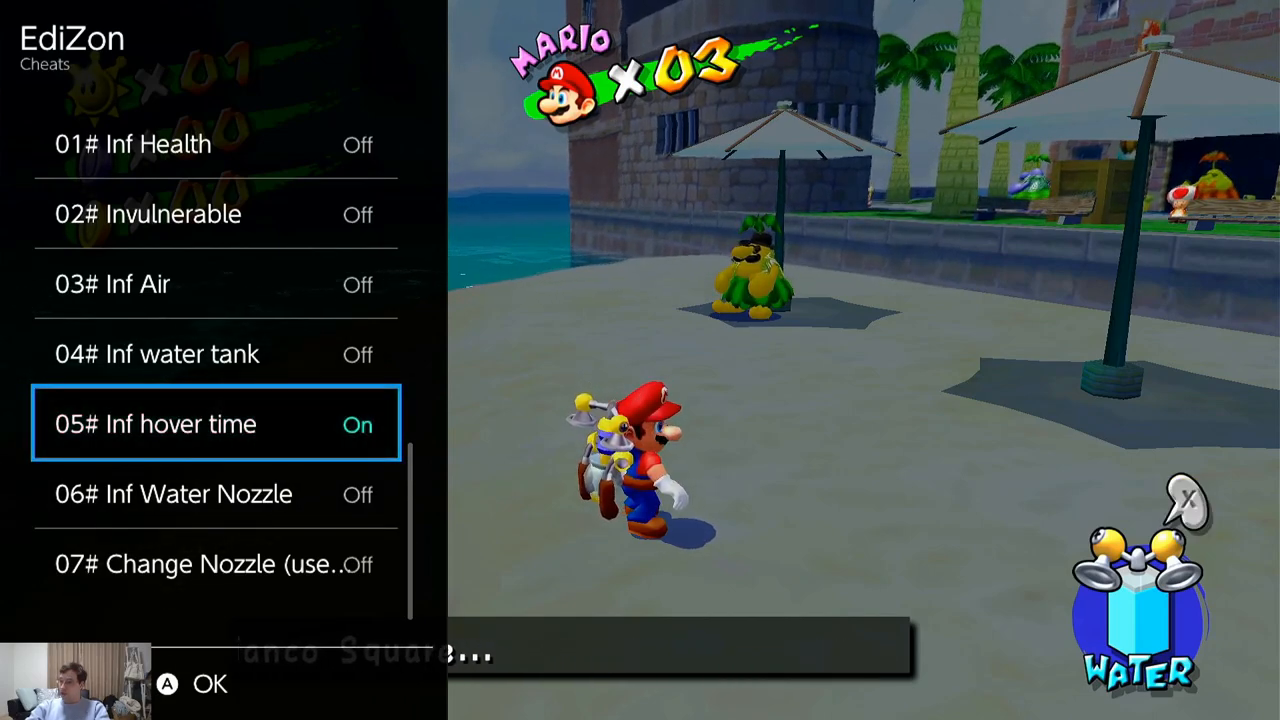
{"action": "key", "text": "Up"}
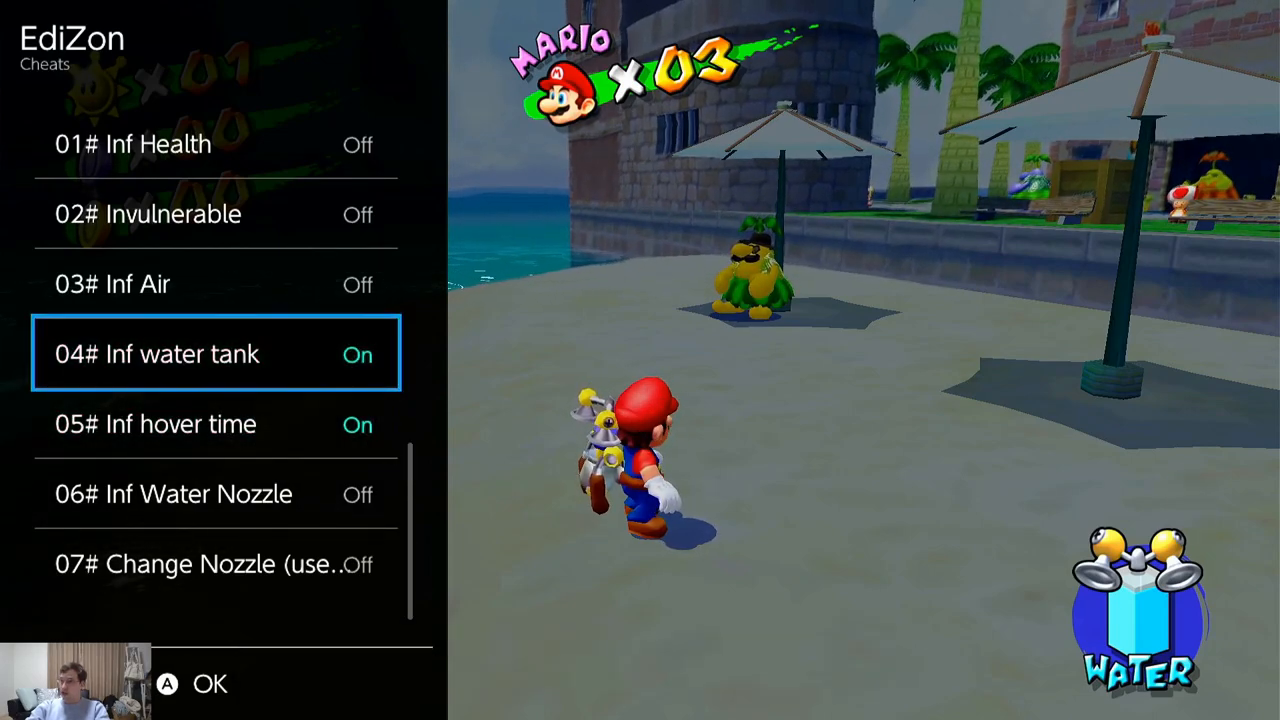
{"action": "key", "text": "B"}
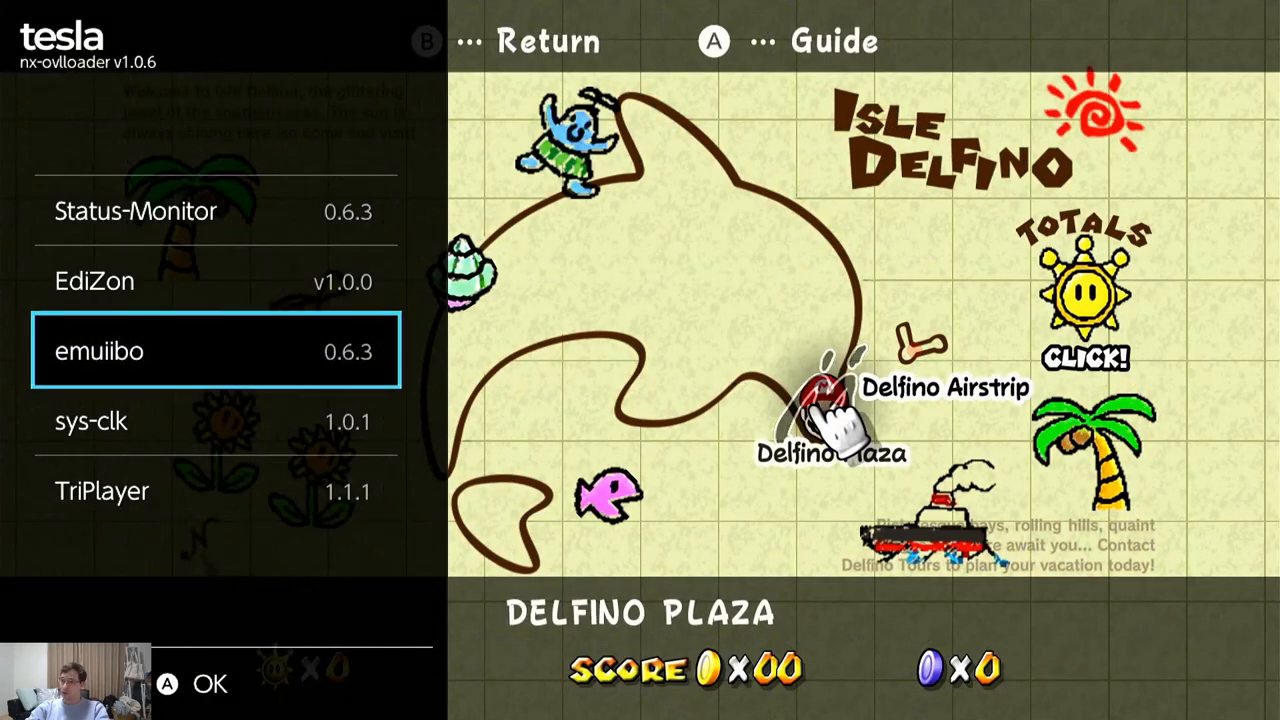
{"action": "key", "text": "B"}
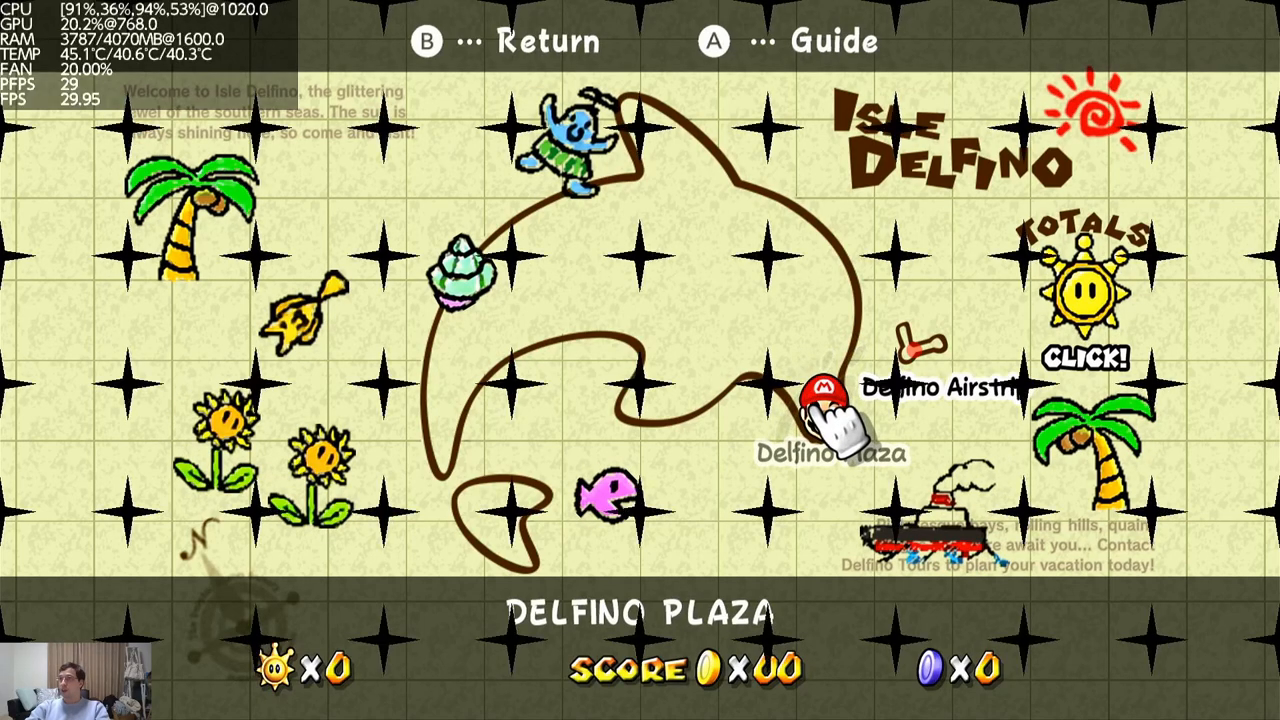
{"action": "left_click", "coordinate": [812, 410]}
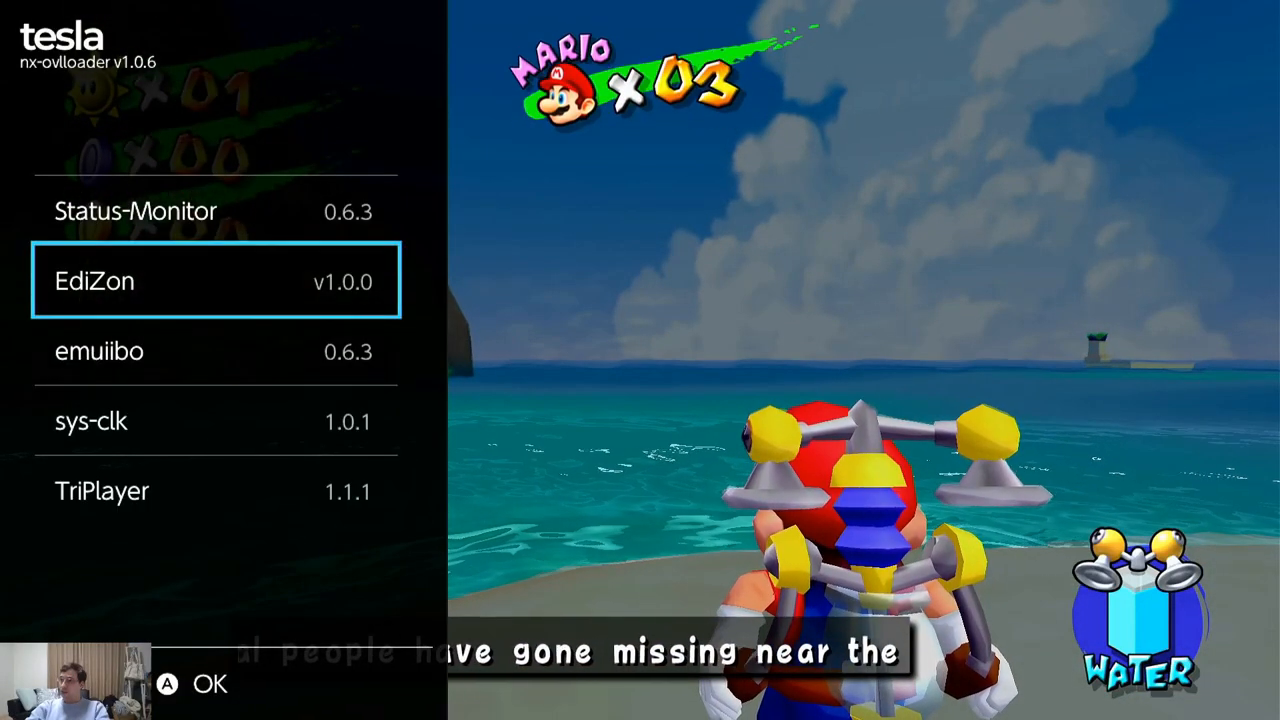
{"action": "left_click", "coordinate": [84, 420]}
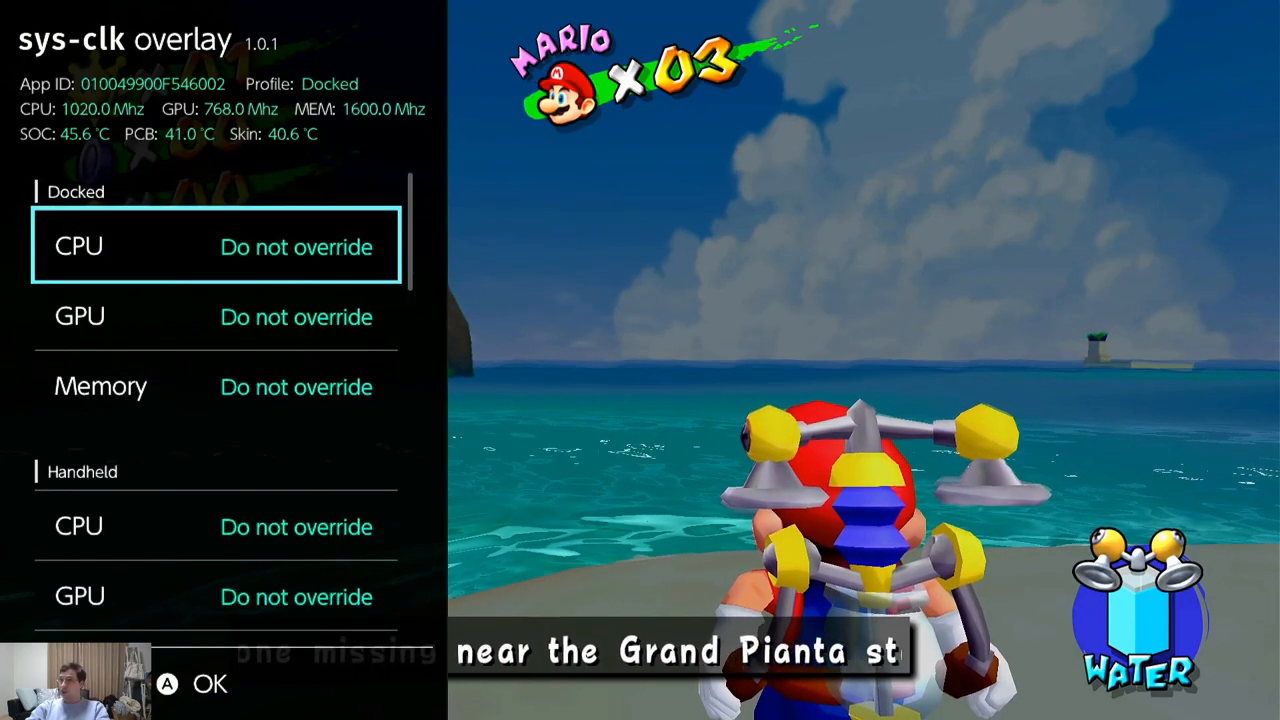
{"action": "left_click", "coordinate": [216, 246]}
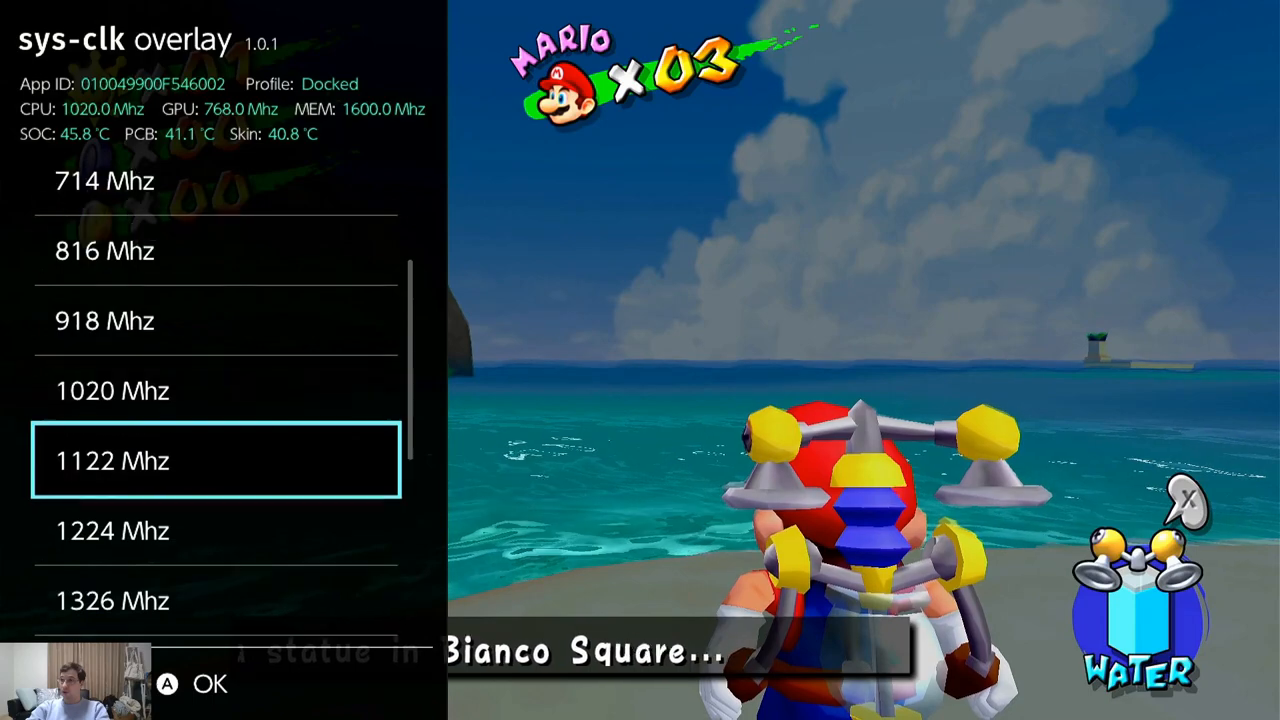
{"action": "scroll", "scroll_direction": "down", "scroll_amount": 3}
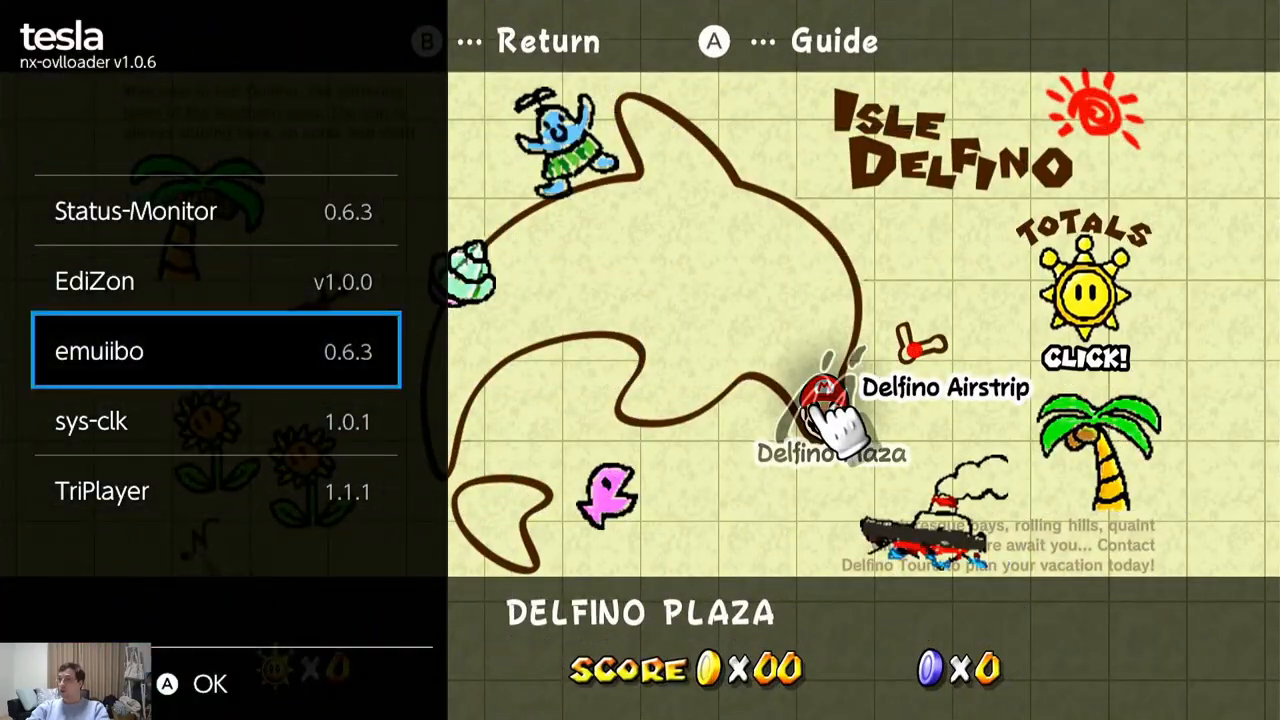
{"action": "left_click", "coordinate": [132, 210]}
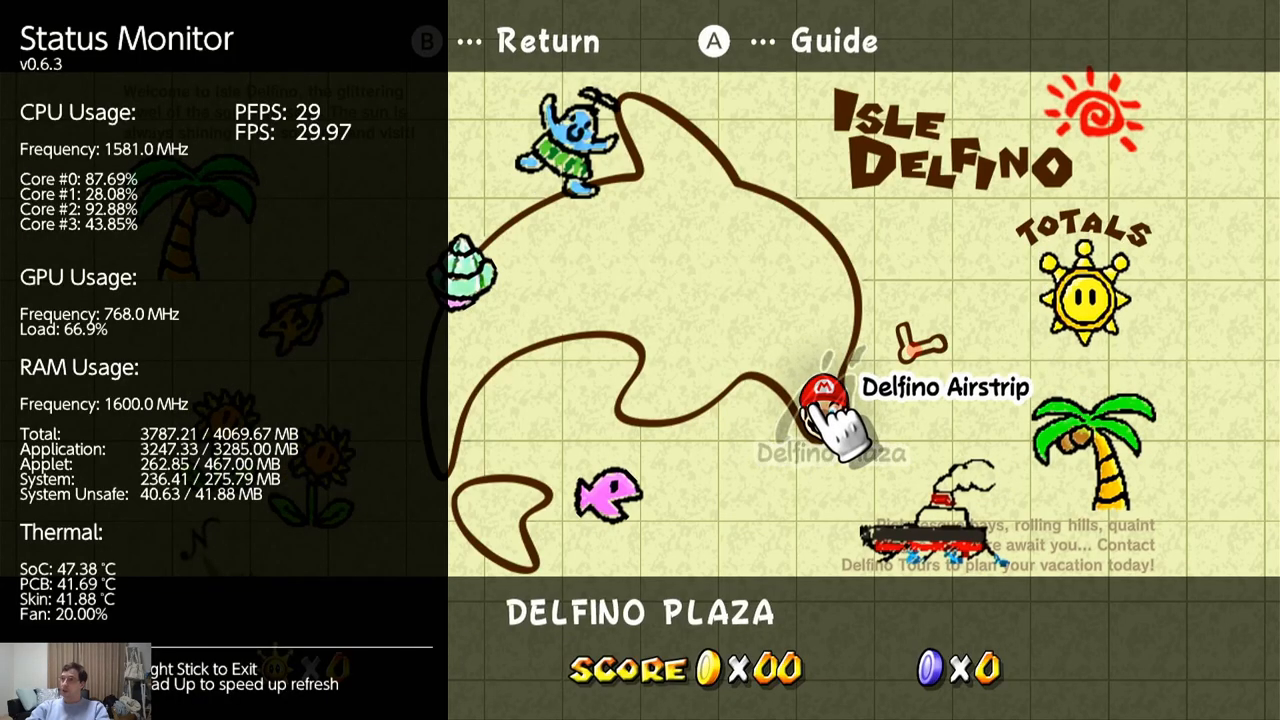
{"action": "left_click", "coordinate": [822, 400]}
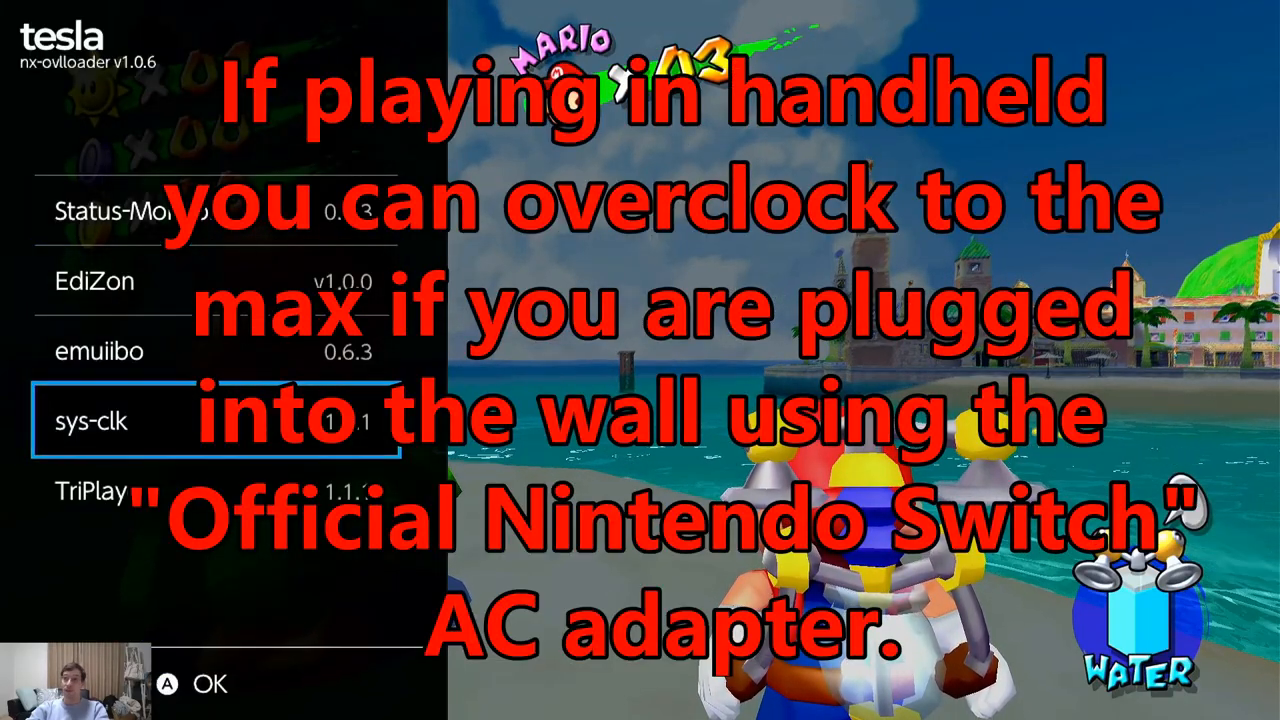
{"action": "key", "text": "Up"}
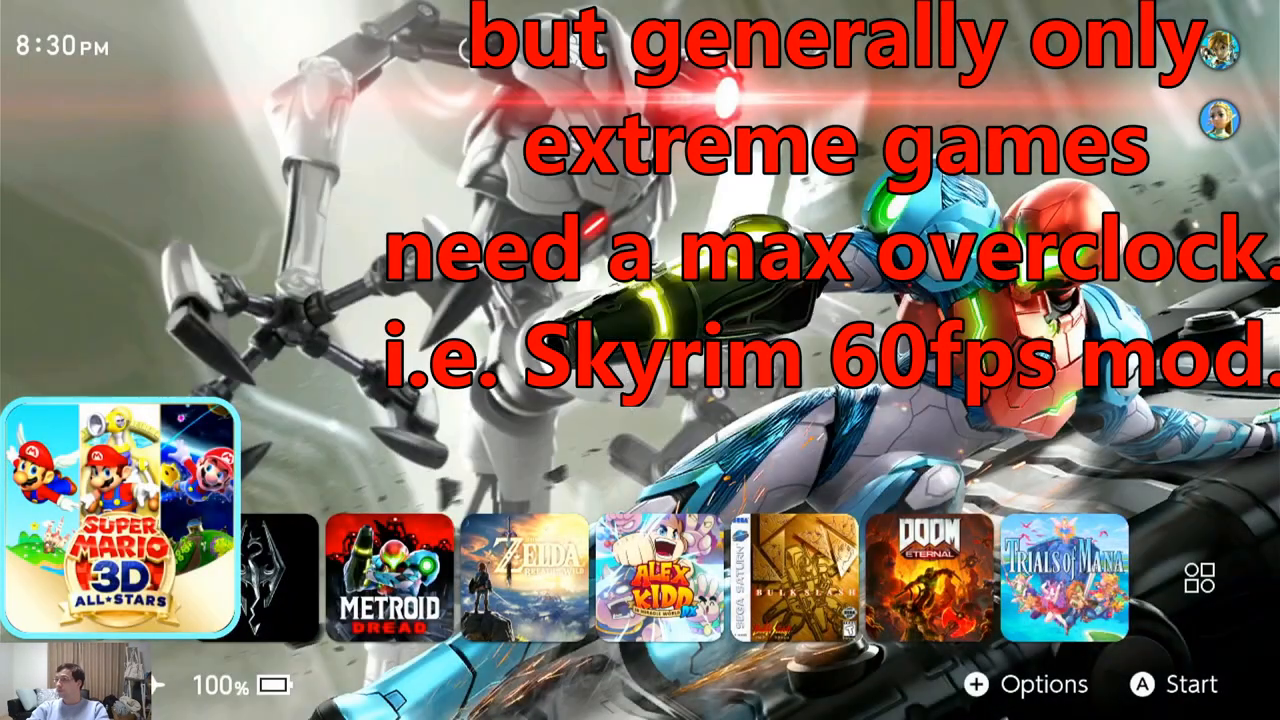
Select the Metroid Dread tile and start the game.
{"action": "key", "text": "Right"}
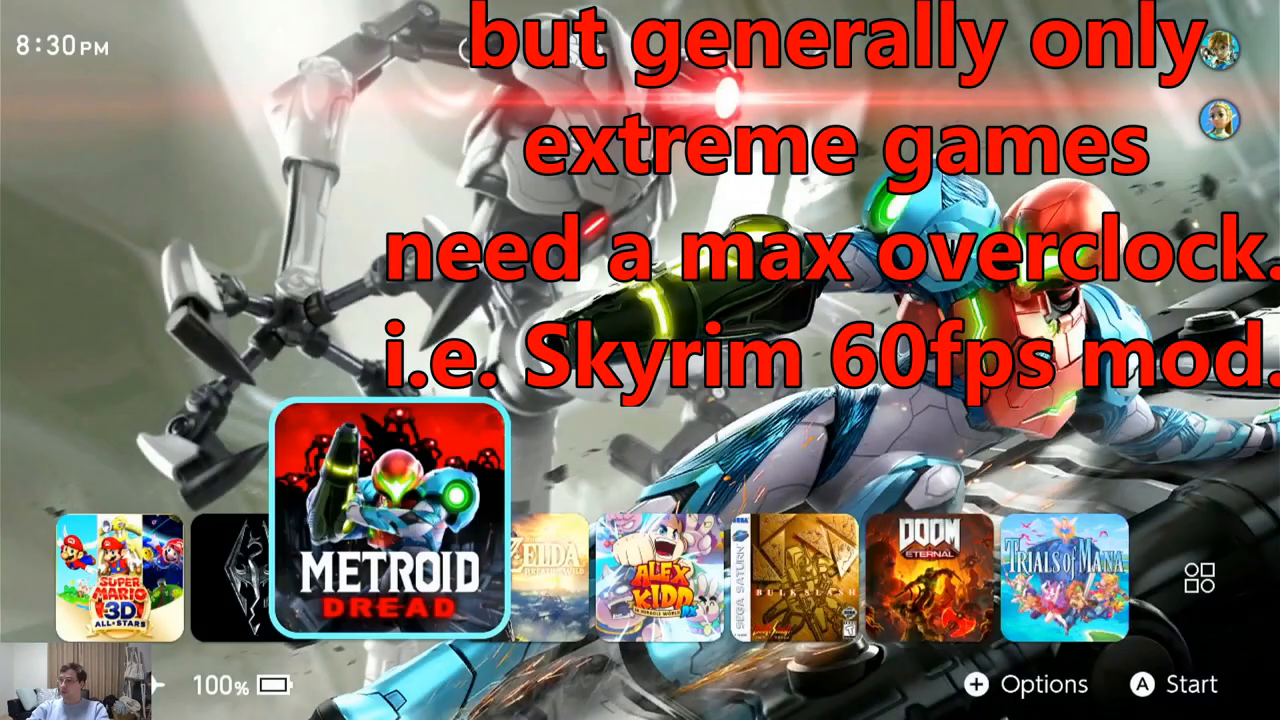
{"action": "left_click", "coordinate": [380, 520]}
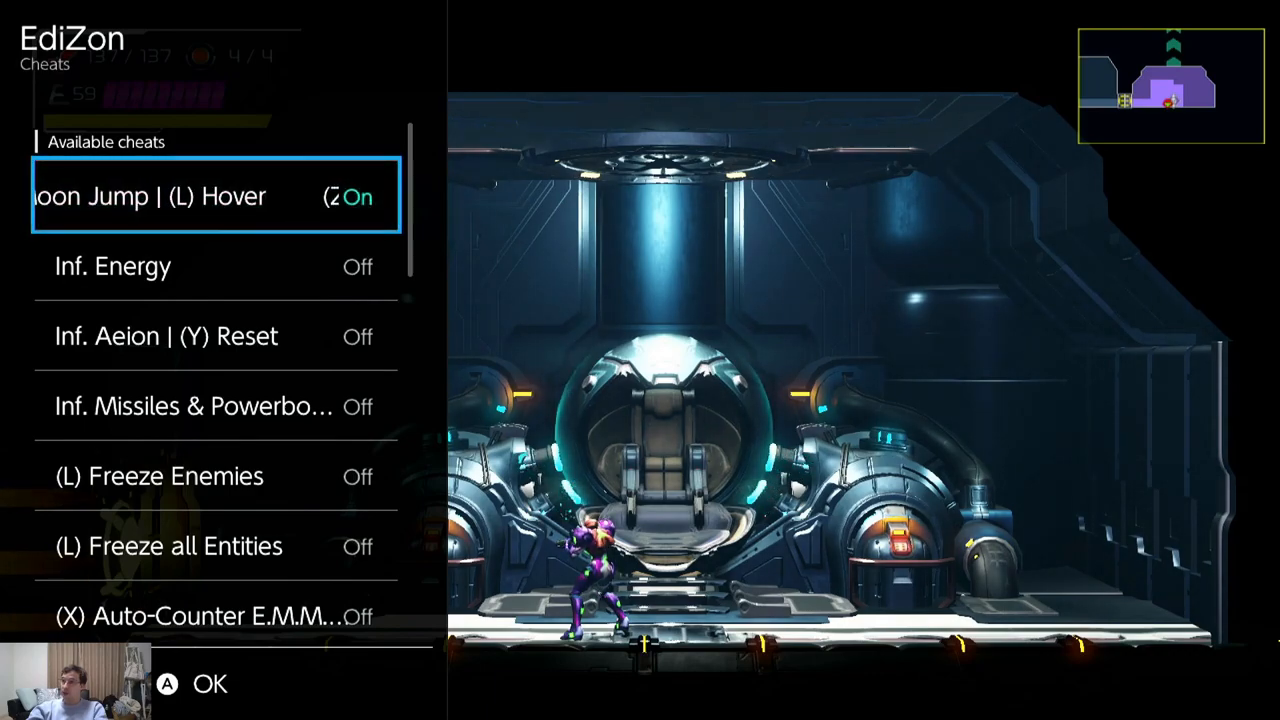
Enable the 999 Max Missiles cheat in EdiZon's Metroid Dread list.
{"action": "scroll", "scroll_direction": "down", "scroll_amount": 3}
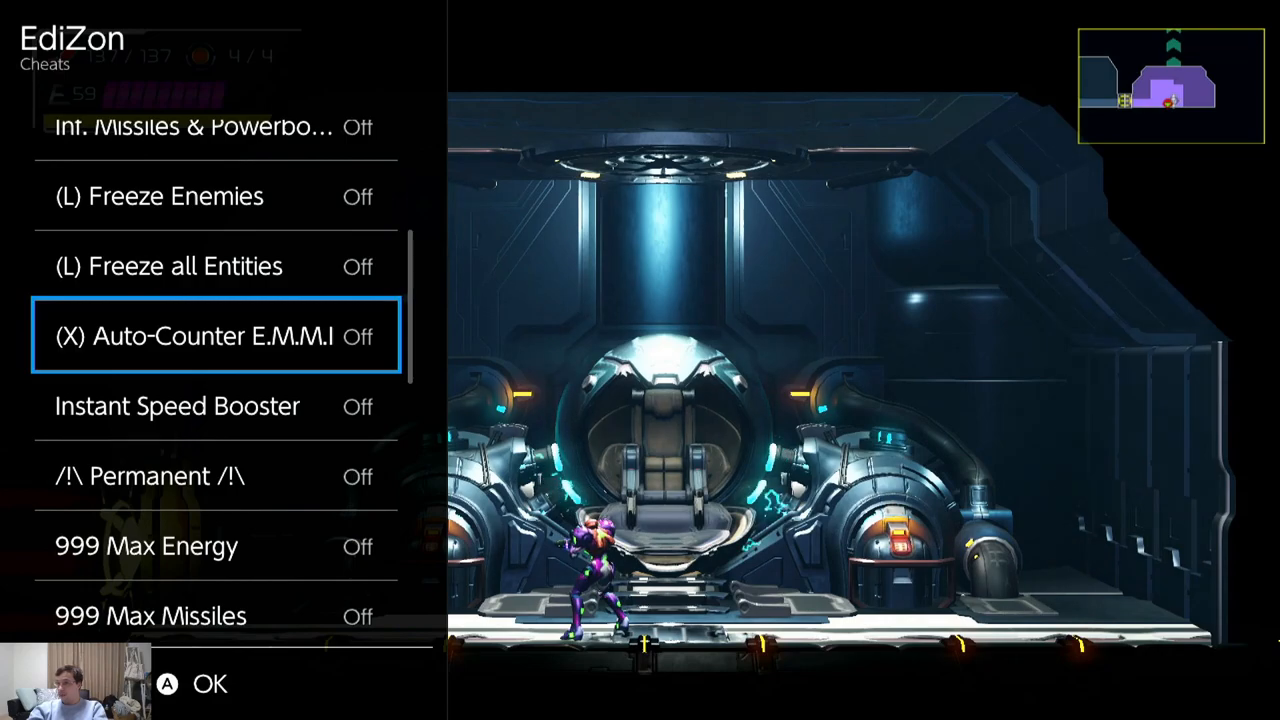
{"action": "scroll", "scroll_direction": "down", "scroll_amount": 3}
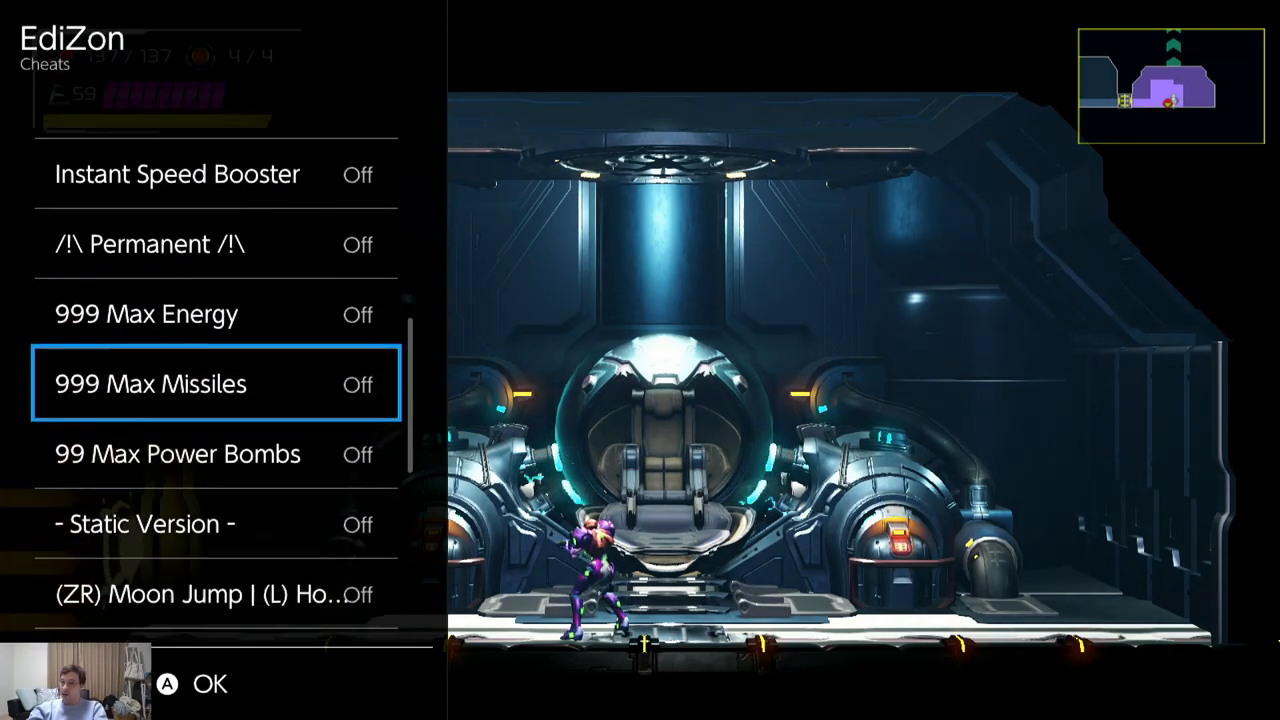
{"action": "key", "text": "Up"}
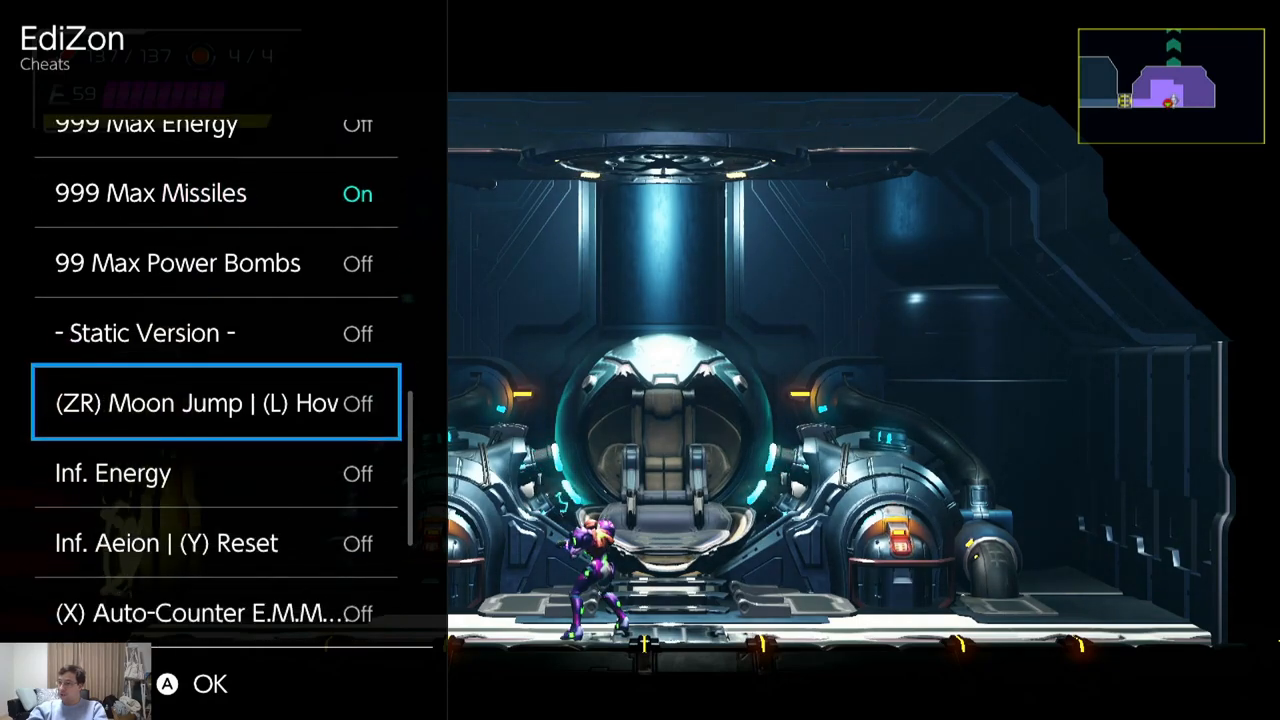
{"action": "scroll", "scroll_direction": "down", "scroll_amount": 3}
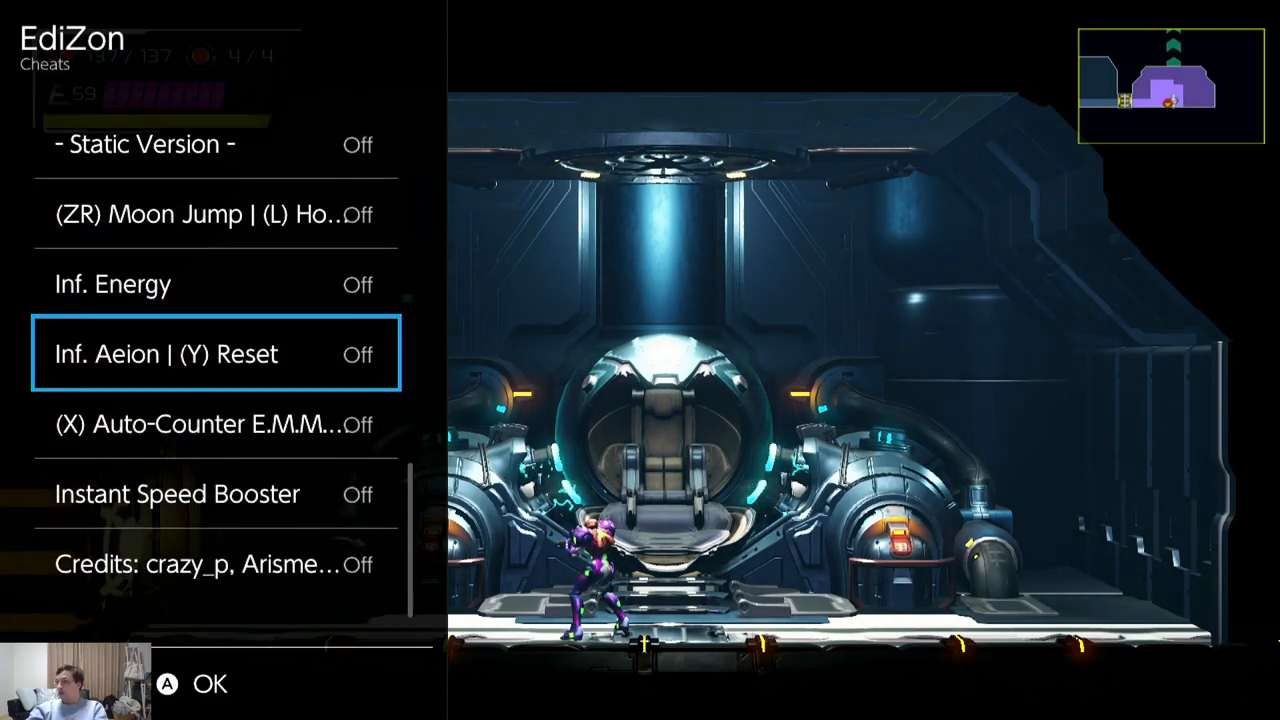
{"action": "left_click", "coordinate": [200, 494]}
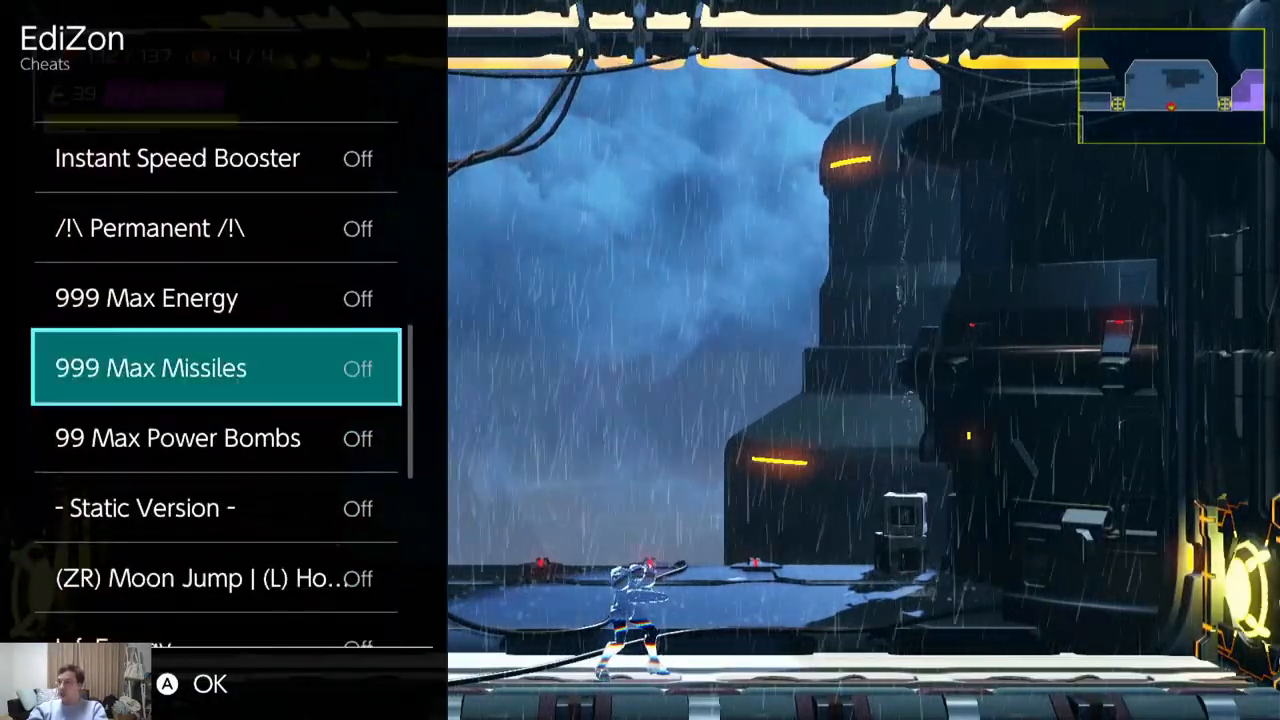
Enable Moon Jump, Inf. Energy, Inf. Aeion, Instant Speed Booster and Inf. Missiles & Powerbombs cheats.
{"action": "scroll", "scroll_direction": "down", "scroll_amount": 3}
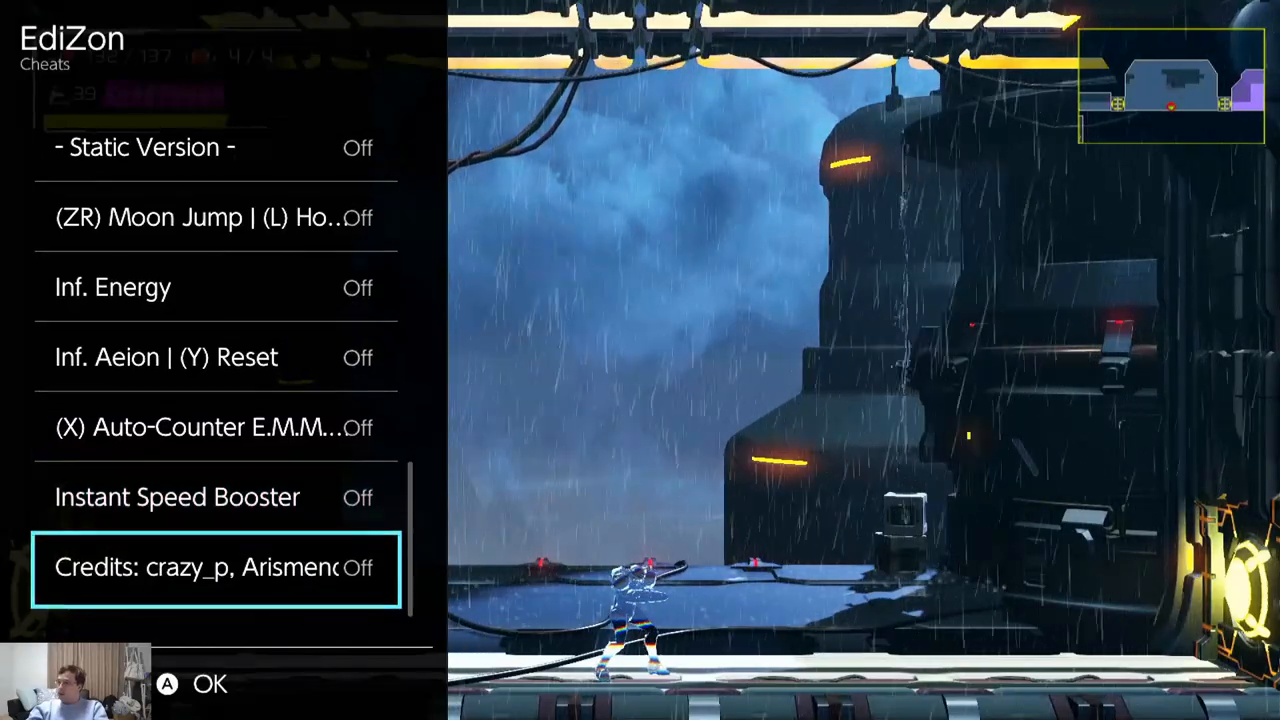
{"action": "key", "text": "Up"}
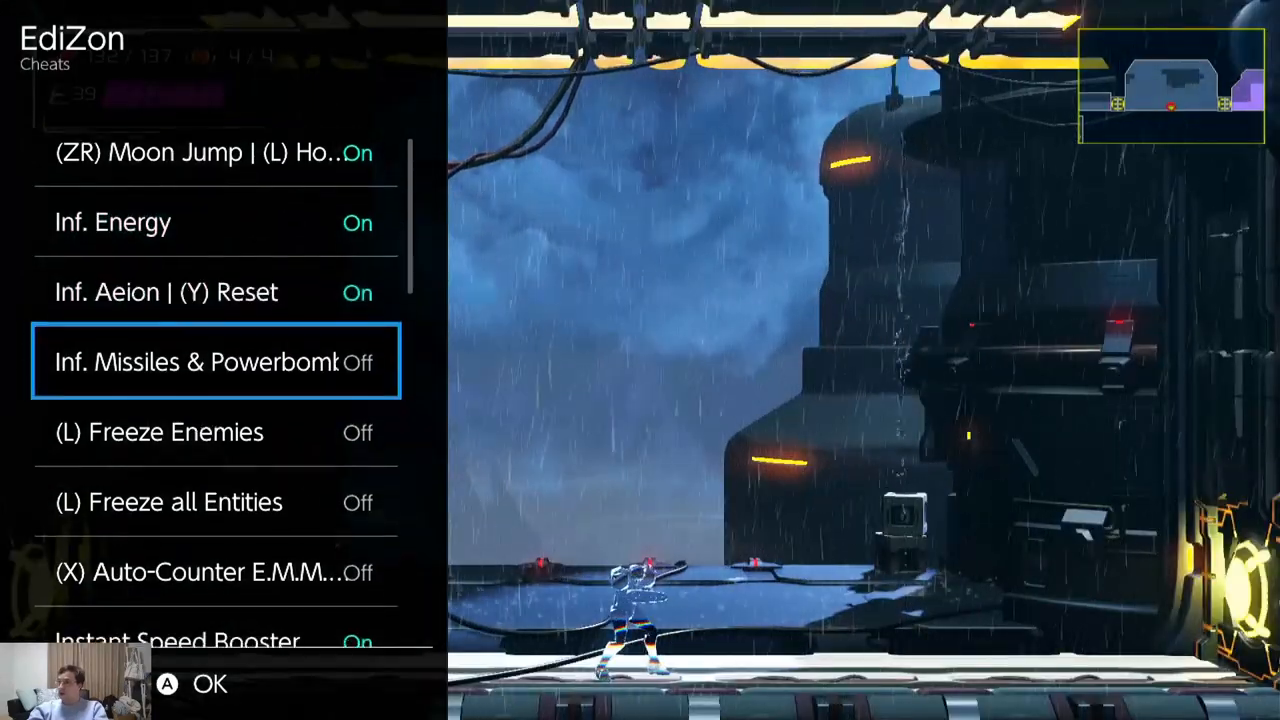
{"action": "left_click", "coordinate": [210, 364]}
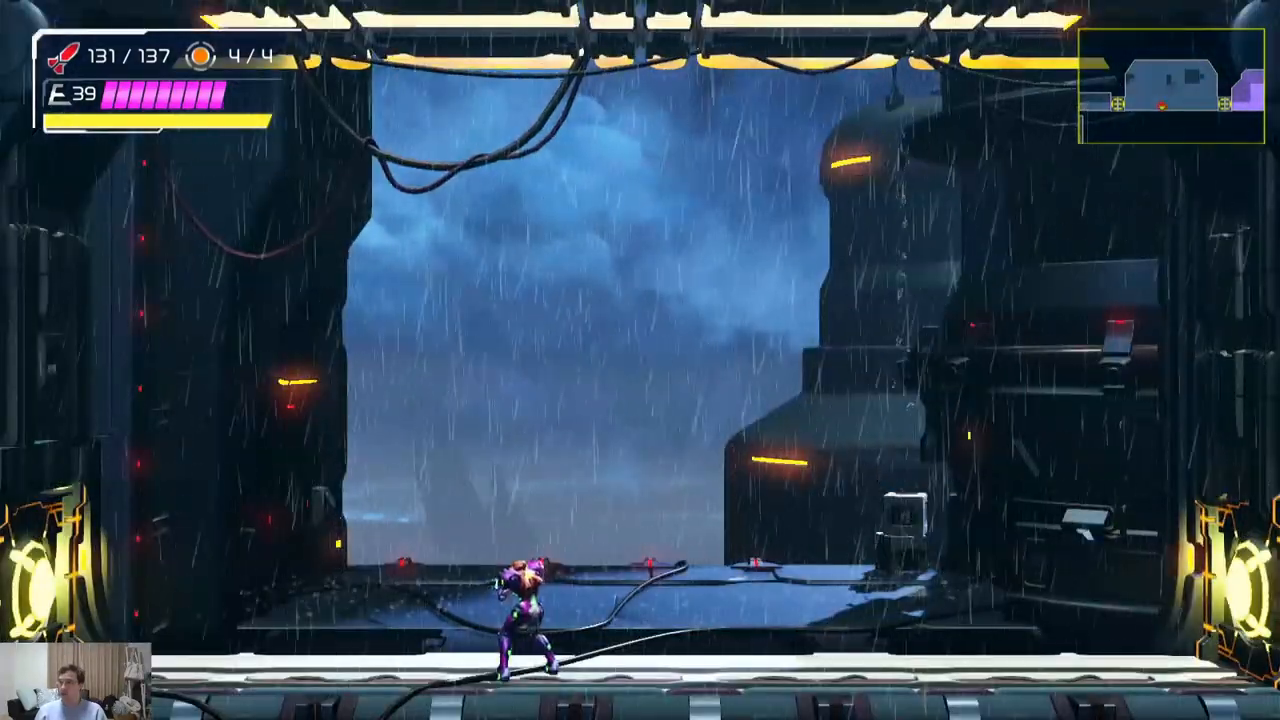
Hold ZR so Samus moon-jumps high above the rainy area.
{"action": "key", "text": "space"}
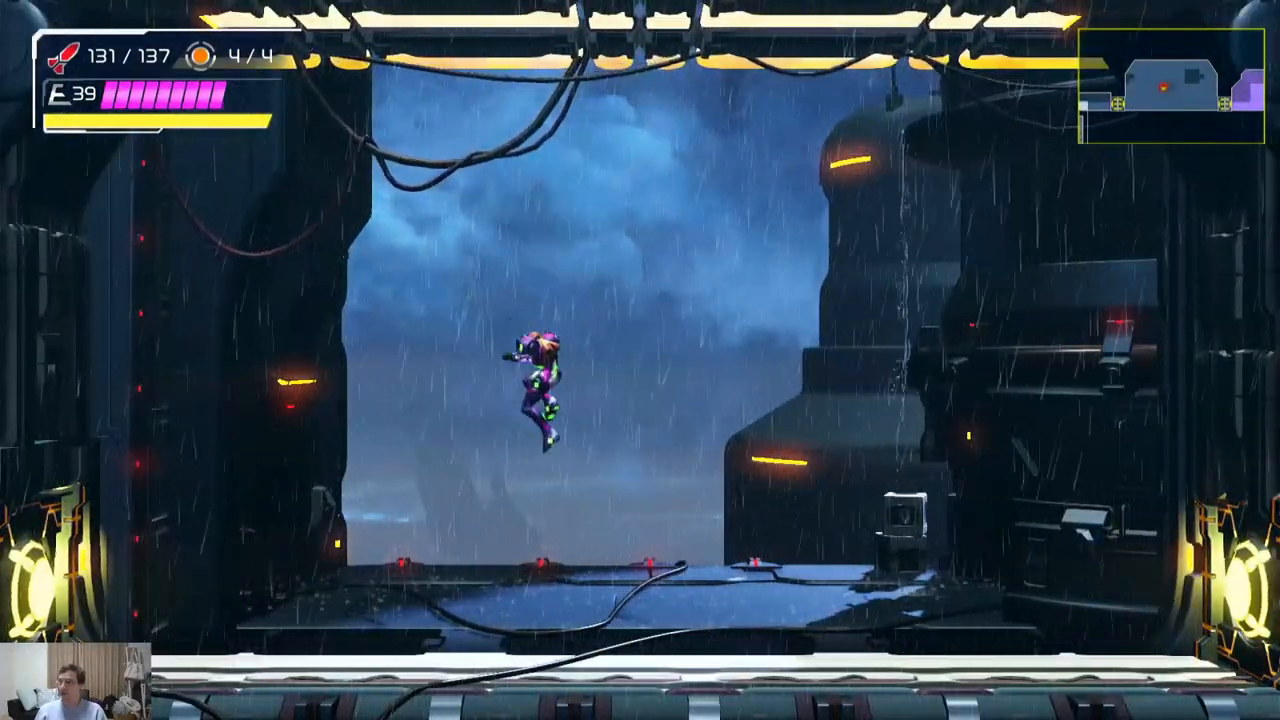